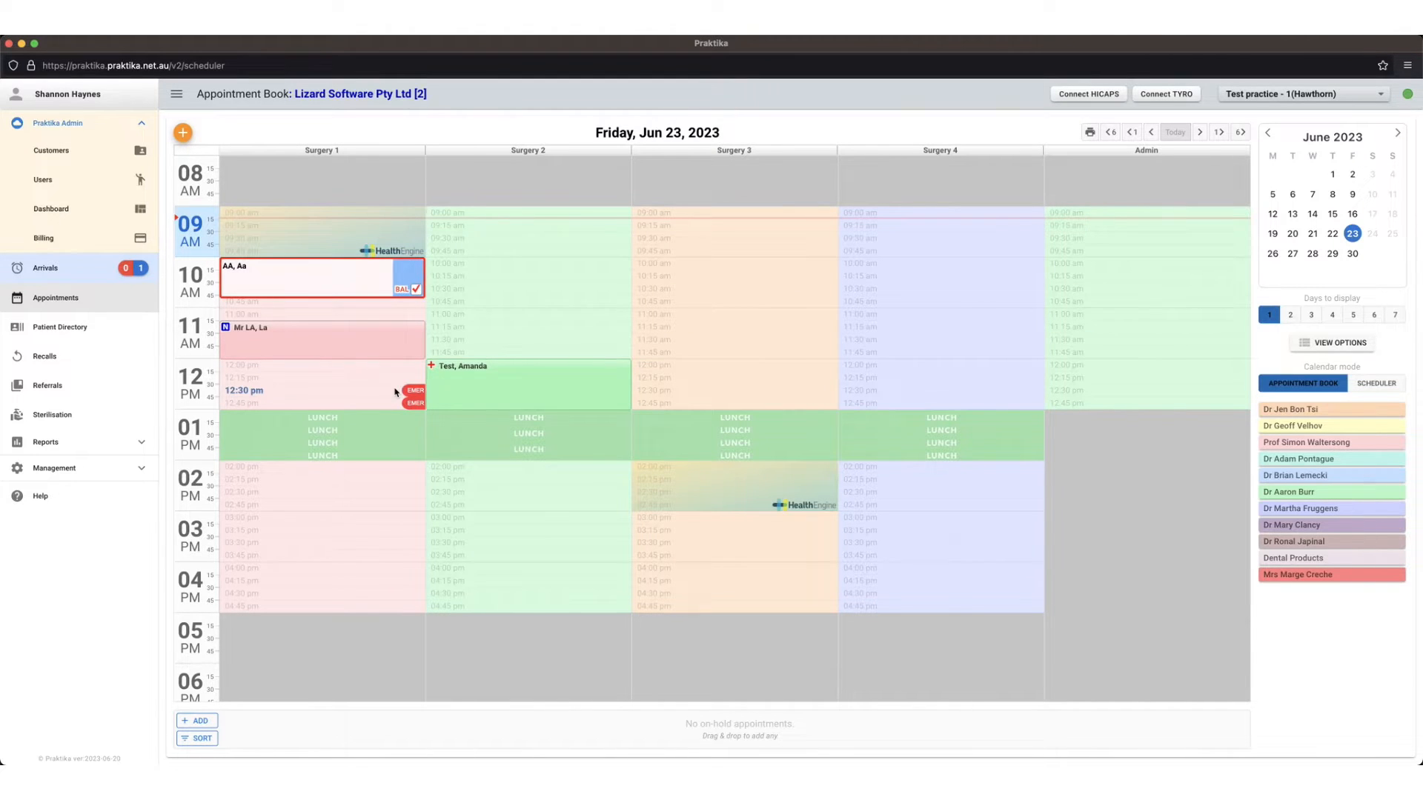
mouse_move(426, 458)
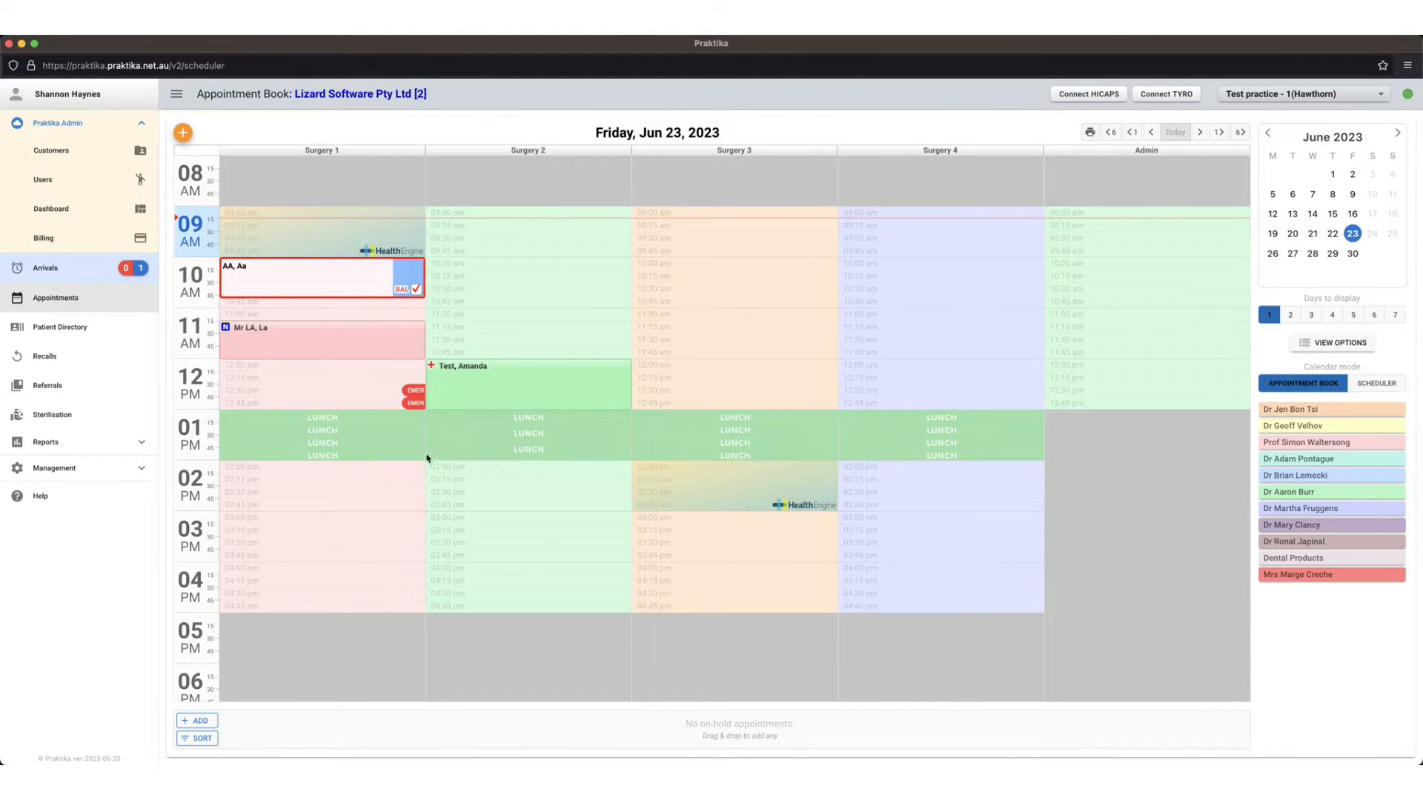
mouse_move(471, 471)
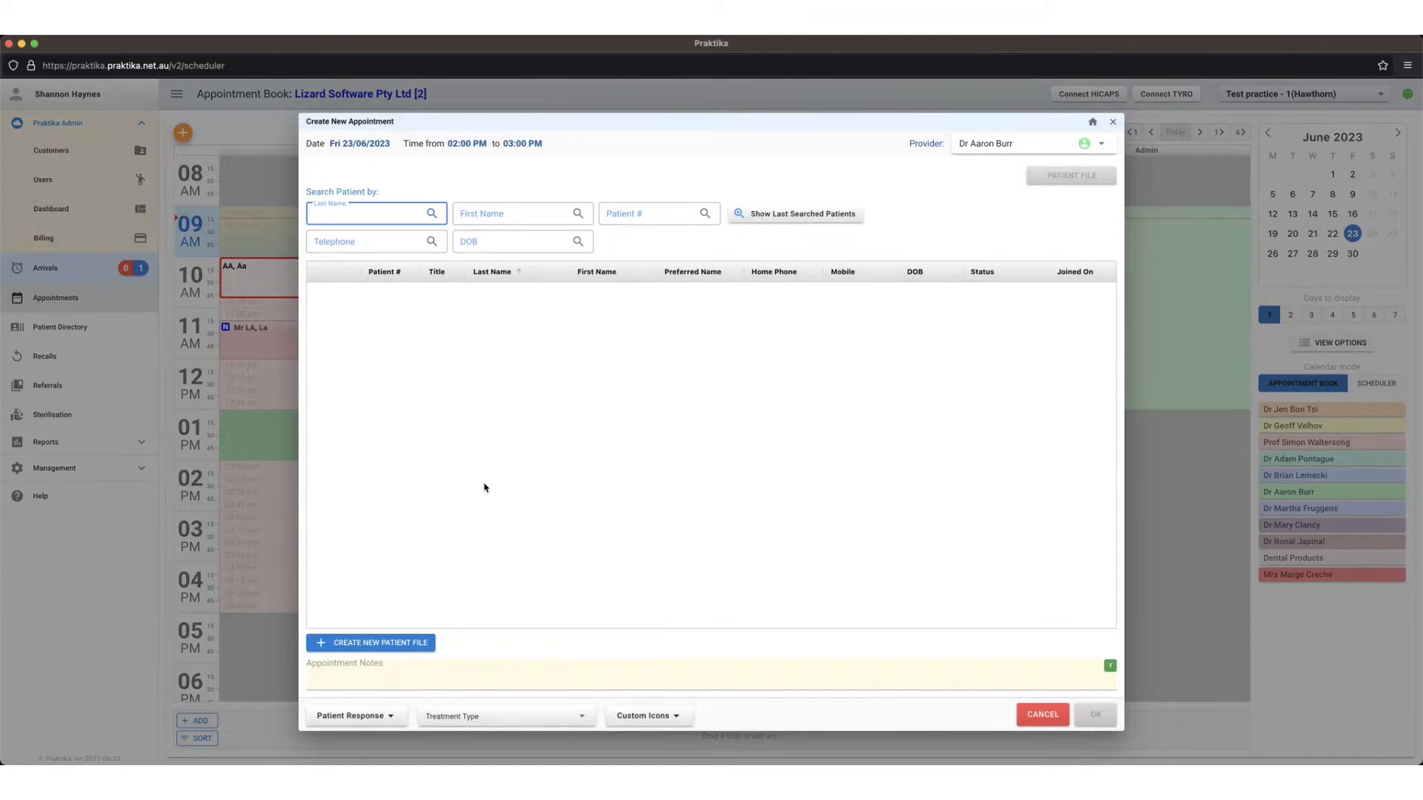
Step: Search last name 'test' and choose Test, Amanda as the appointment's patient
type("test")
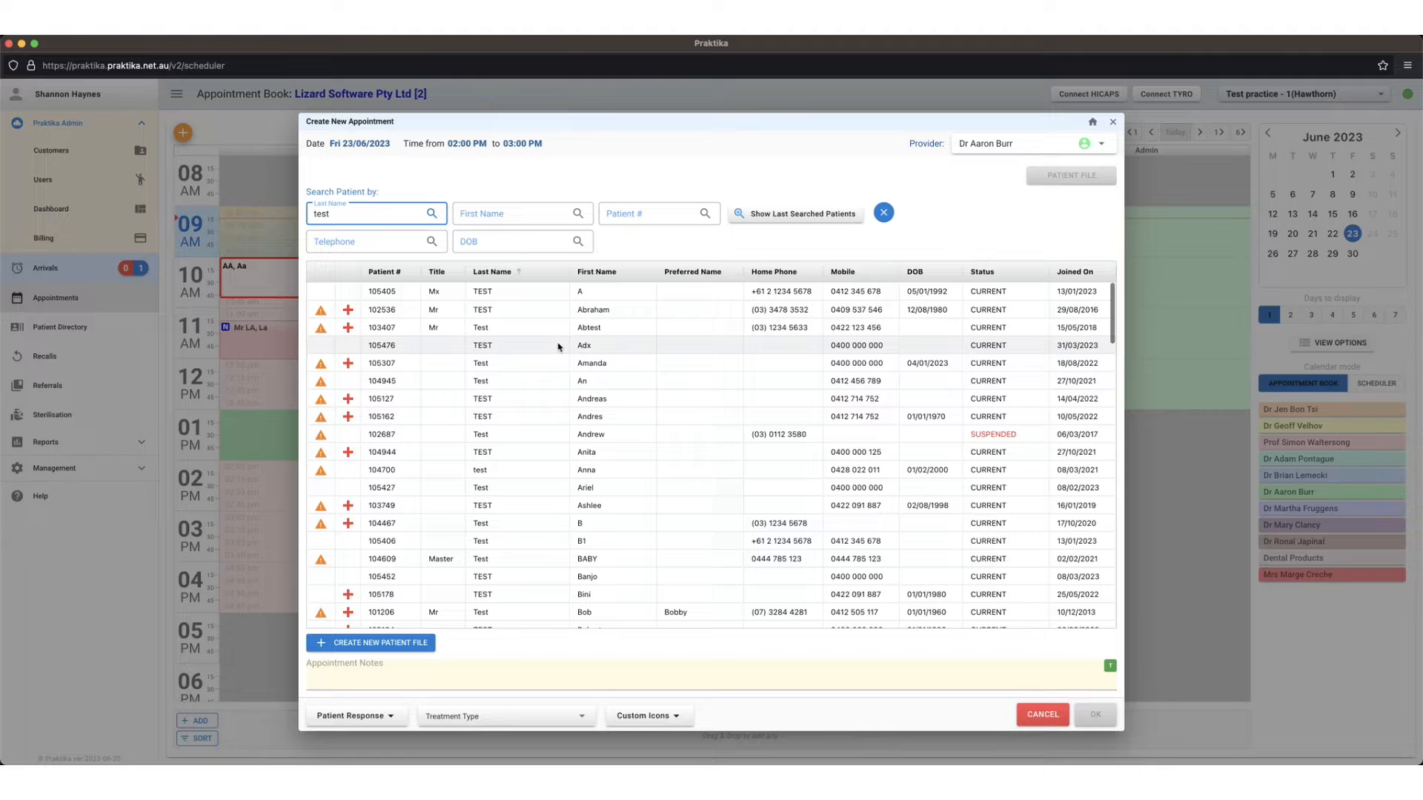
mouse_move(464, 628)
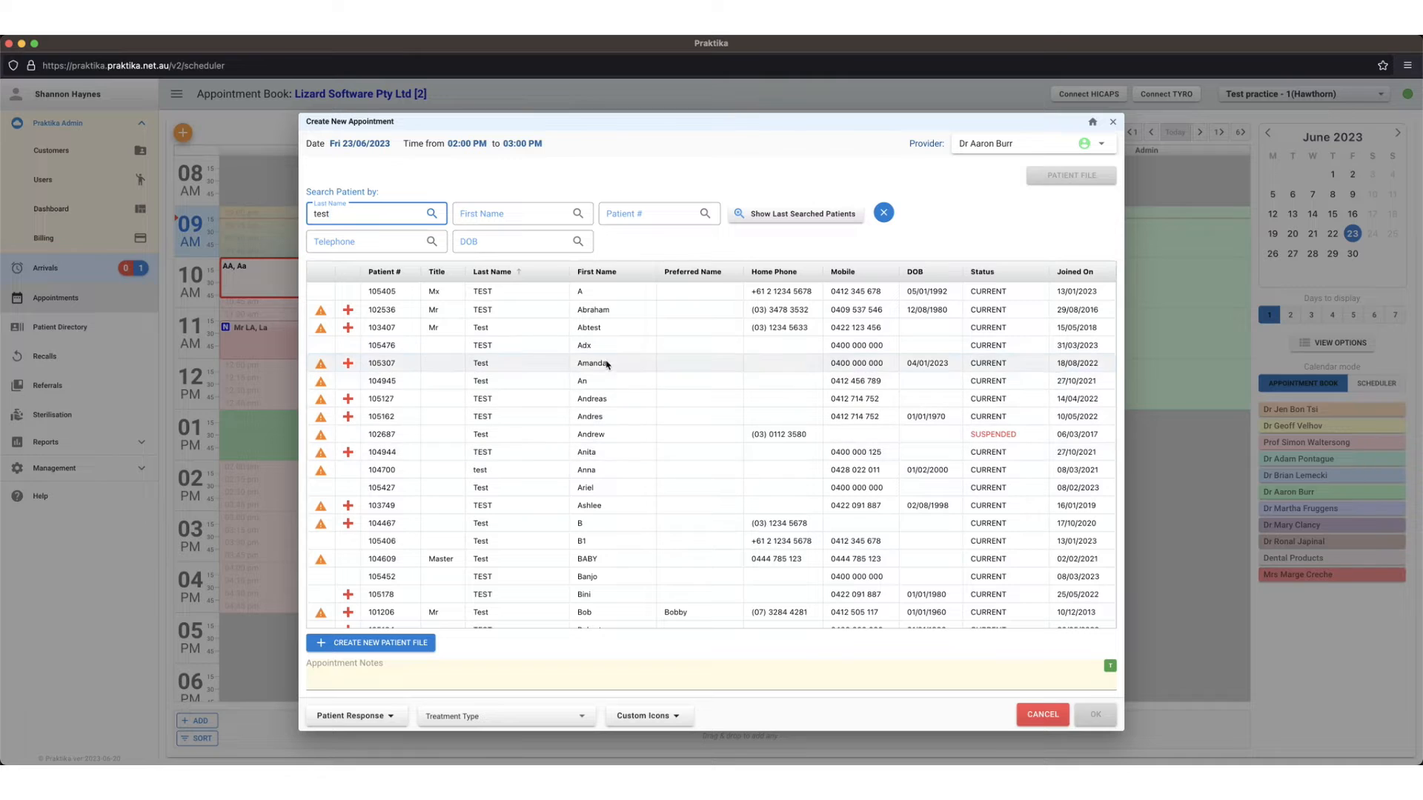
left_click(593, 363)
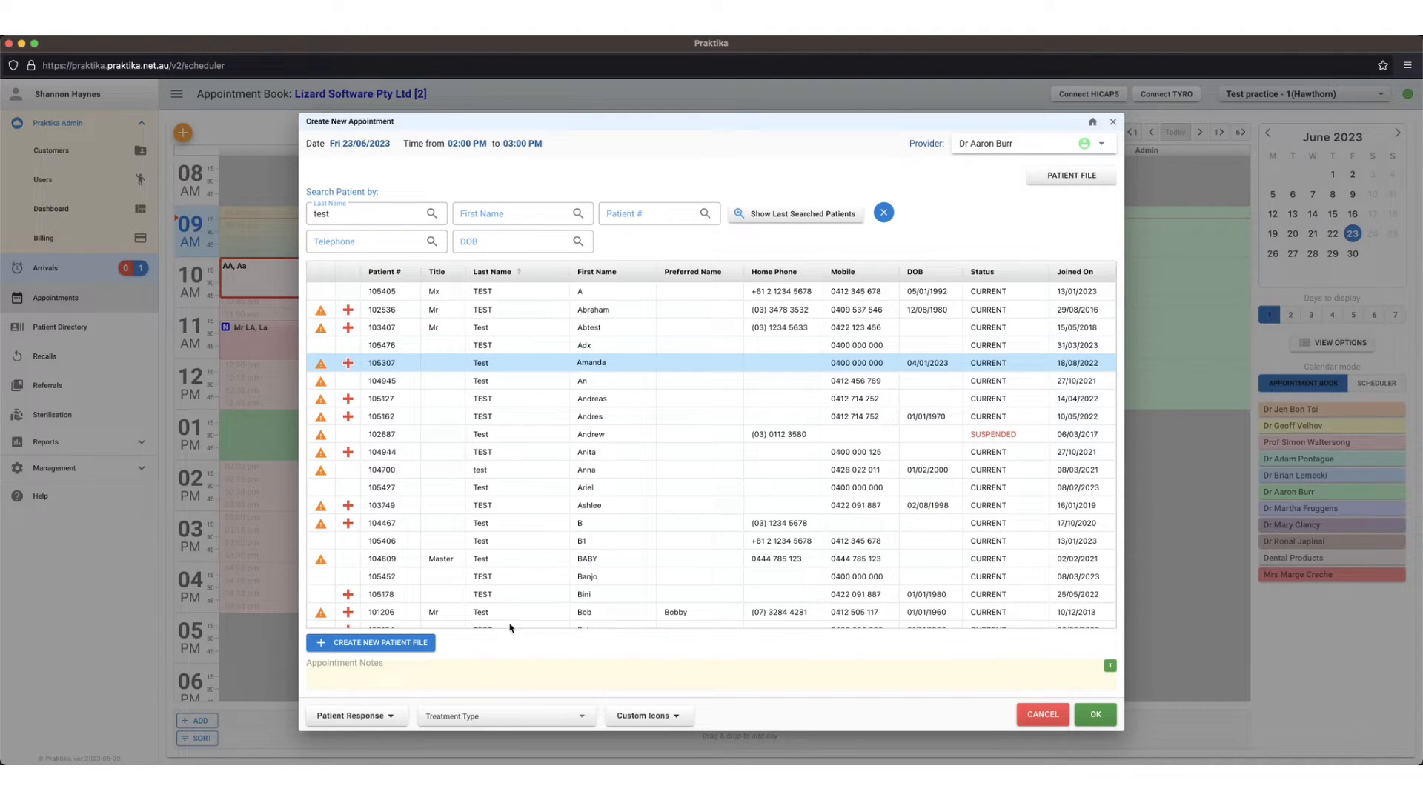
left_click(390, 676)
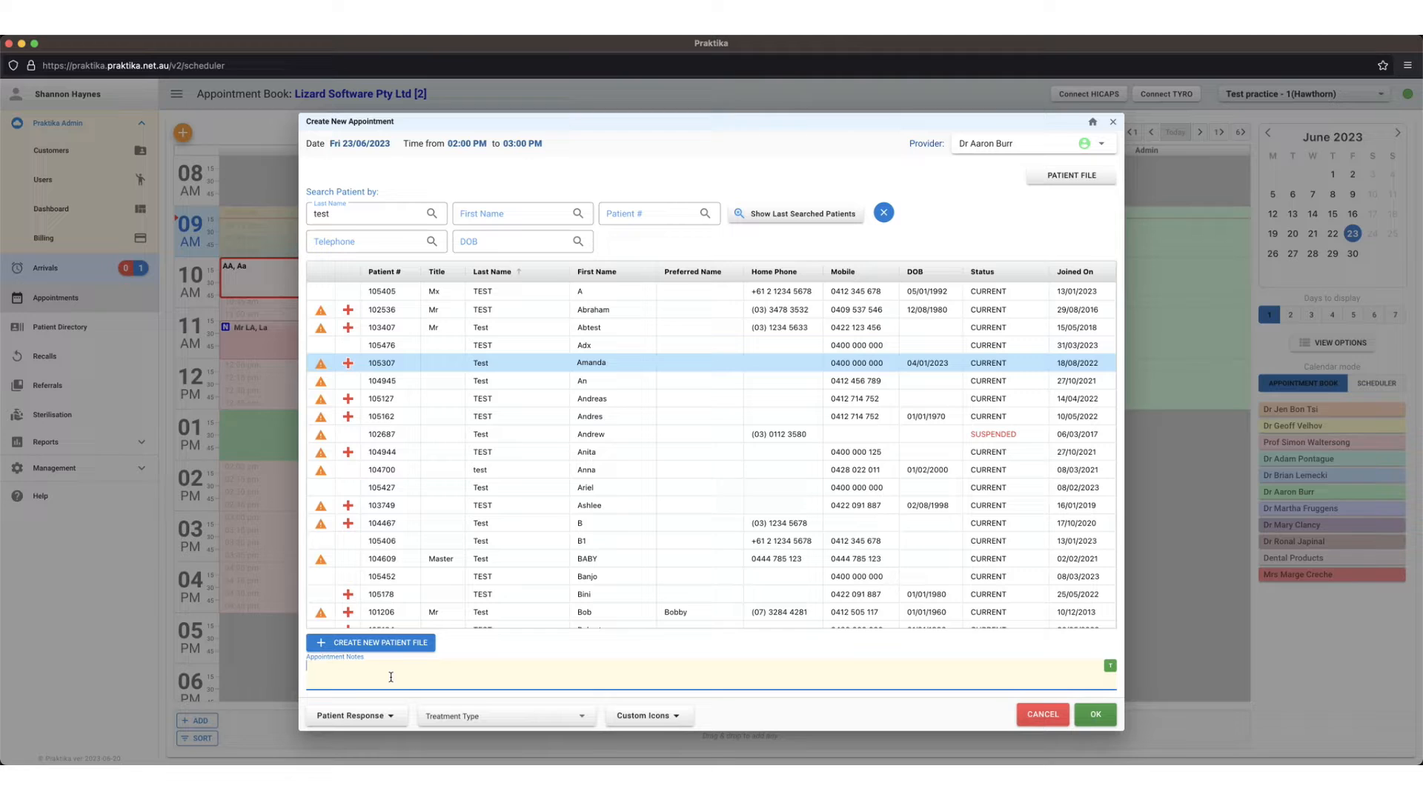
Step: Enter appointment notes 'B/T URHS' and set the treatment type to Emergency
type("B/T")
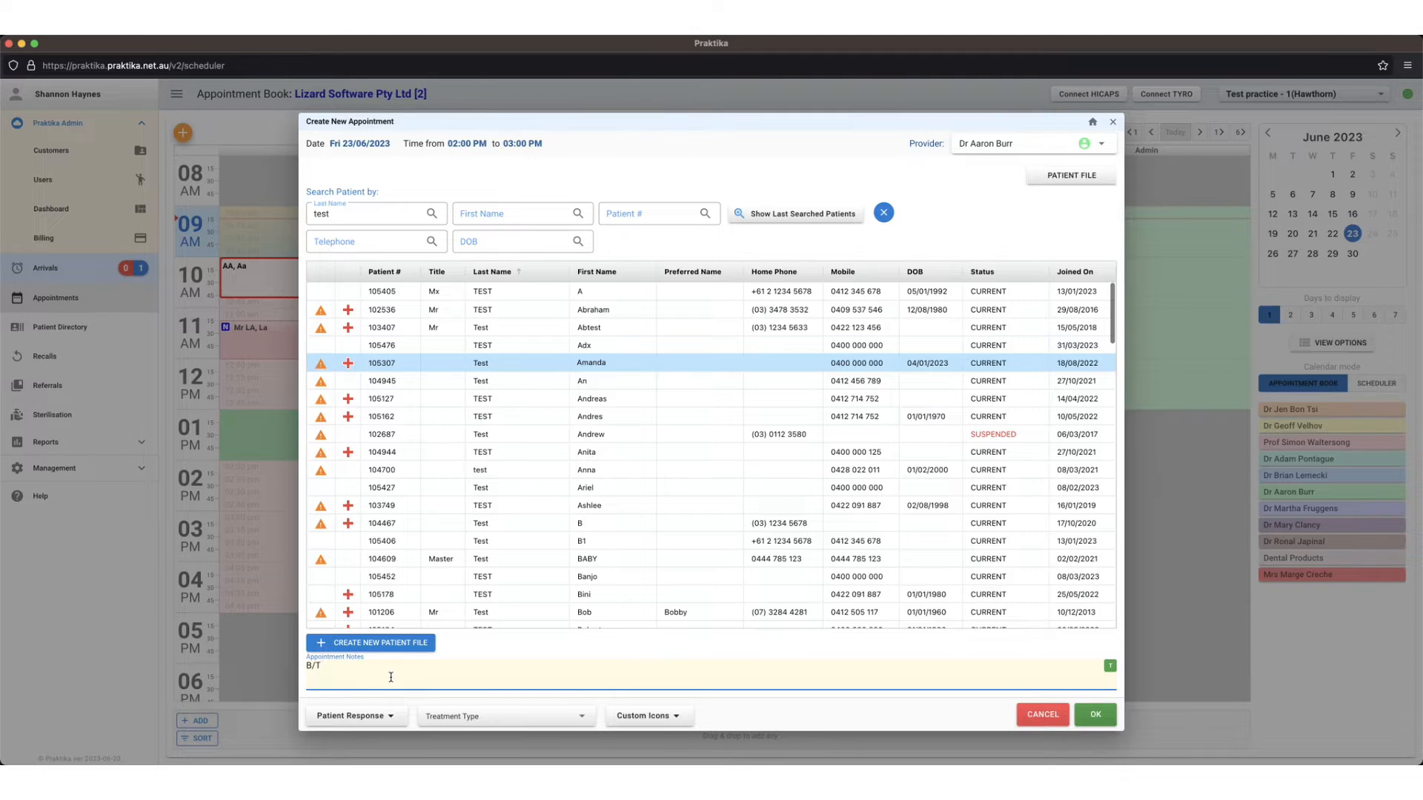
type("URHS")
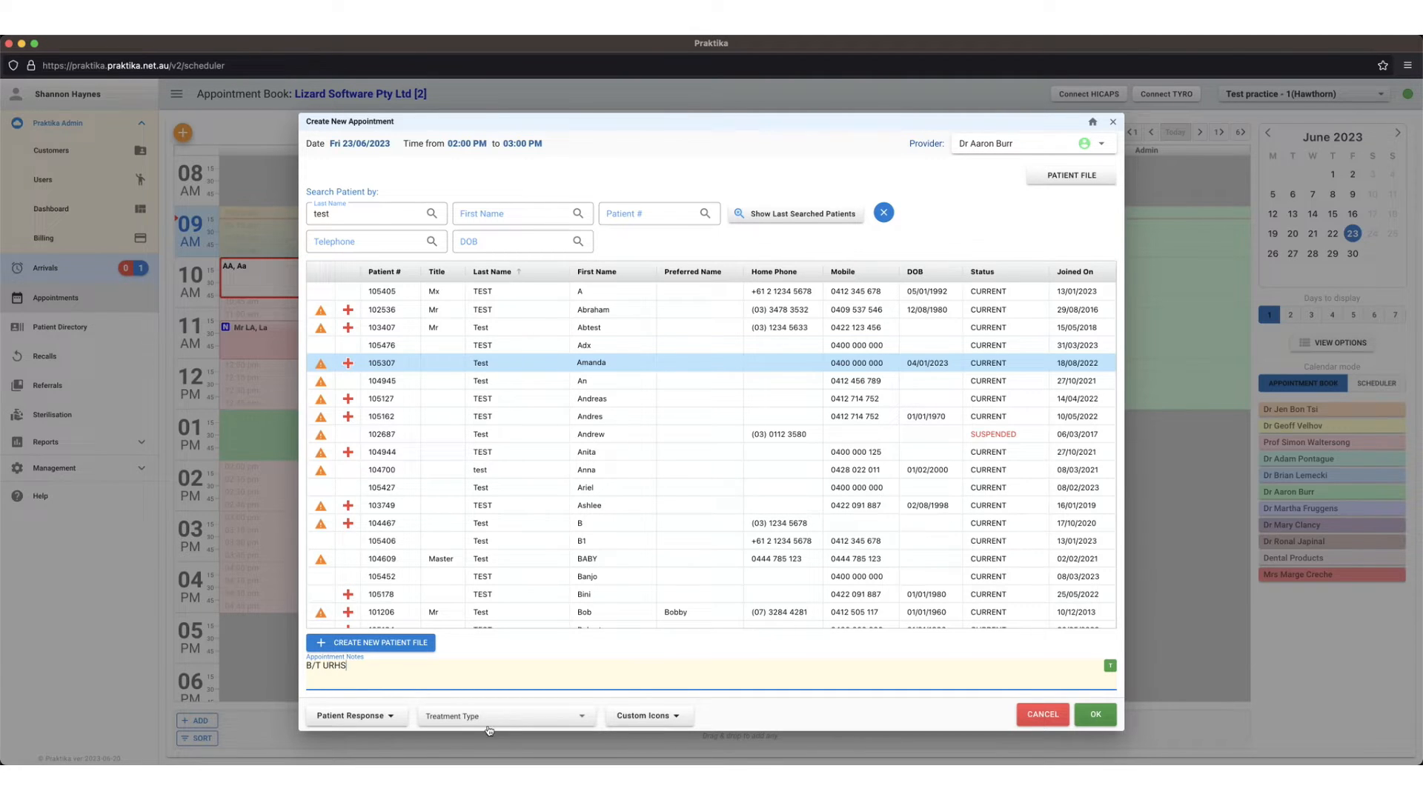
left_click(506, 716)
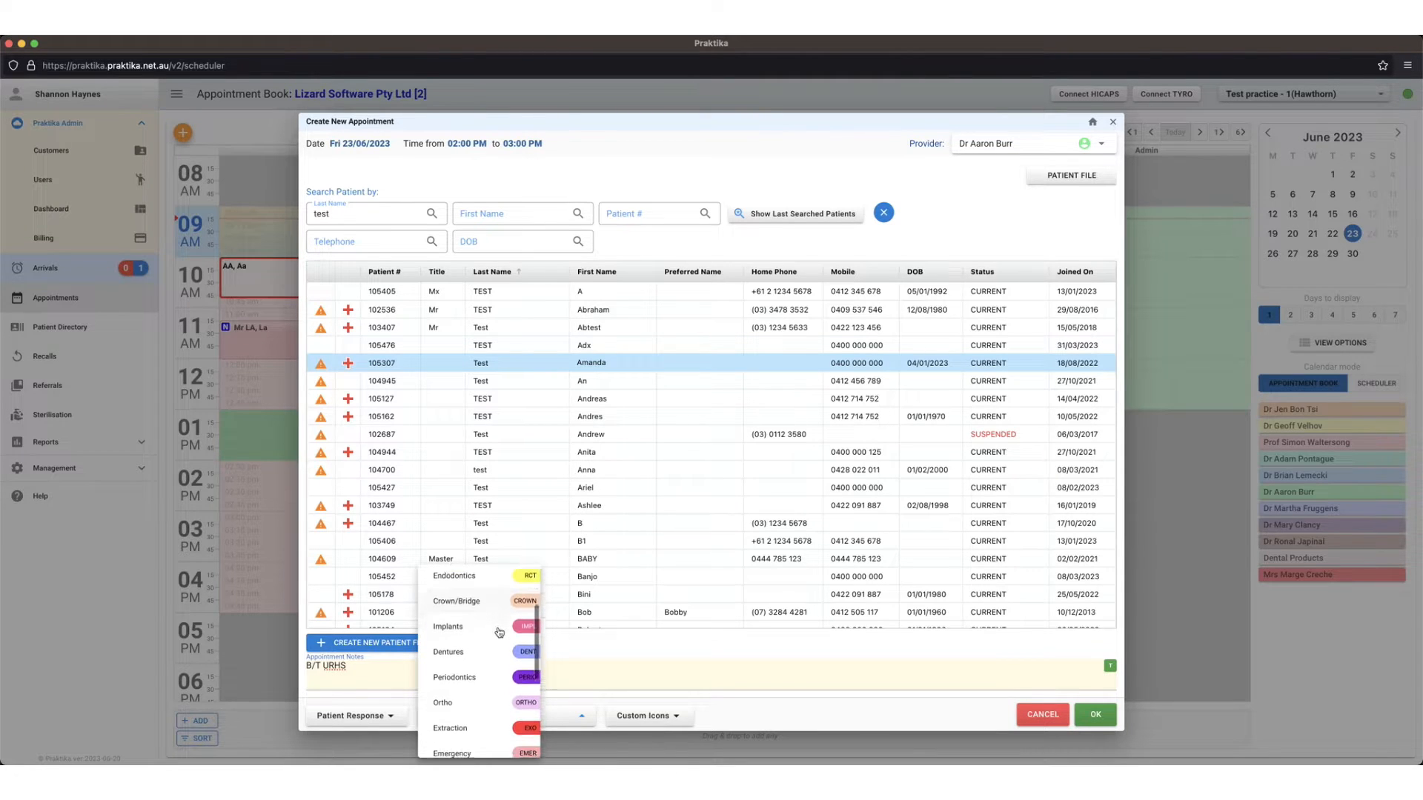
scroll("down", 3)
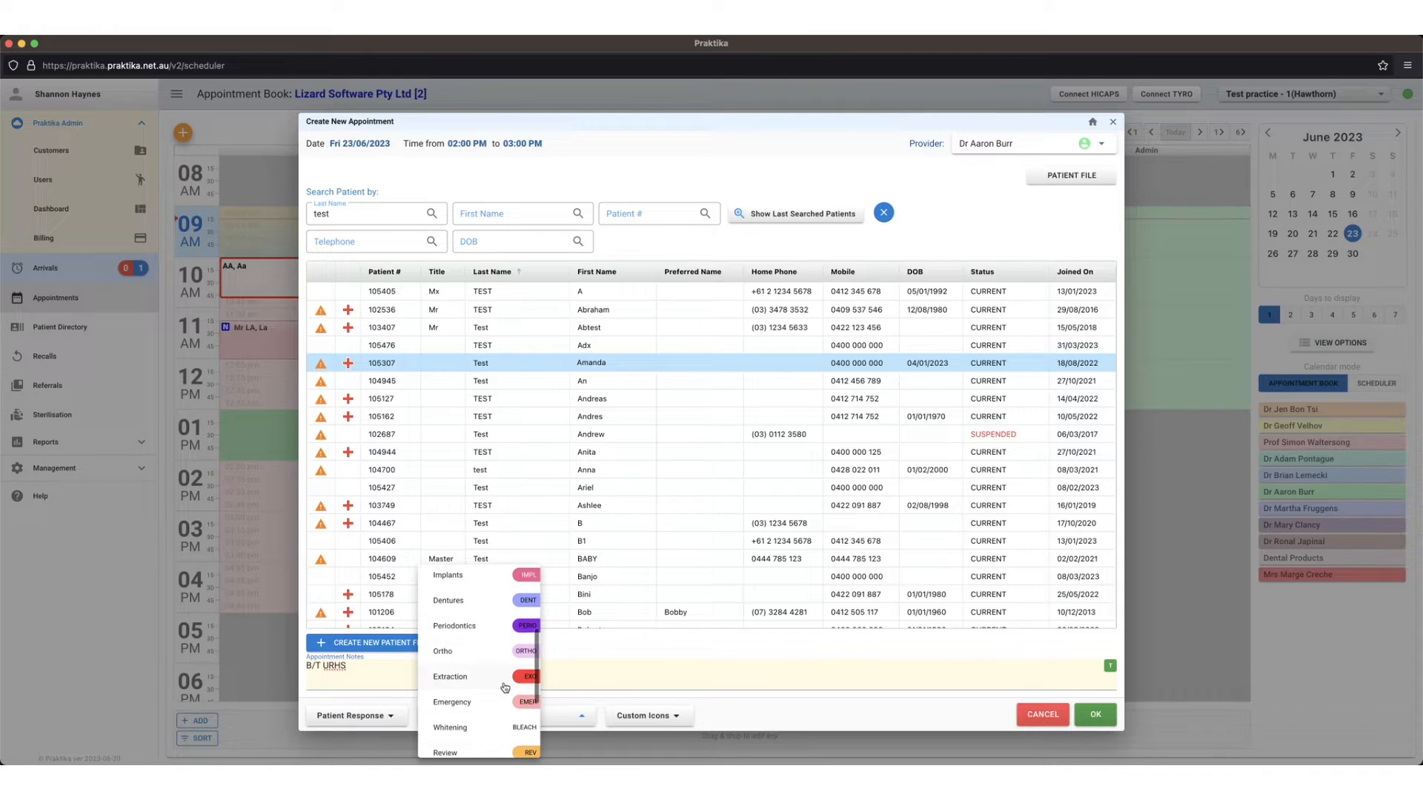
mouse_move(499, 707)
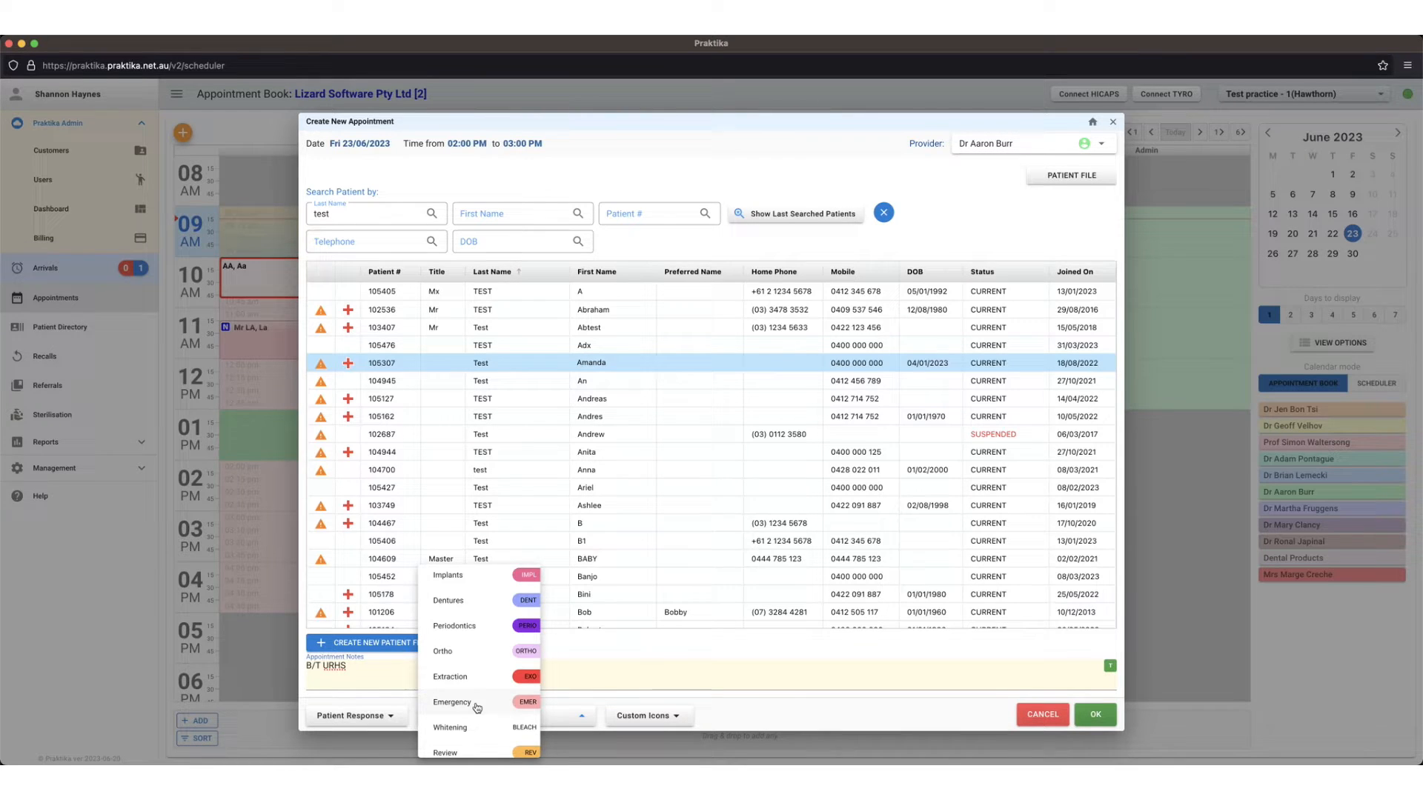
left_click(451, 702)
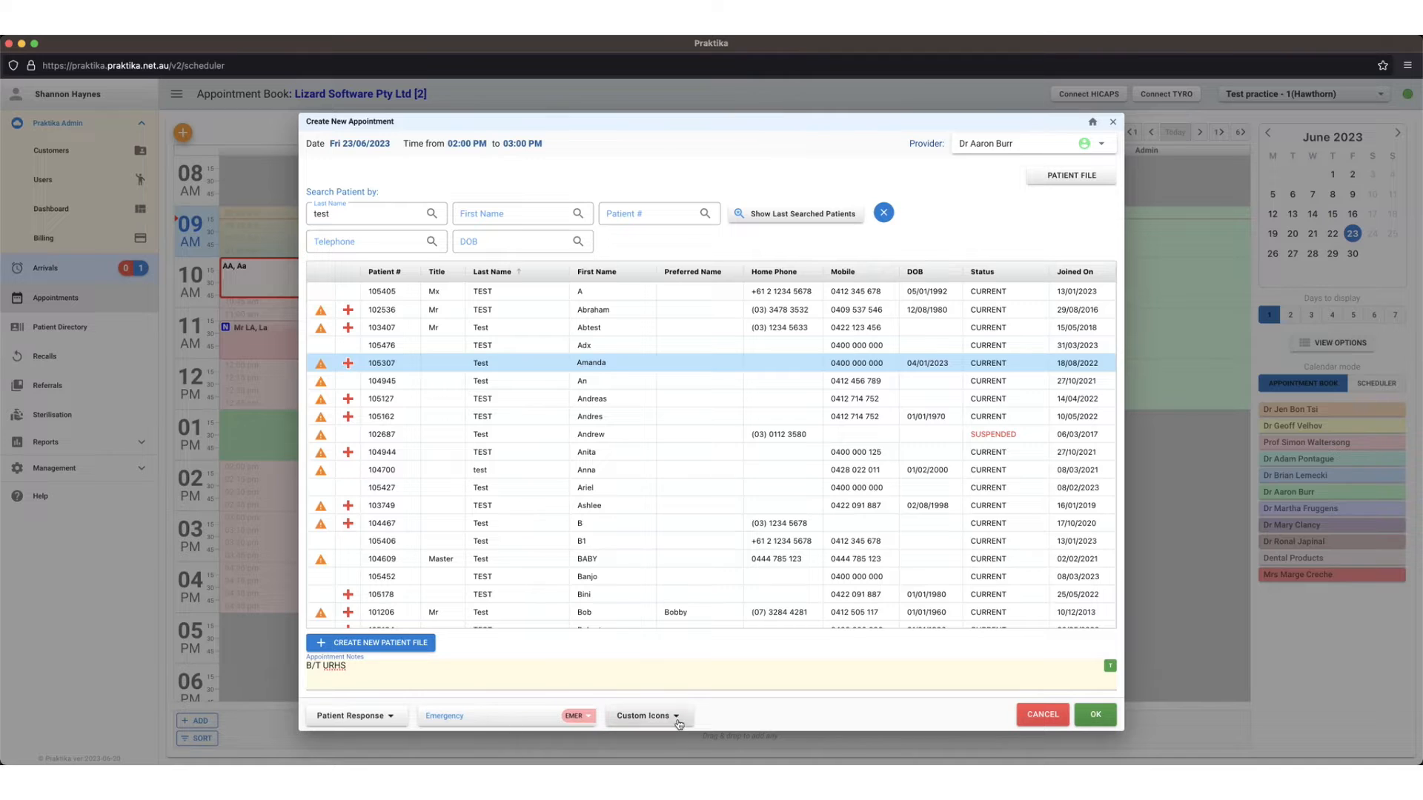
Step: Attach the Payment plan and DVA custom icons to the appointment
left_click(648, 715)
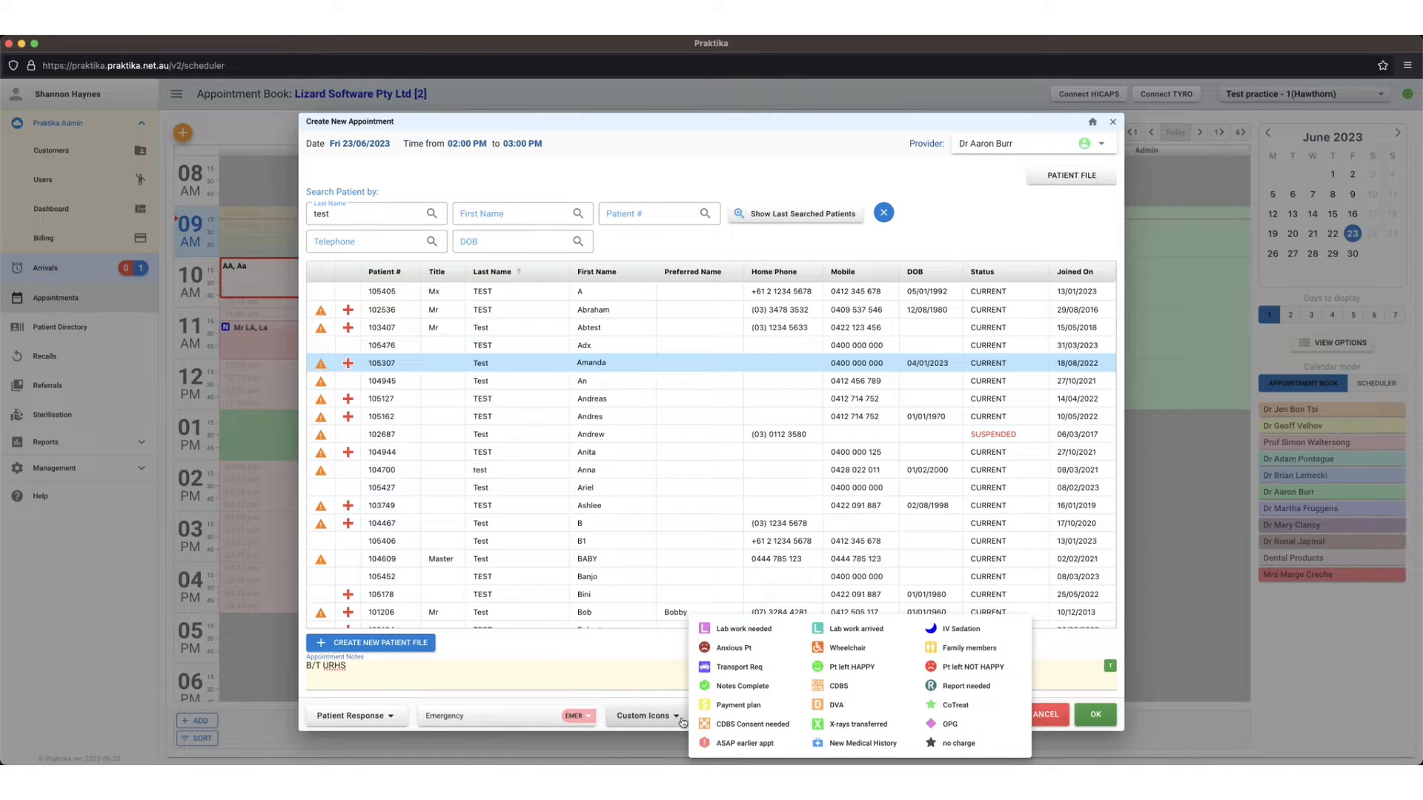
mouse_move(826, 709)
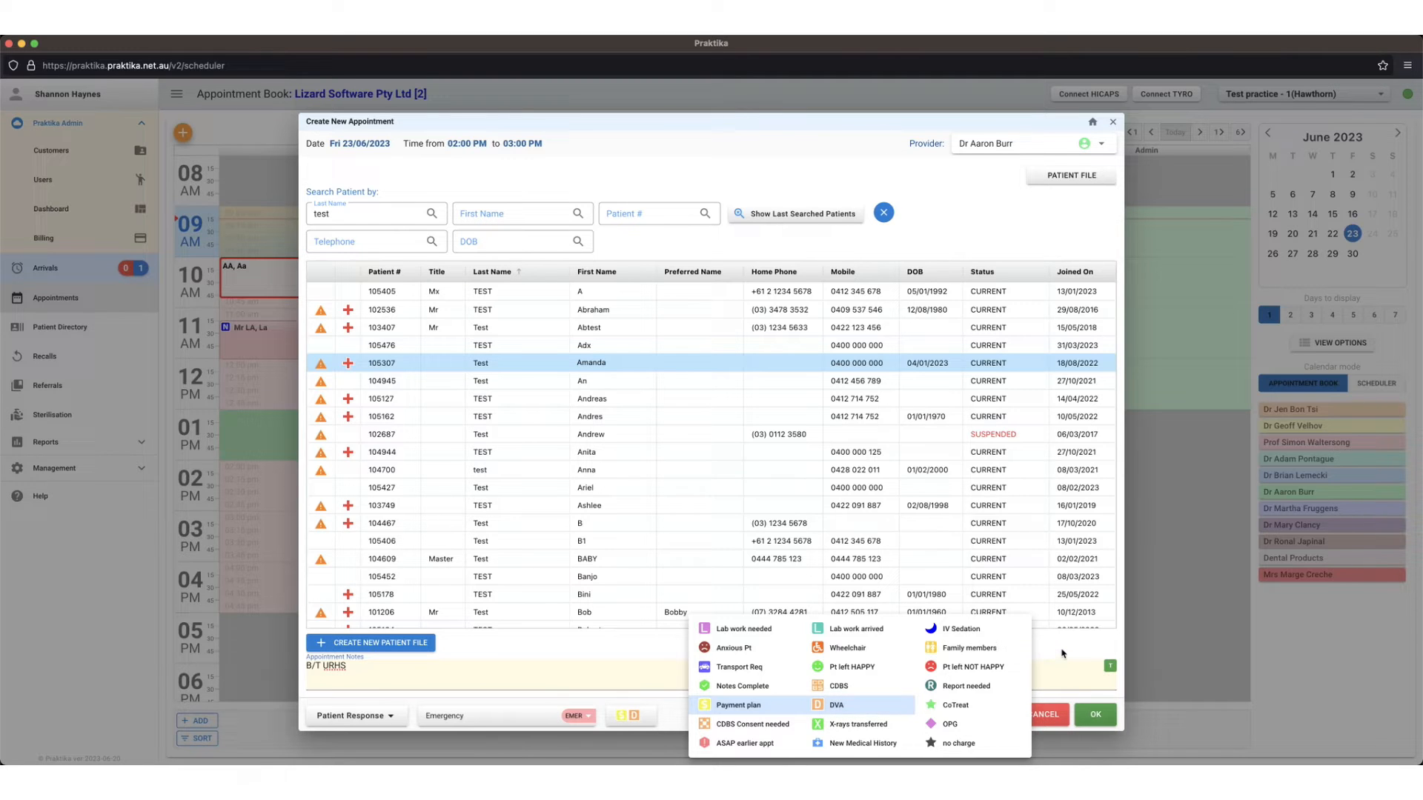
left_click(391, 719)
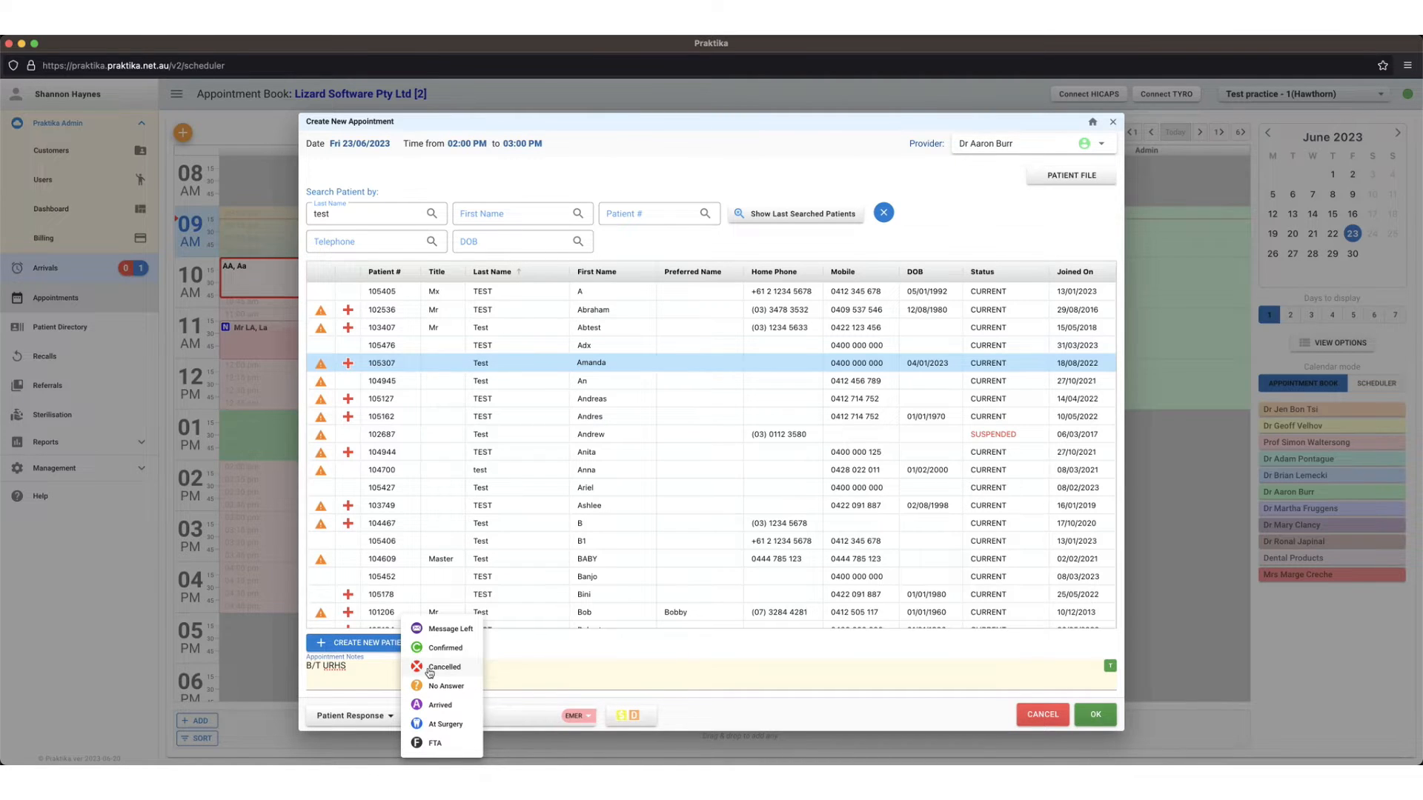
mouse_move(543, 653)
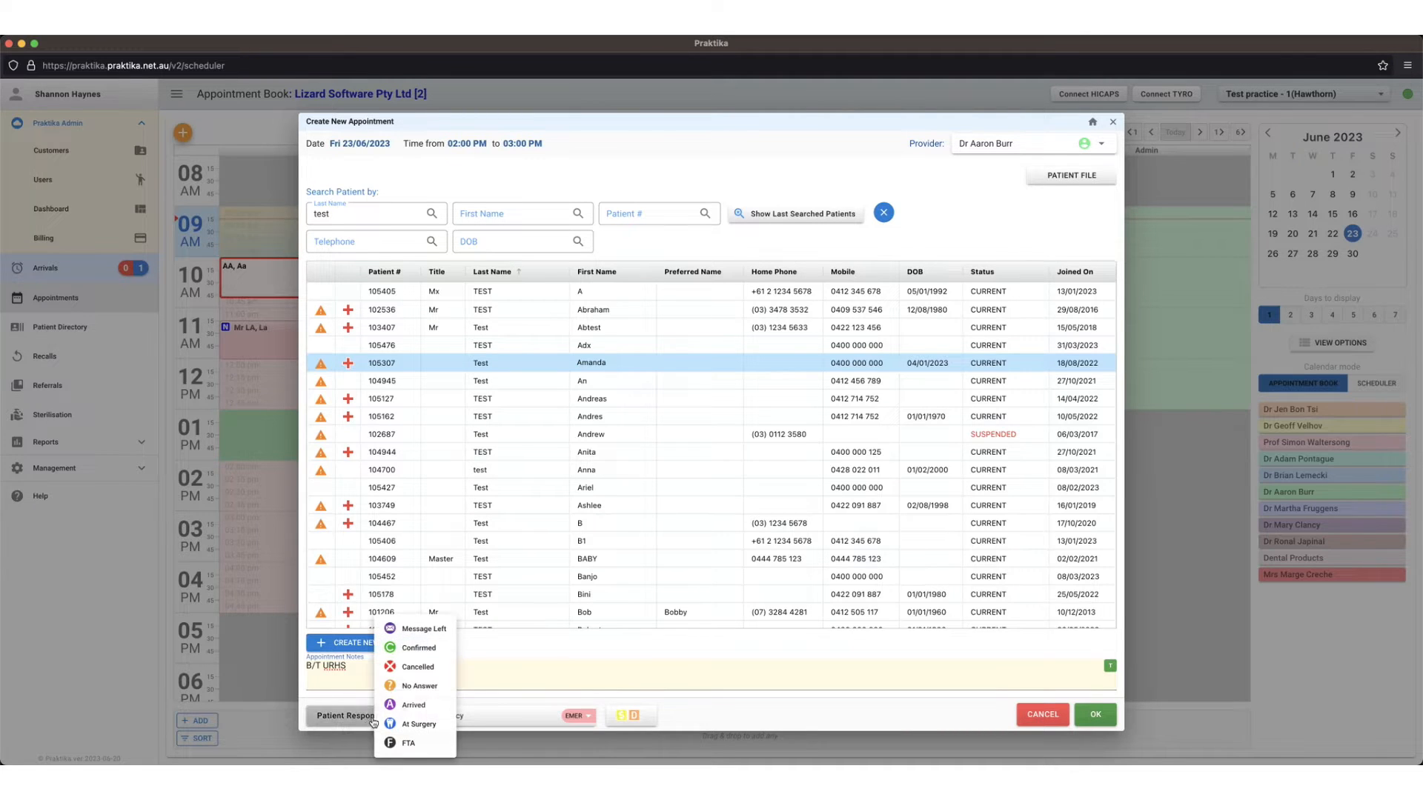
Step: Set patient response to Confirmed and save the 2 PM Emergency appointment
left_click(418, 648)
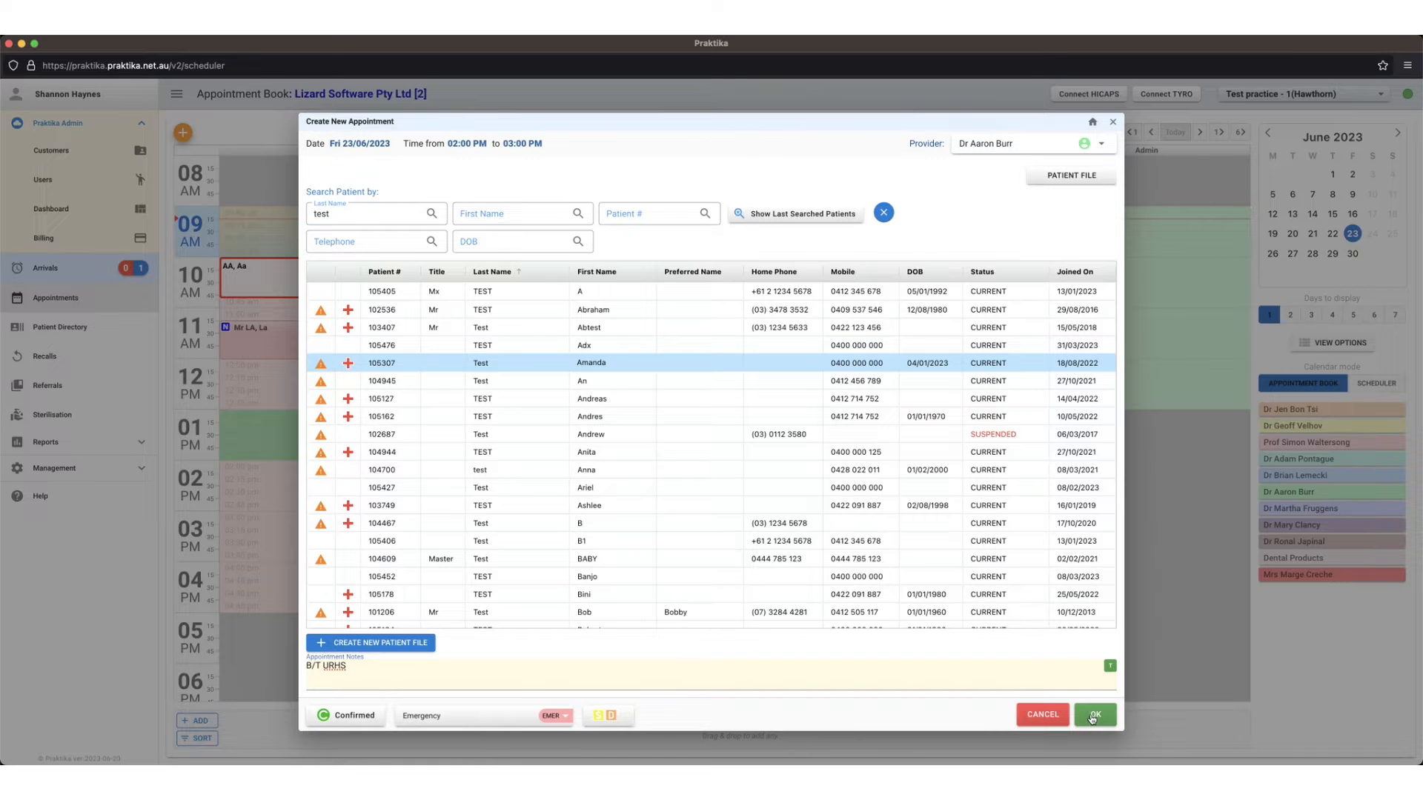
mouse_move(1107, 725)
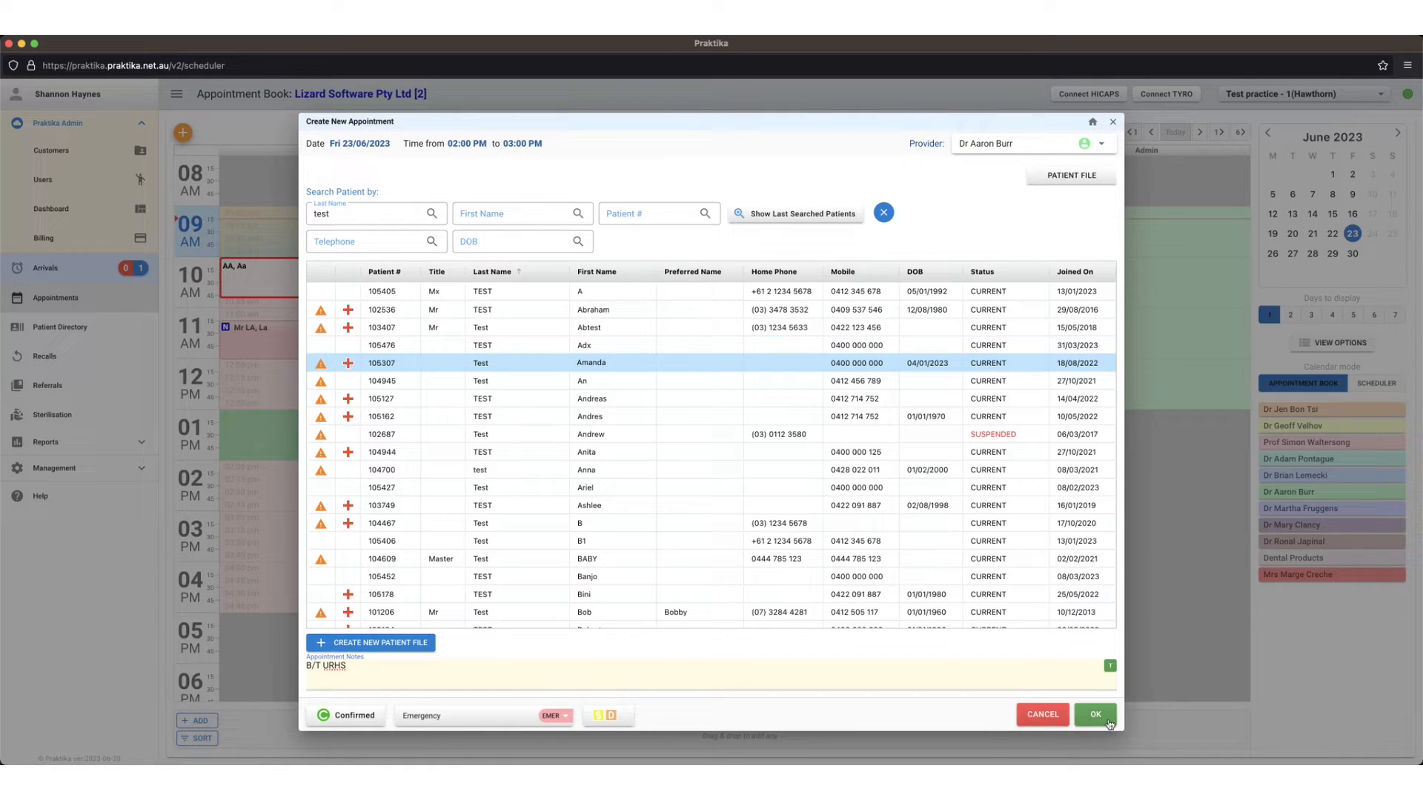
left_click(1094, 714)
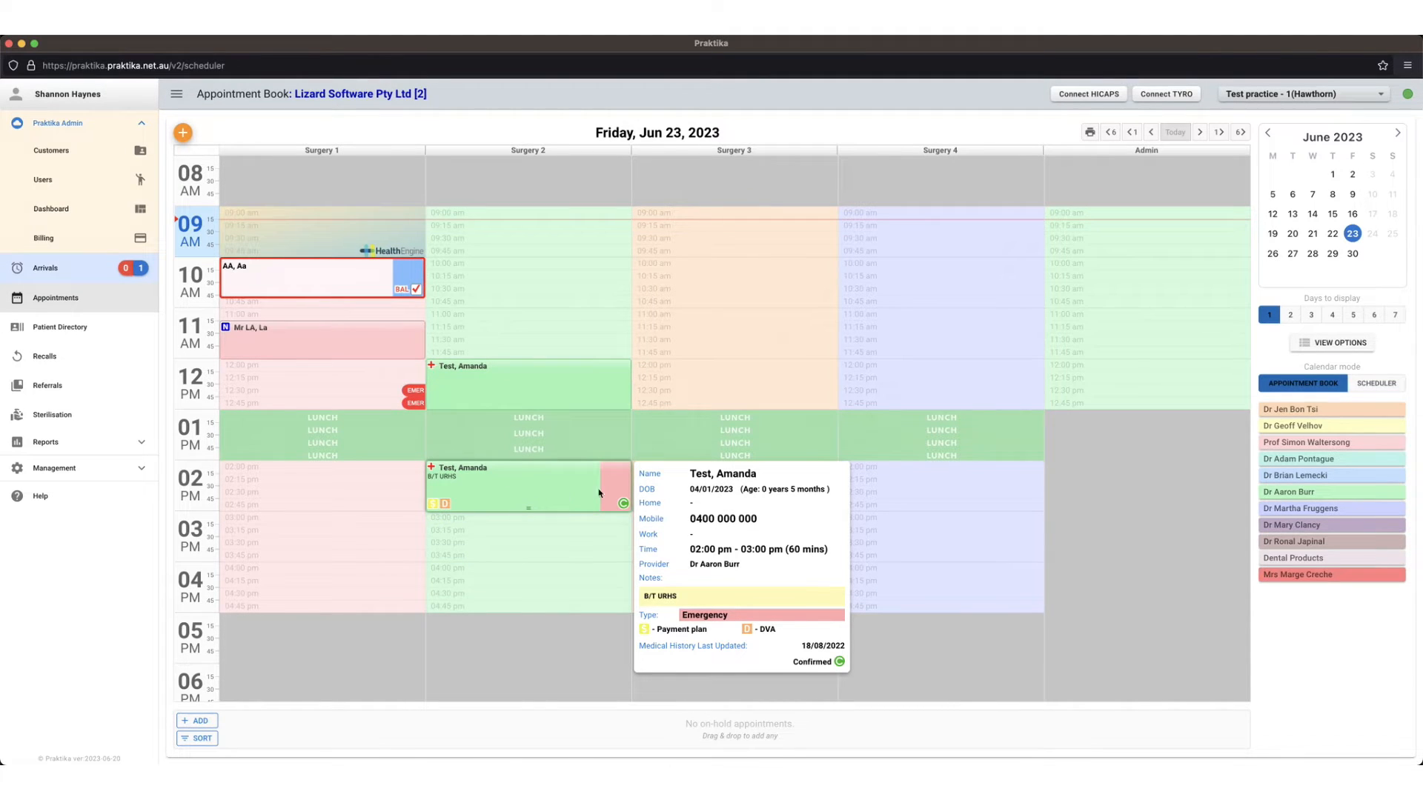
mouse_move(616, 504)
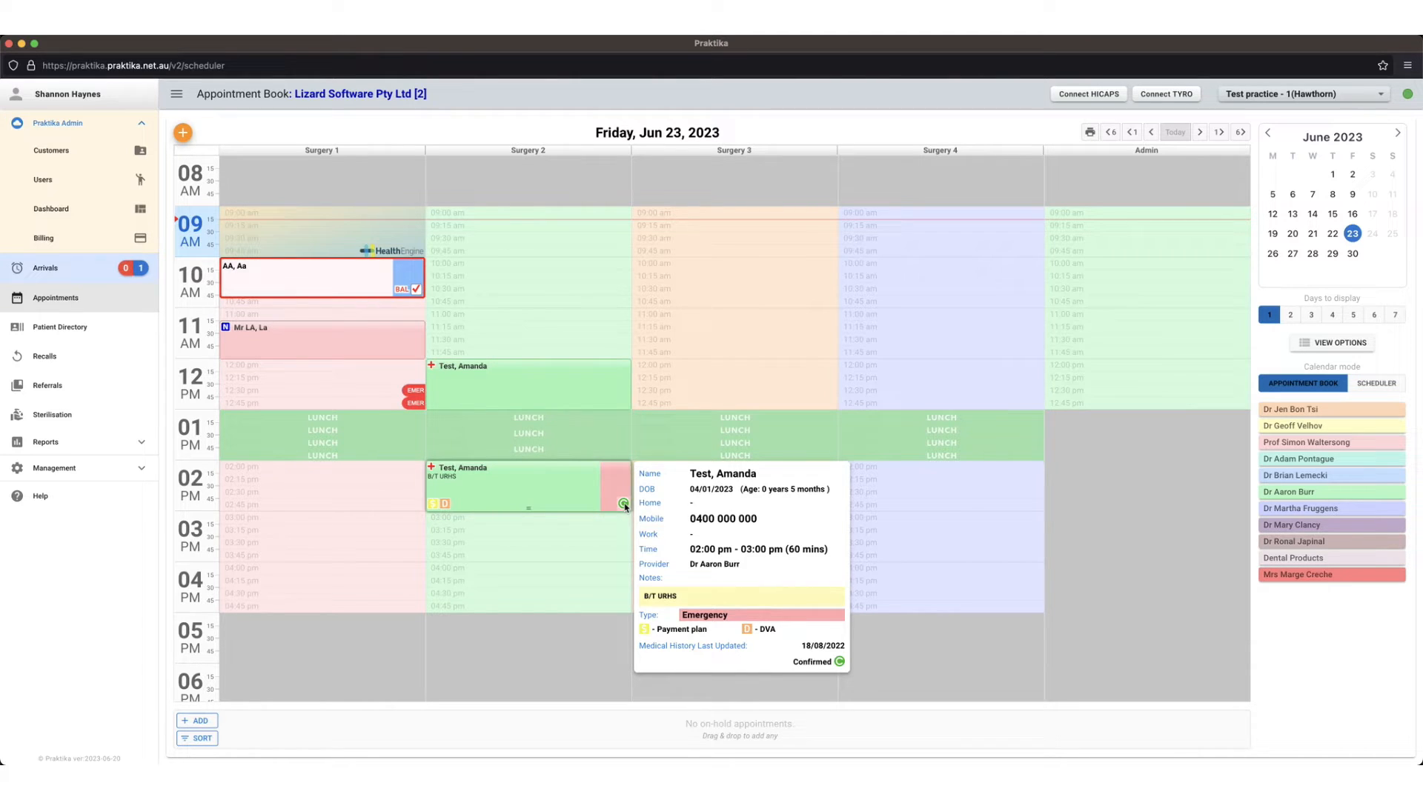
Step: Mark Test, Amanda as Arrived and review the arrivals list
left_click(624, 504)
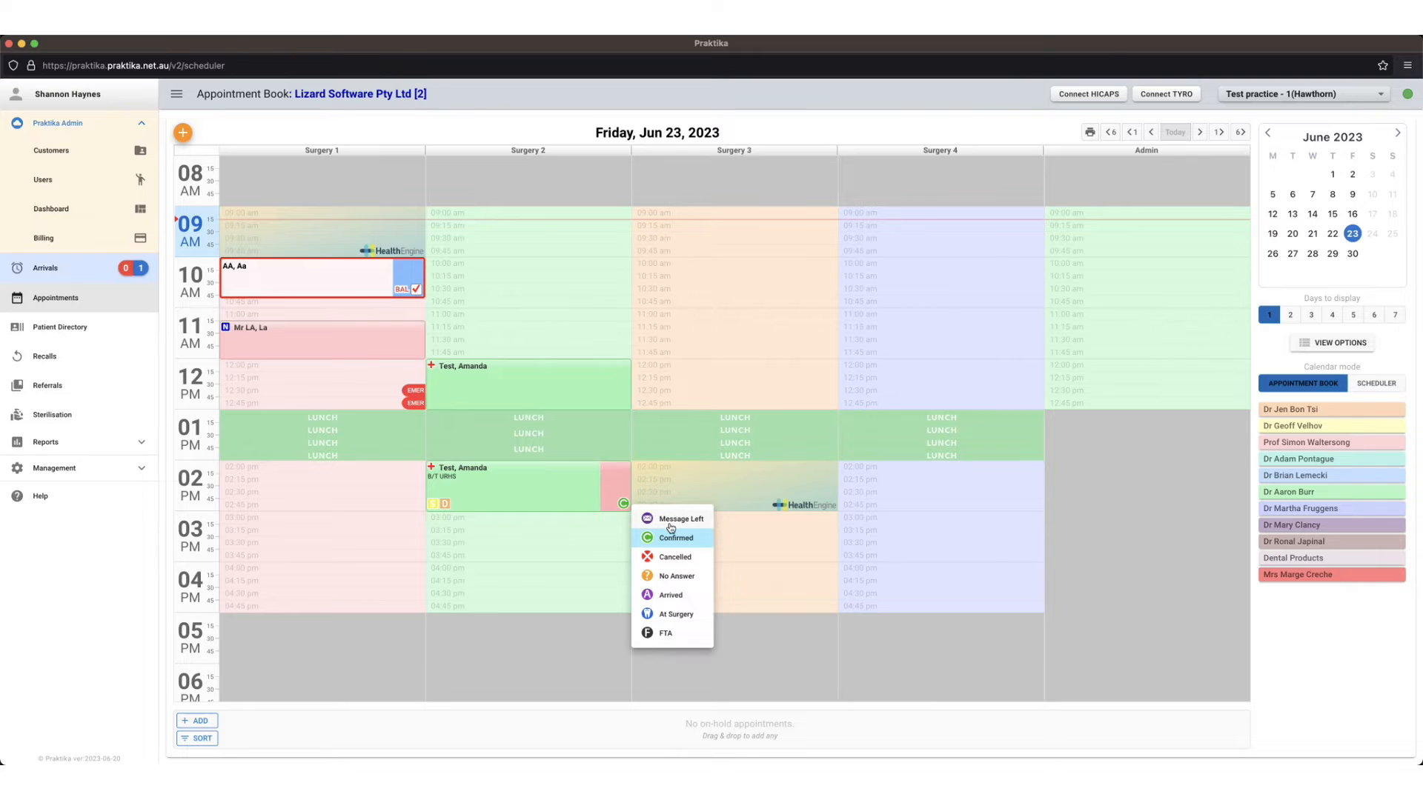
mouse_move(681, 604)
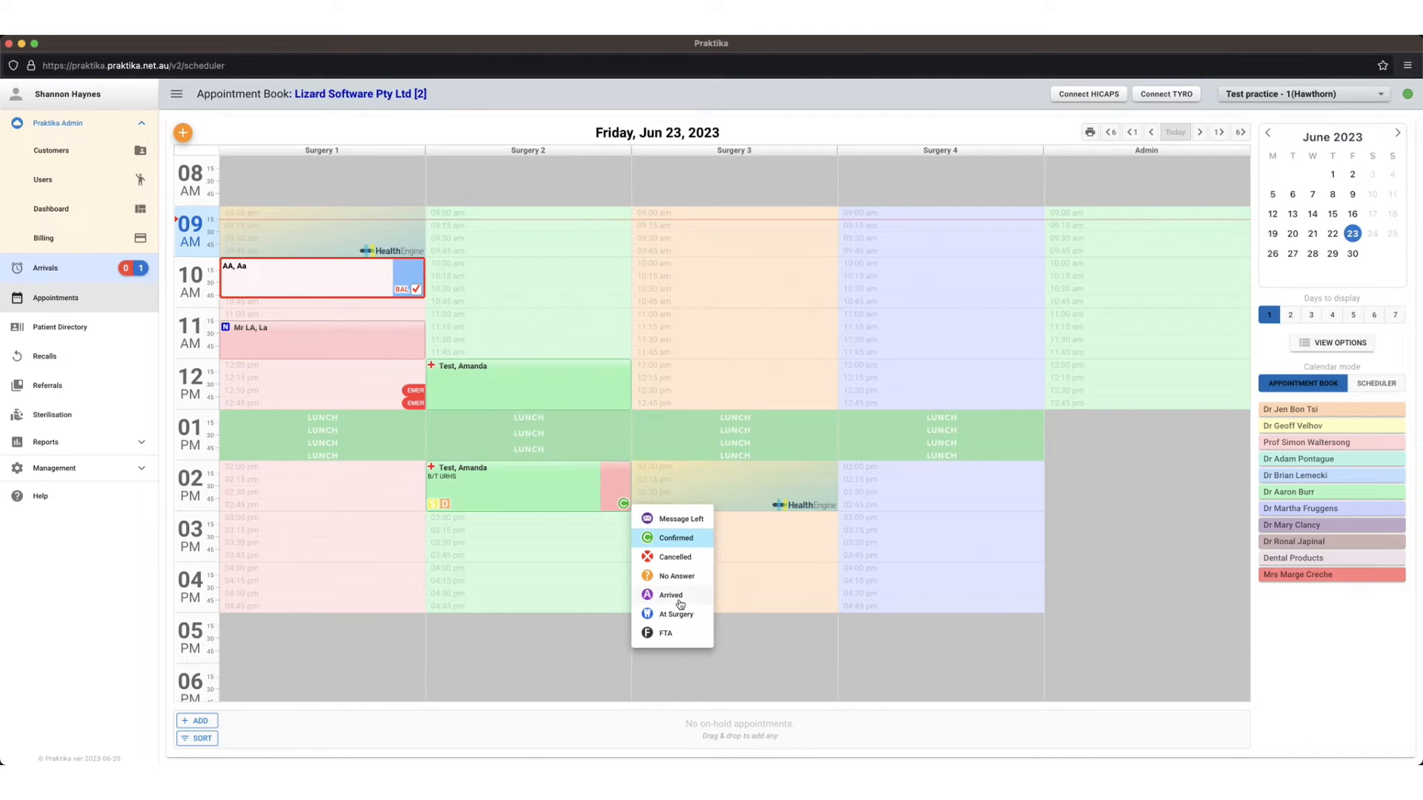
mouse_move(673, 601)
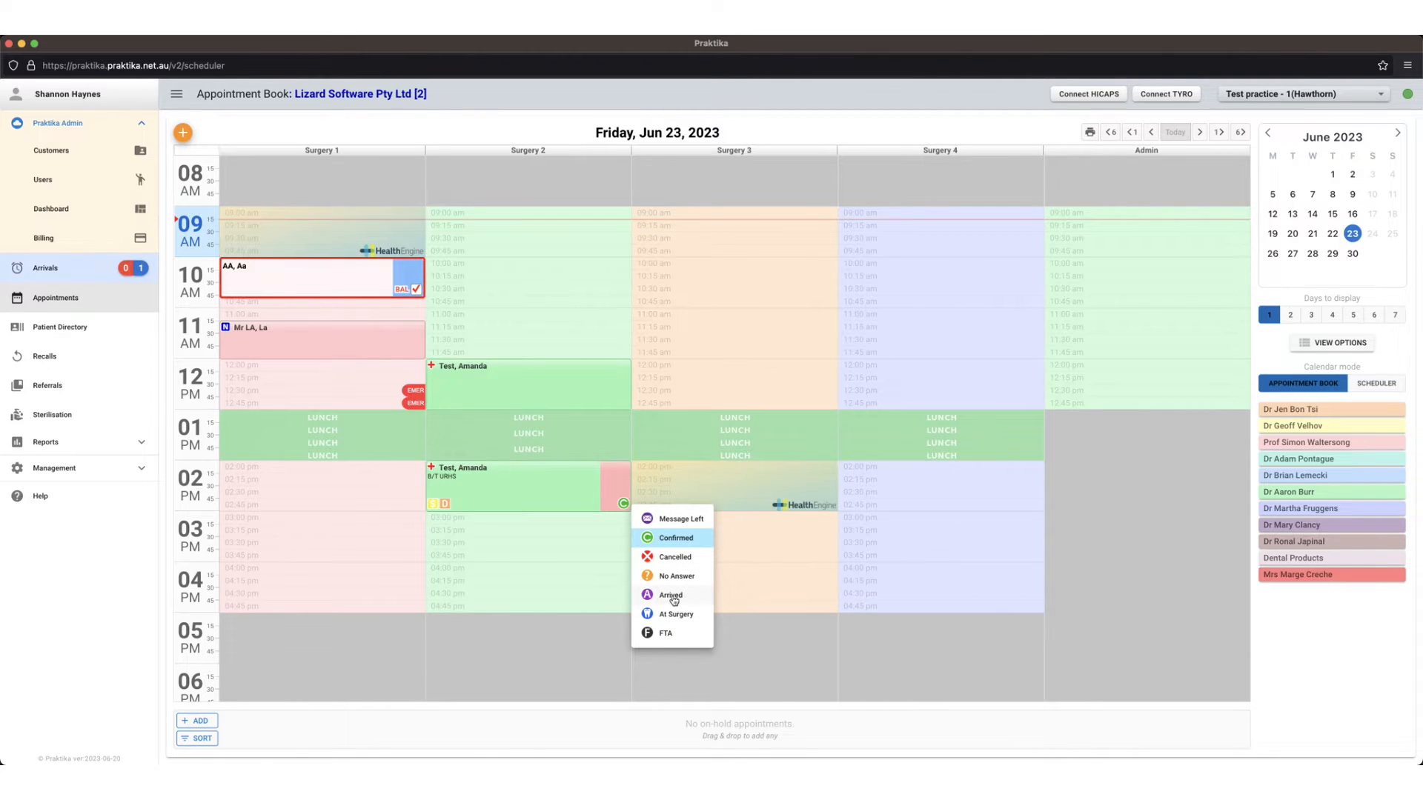
left_click(670, 595)
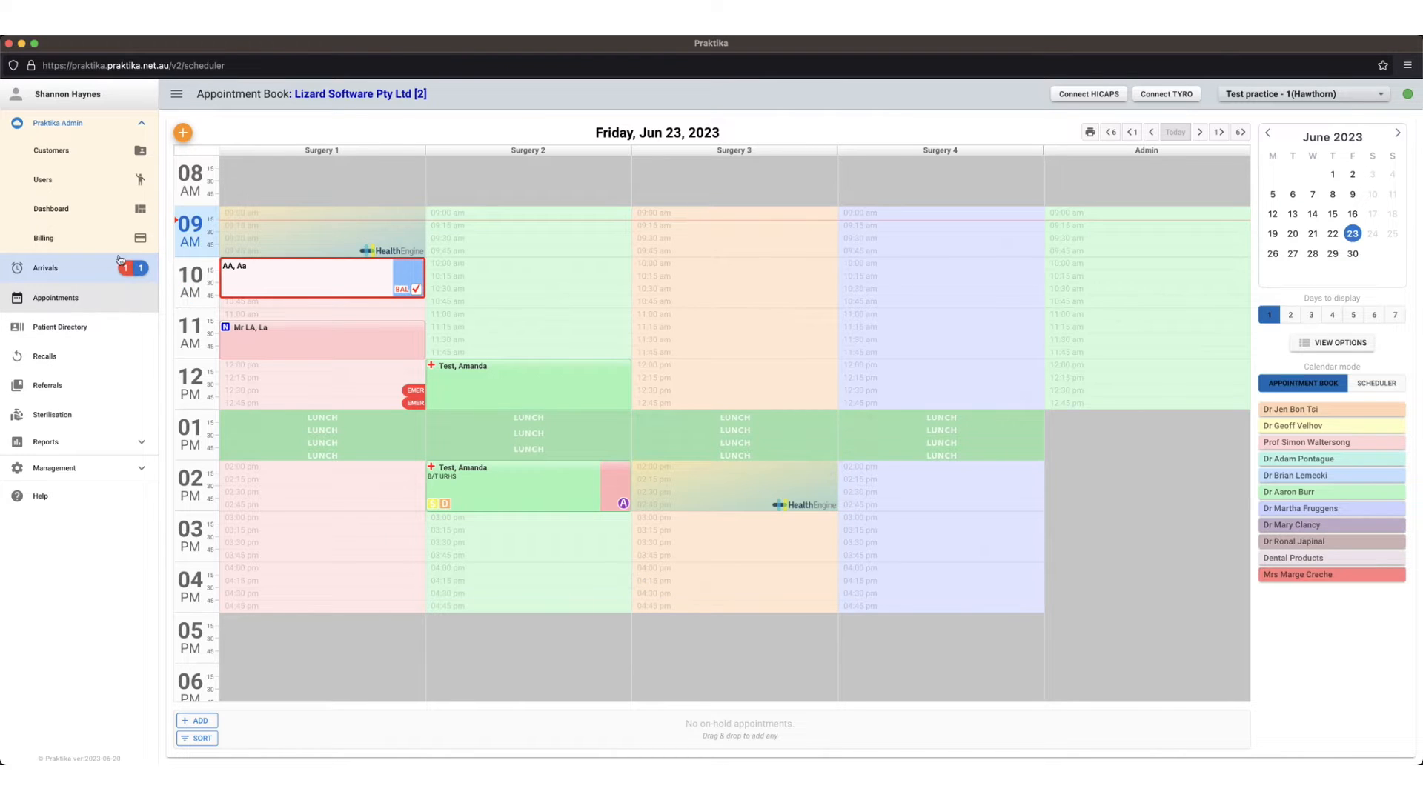
left_click(46, 268)
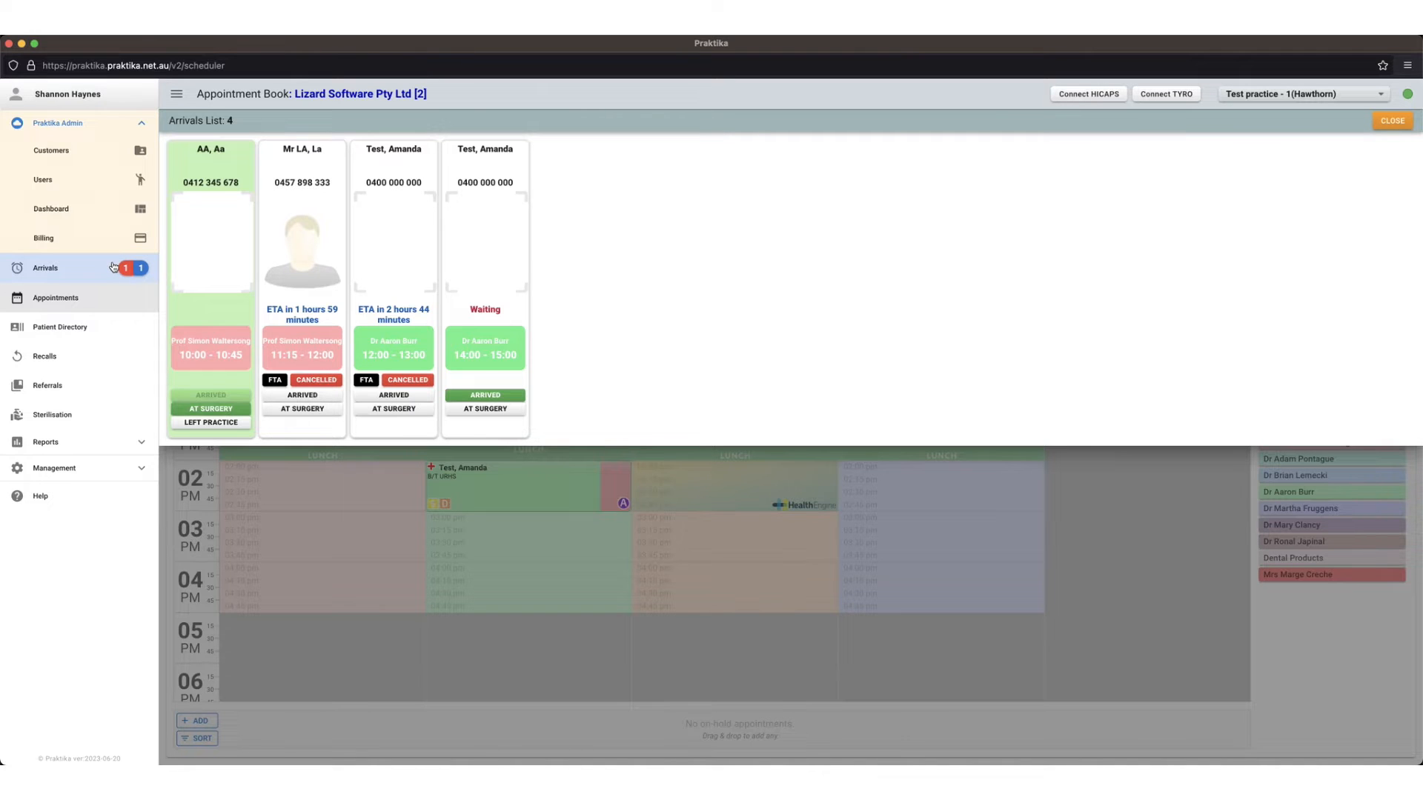
left_click(1392, 120)
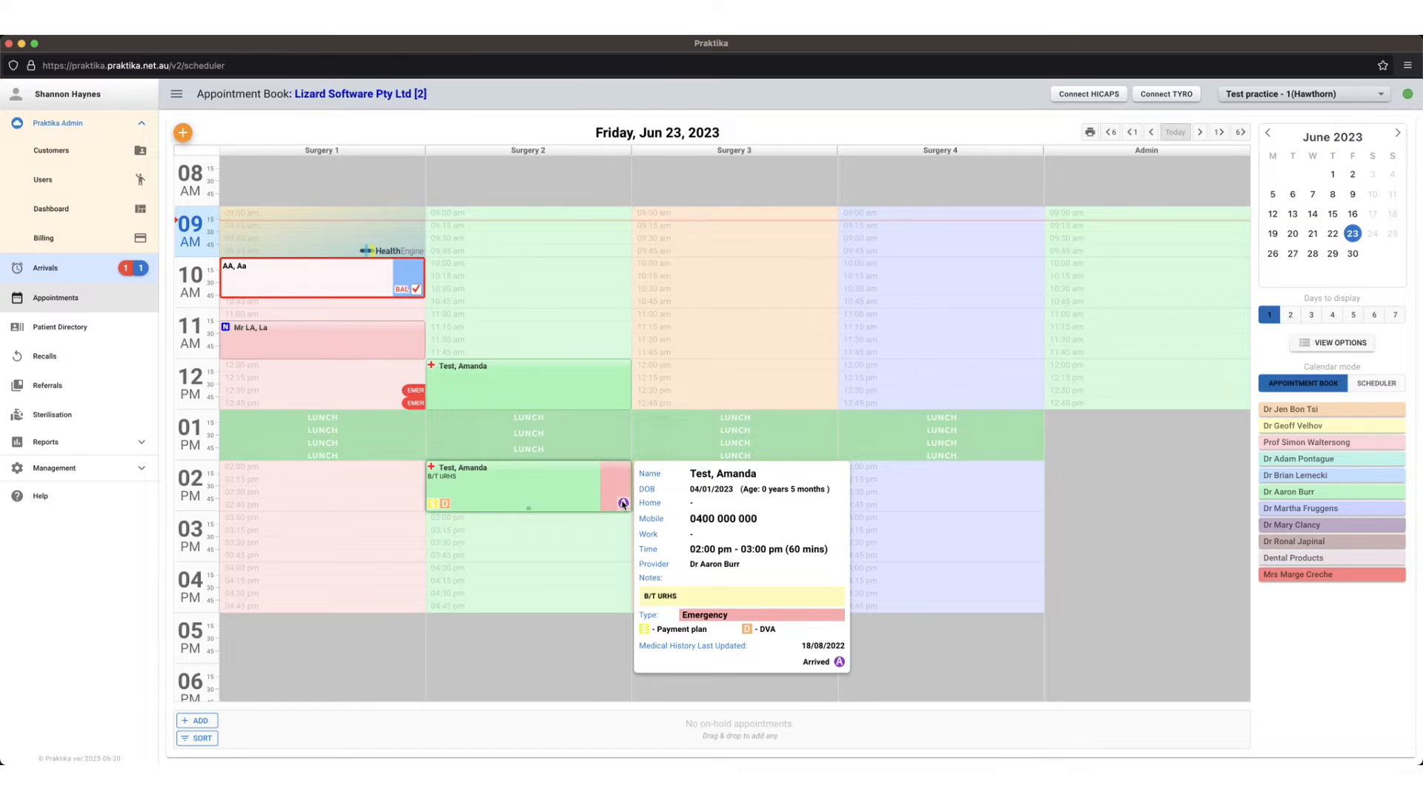
Step: Change the appointment status from Arrived to At Surgery
left_click(624, 504)
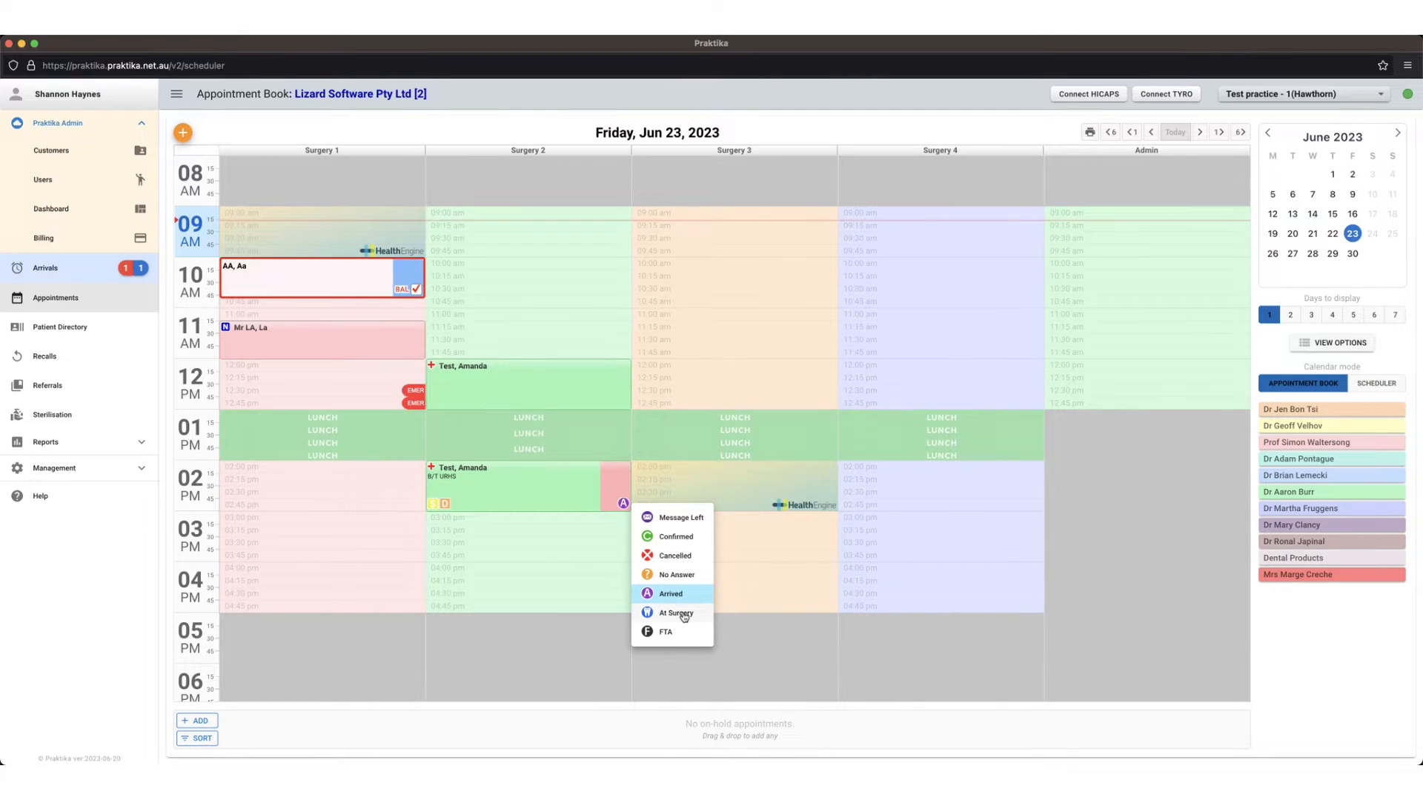
left_click(676, 612)
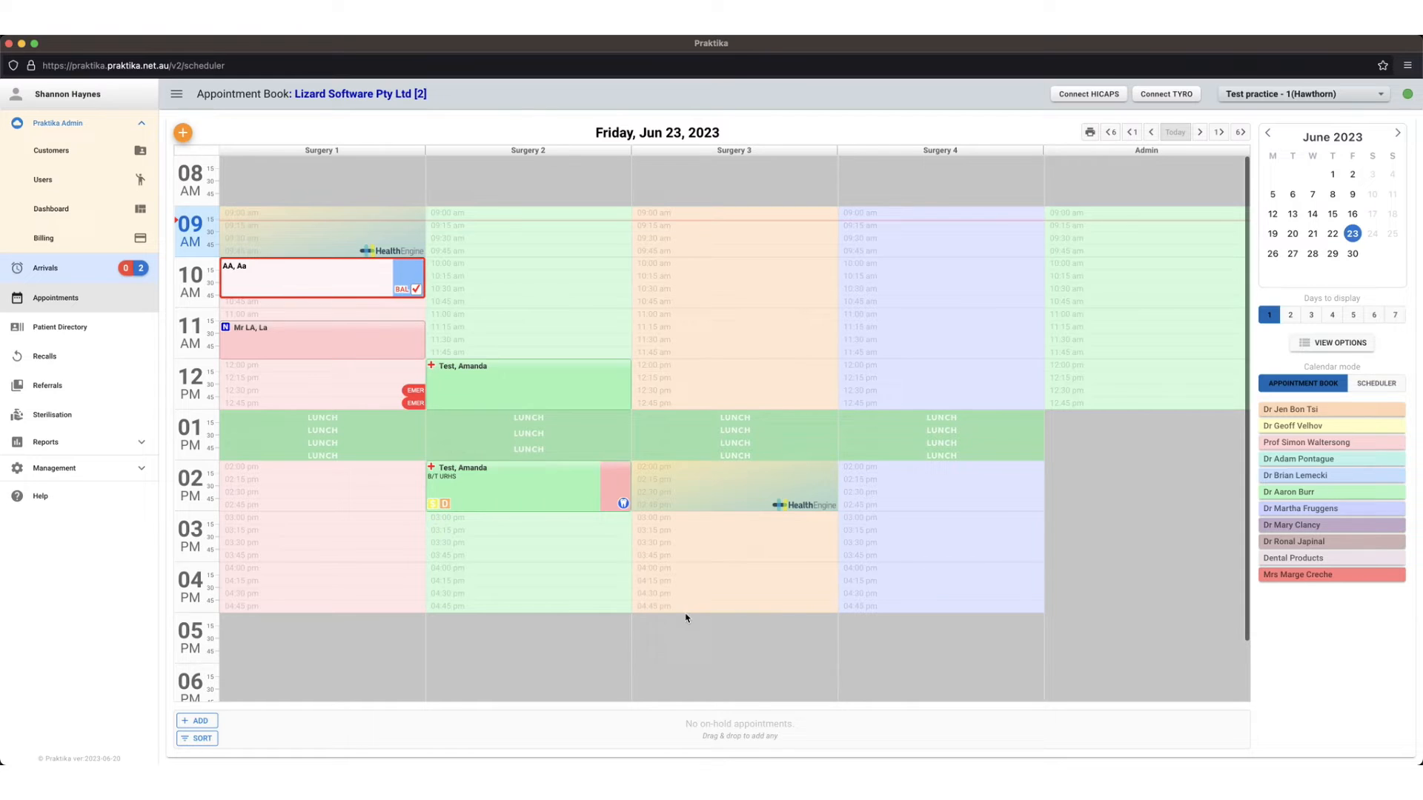
mouse_move(143, 268)
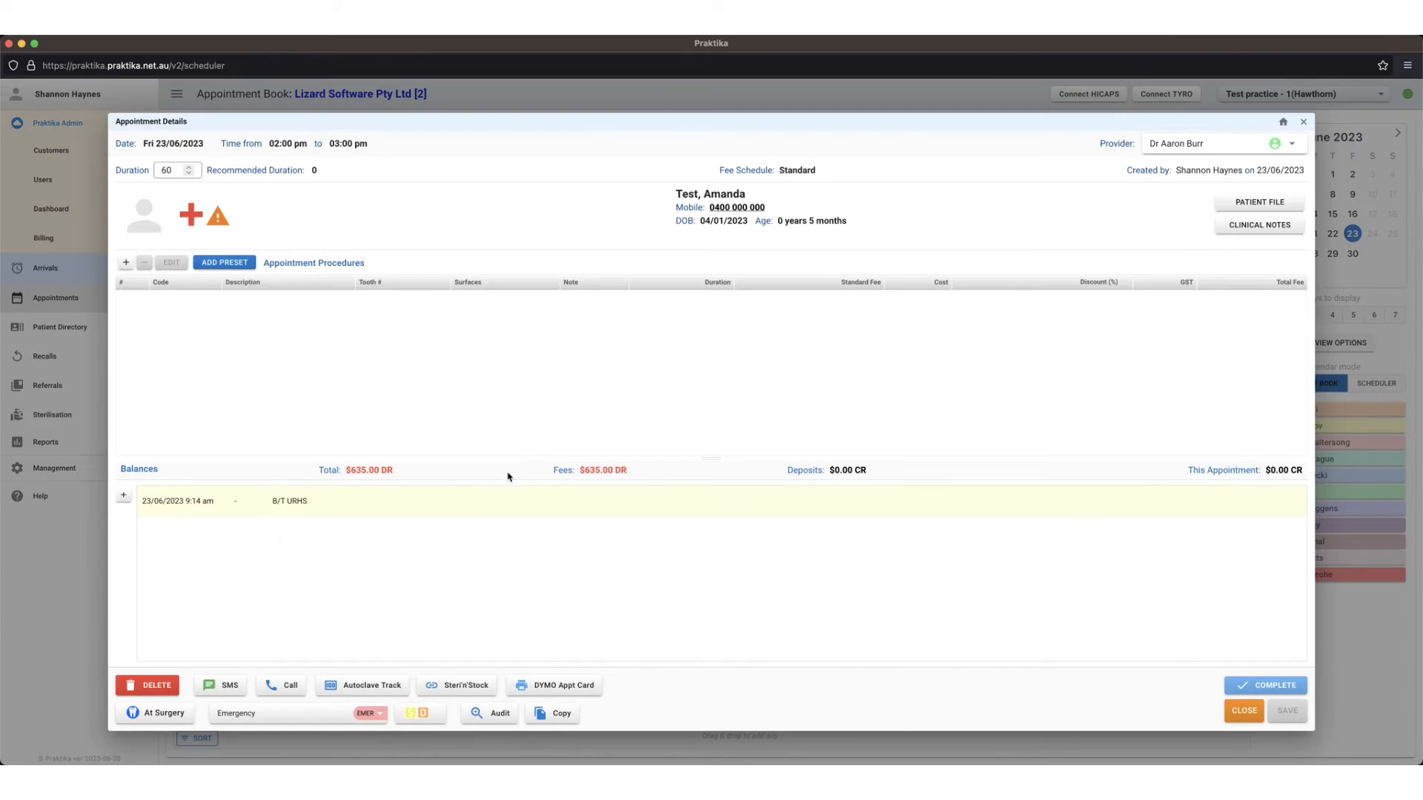
mouse_move(1260, 202)
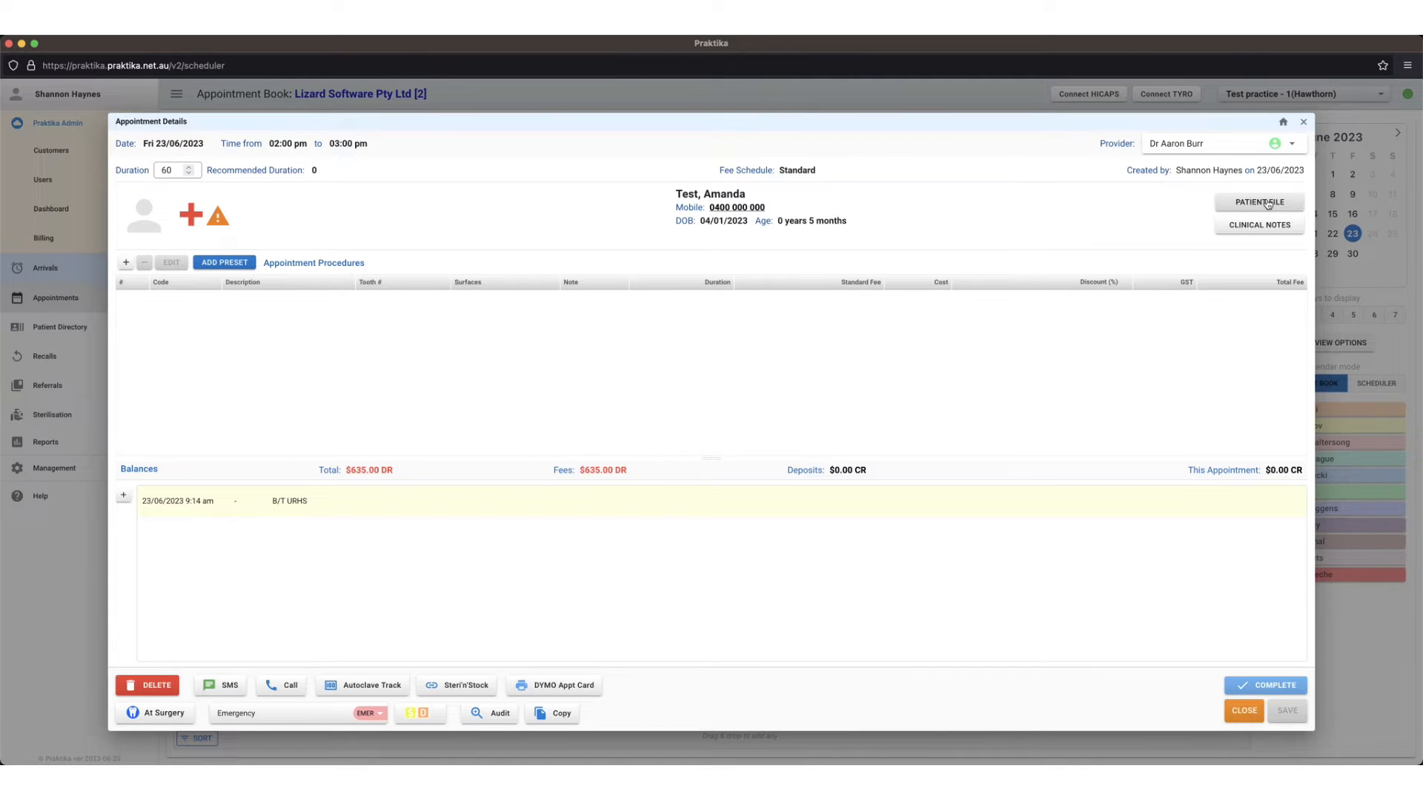
Step: Open Amanda Test's patient file and her restorative charting
left_click(1260, 202)
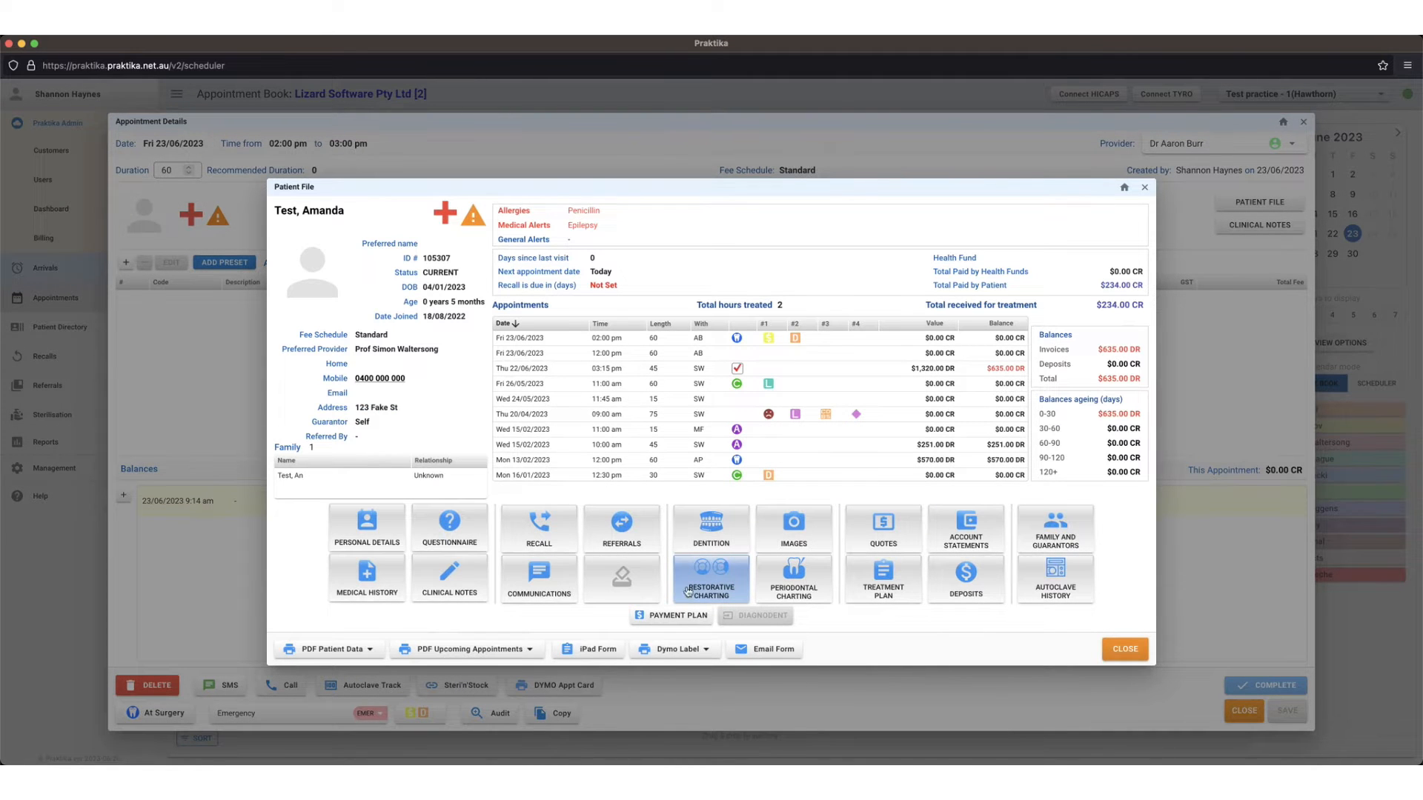
left_click(710, 581)
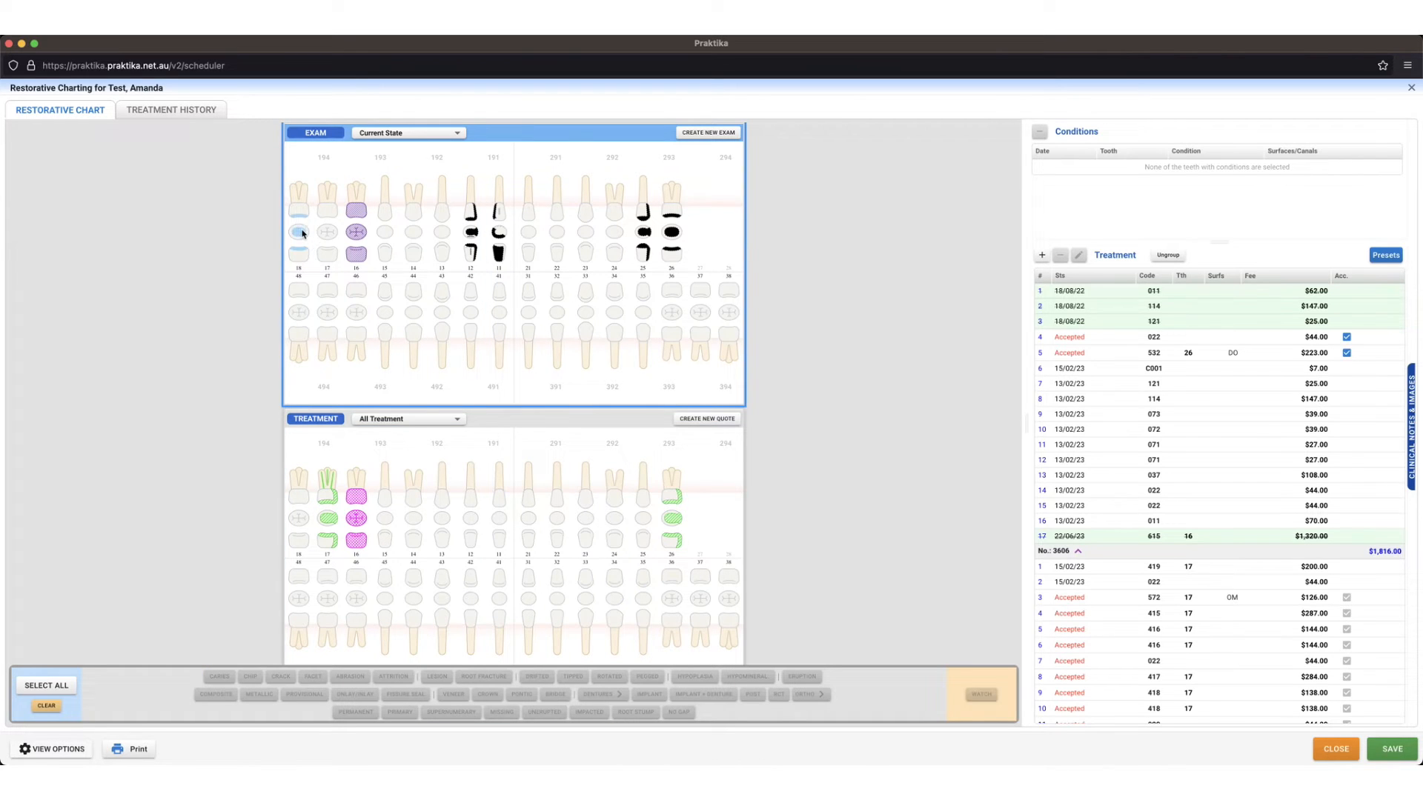
Step: Chart a condition on tooth 17 and a treatment on tooth 36, then return to the appointment
left_click(326, 231)
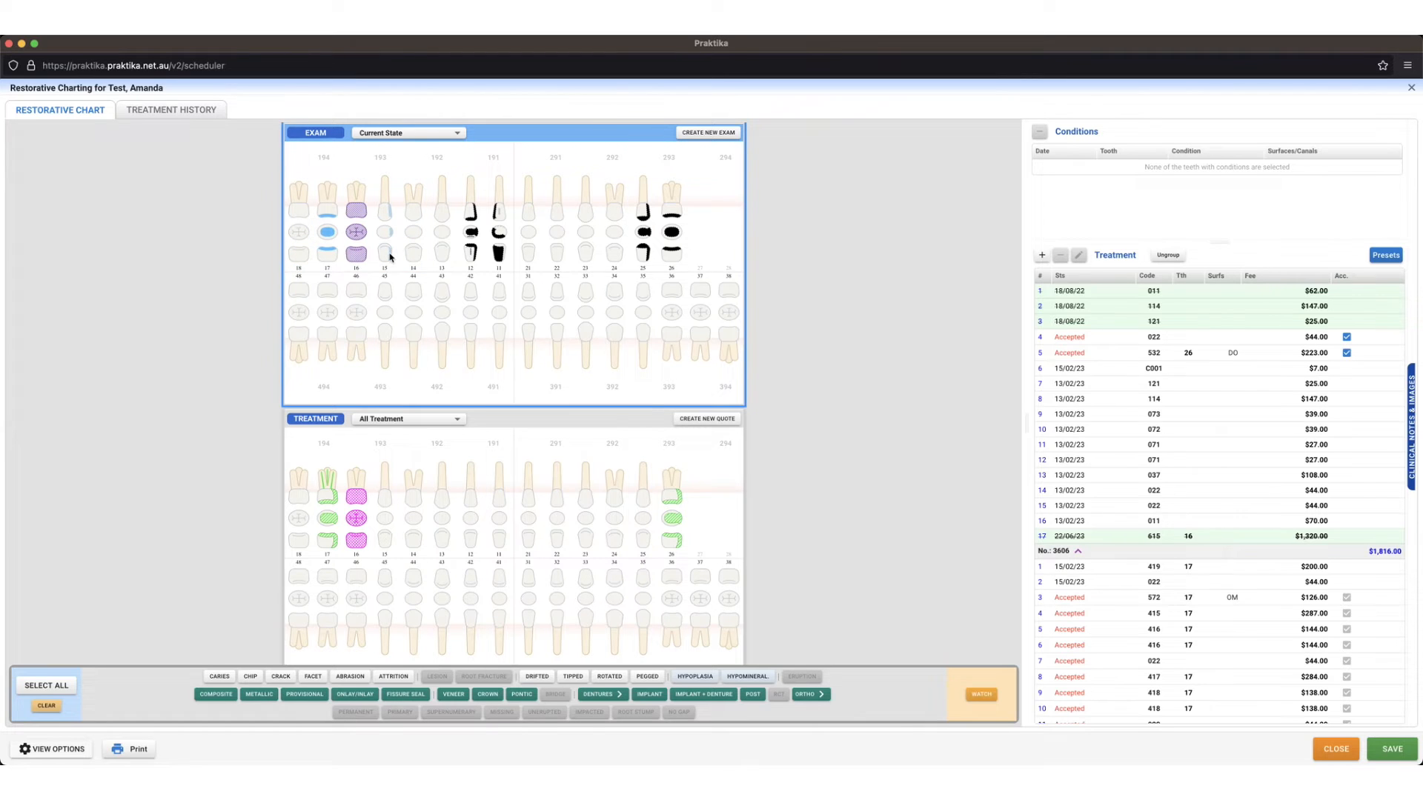
left_click(357, 316)
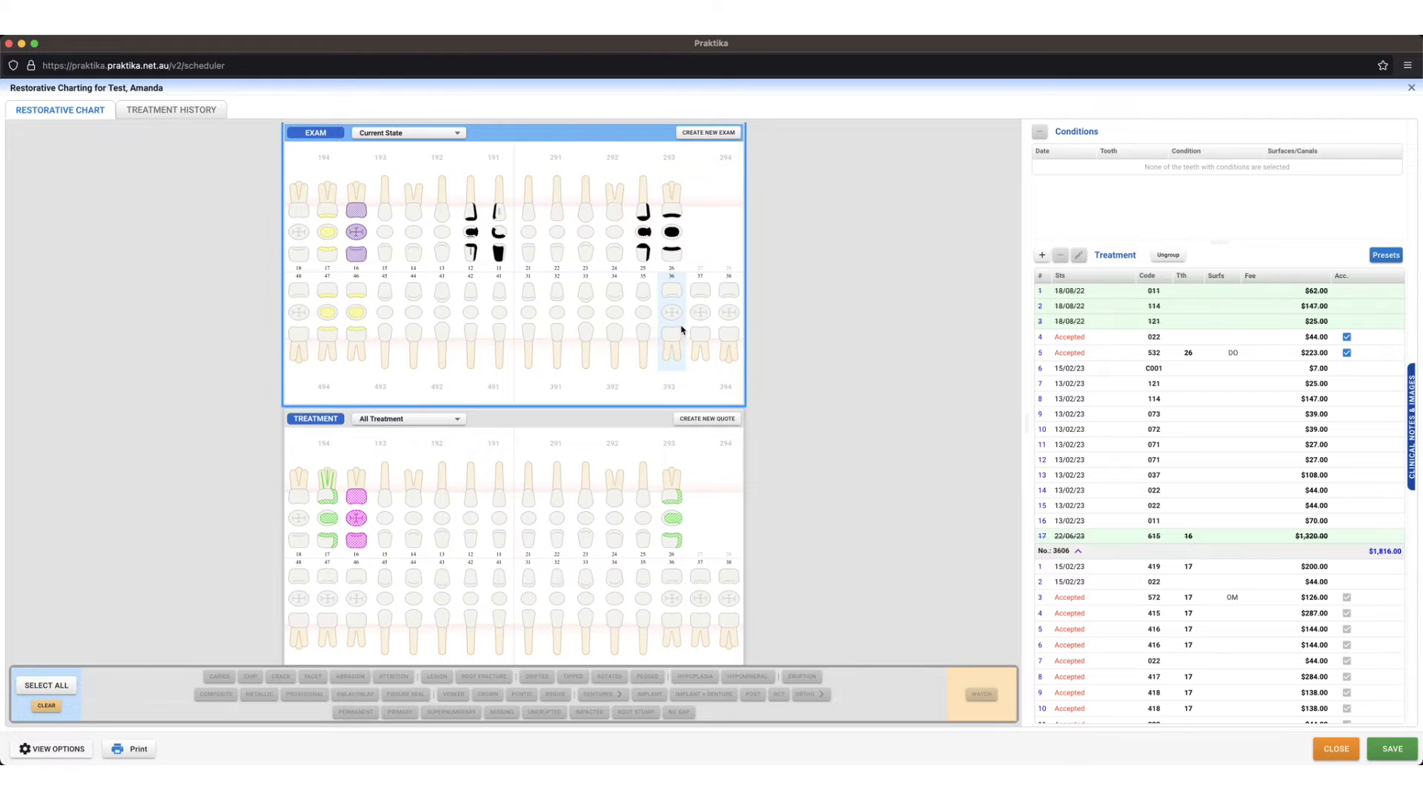
mouse_move(682, 329)
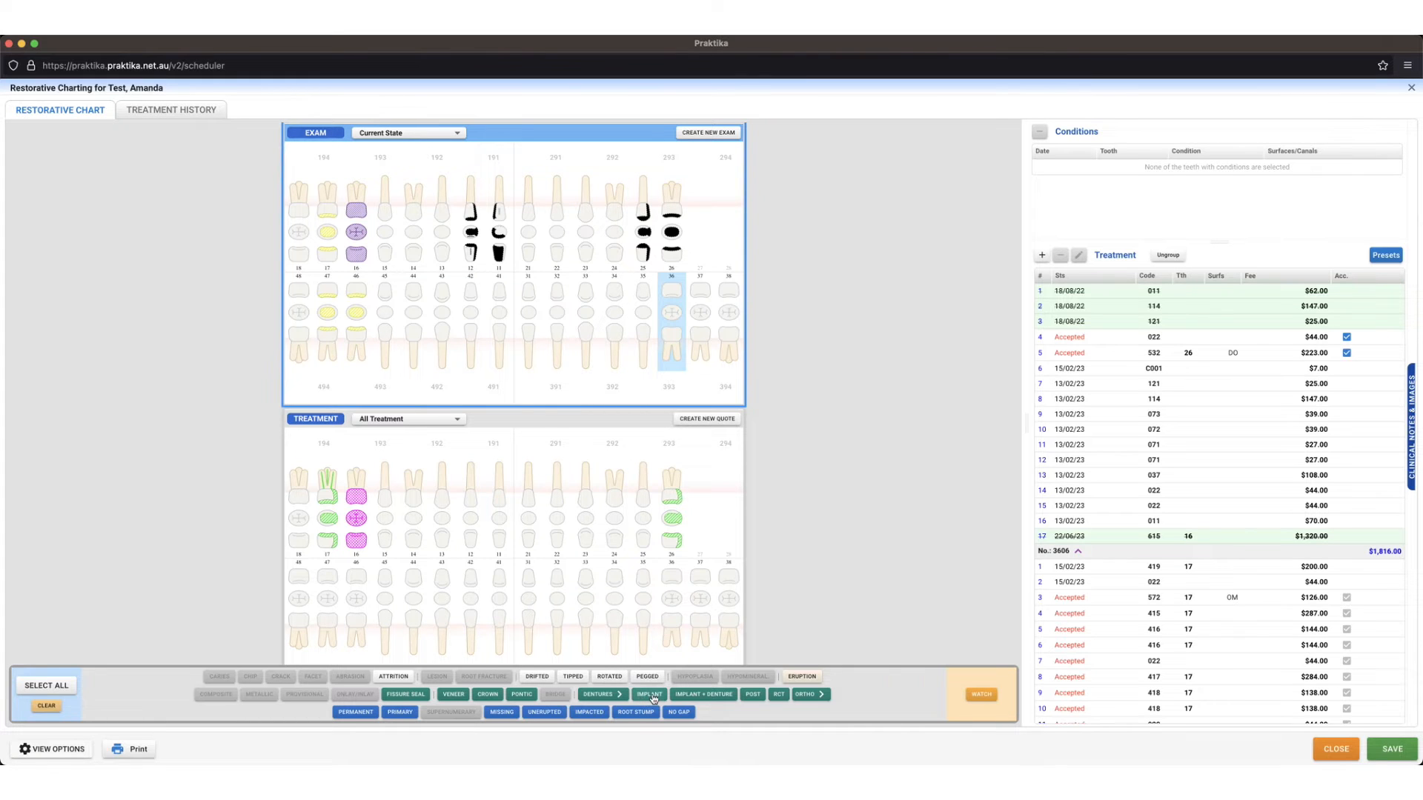
left_click(650, 694)
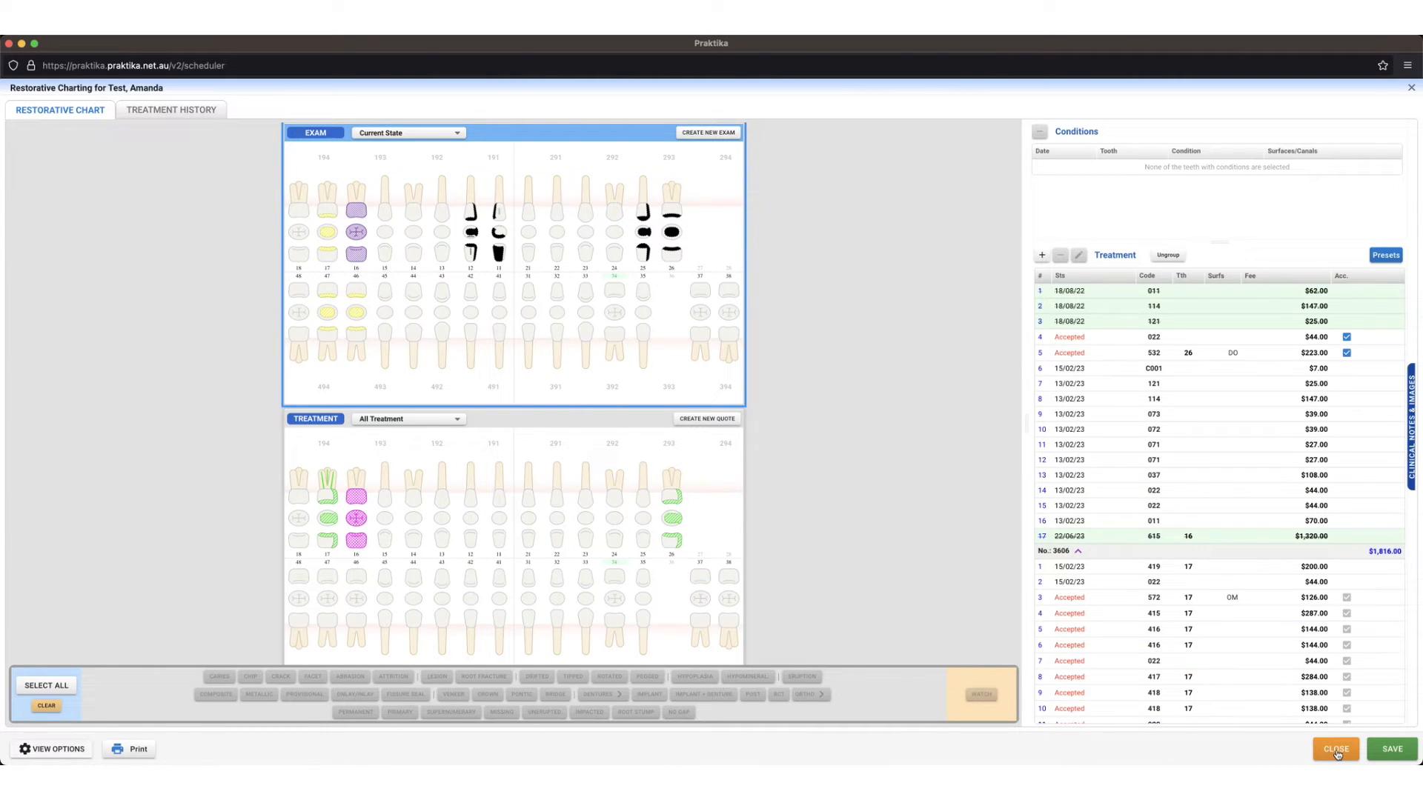
left_click(1336, 749)
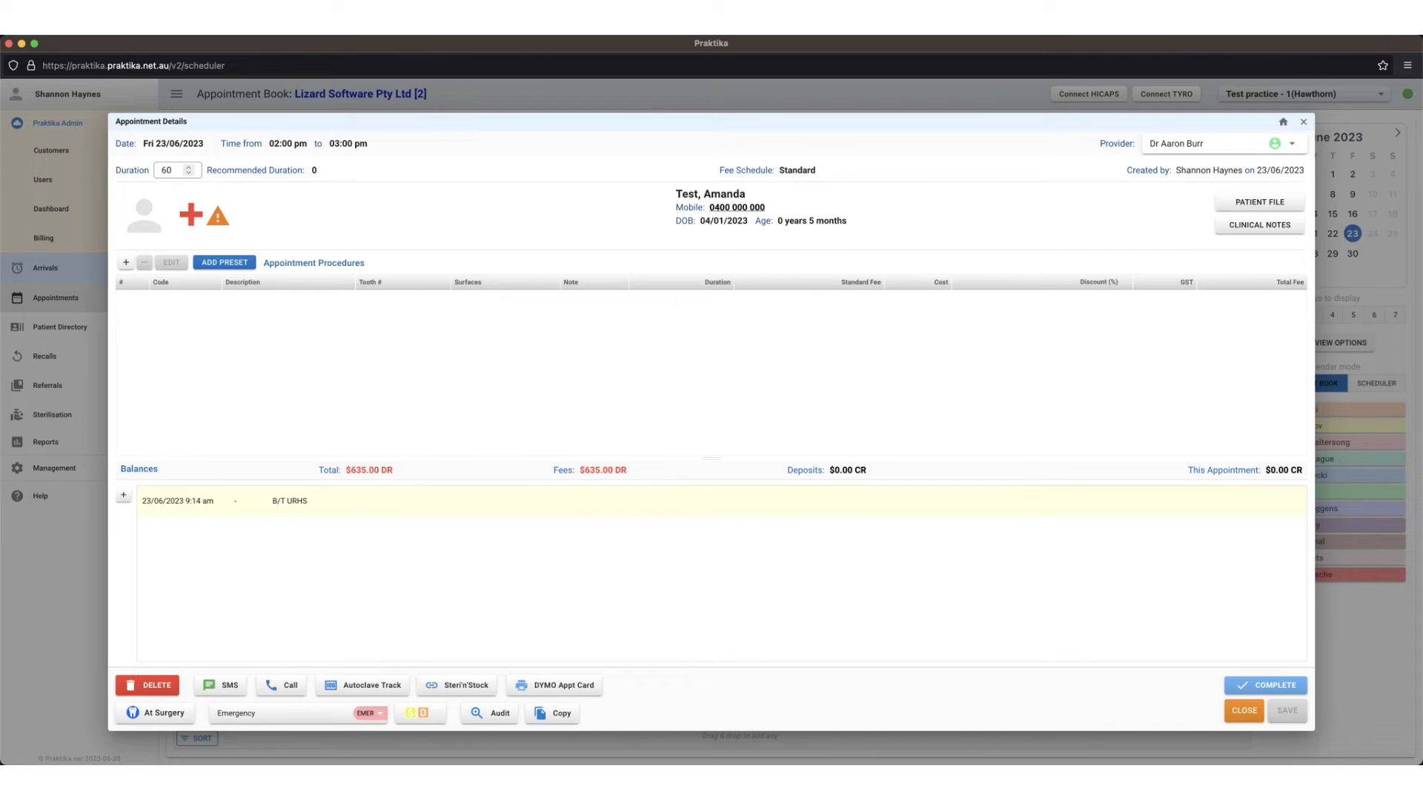
Step: Open Amanda Test's treatment plan from the Appointment Procedures panel
left_click(1243, 710)
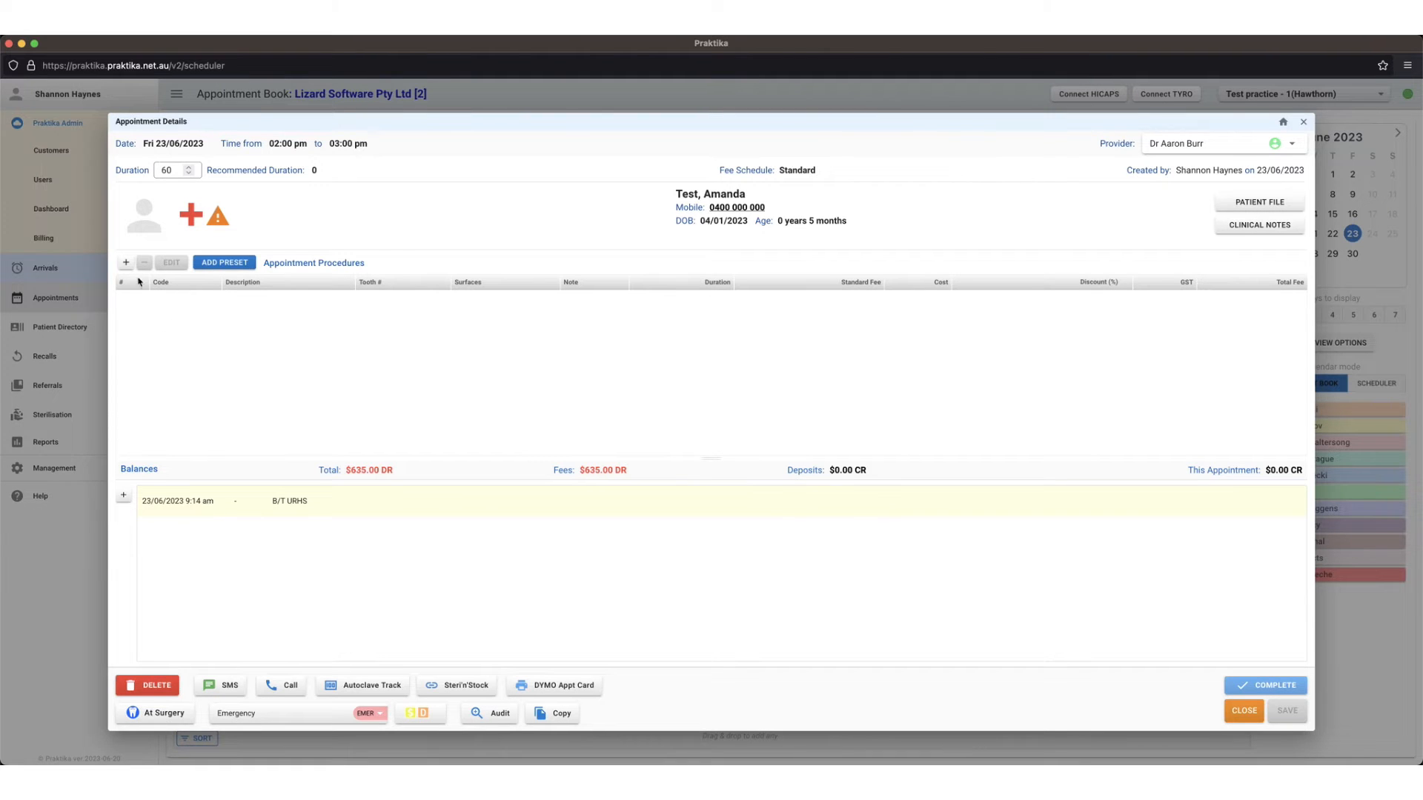
mouse_move(241, 409)
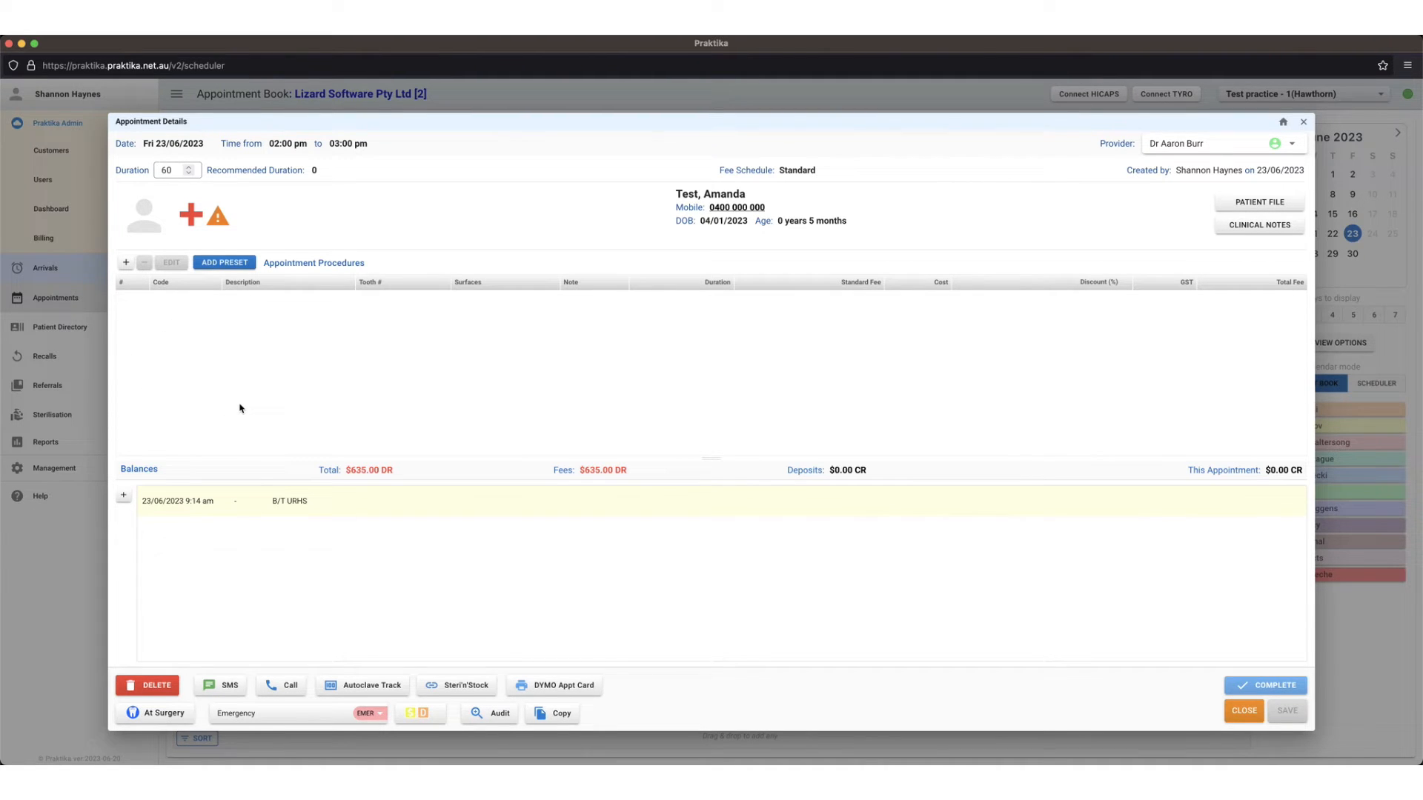
mouse_move(227, 398)
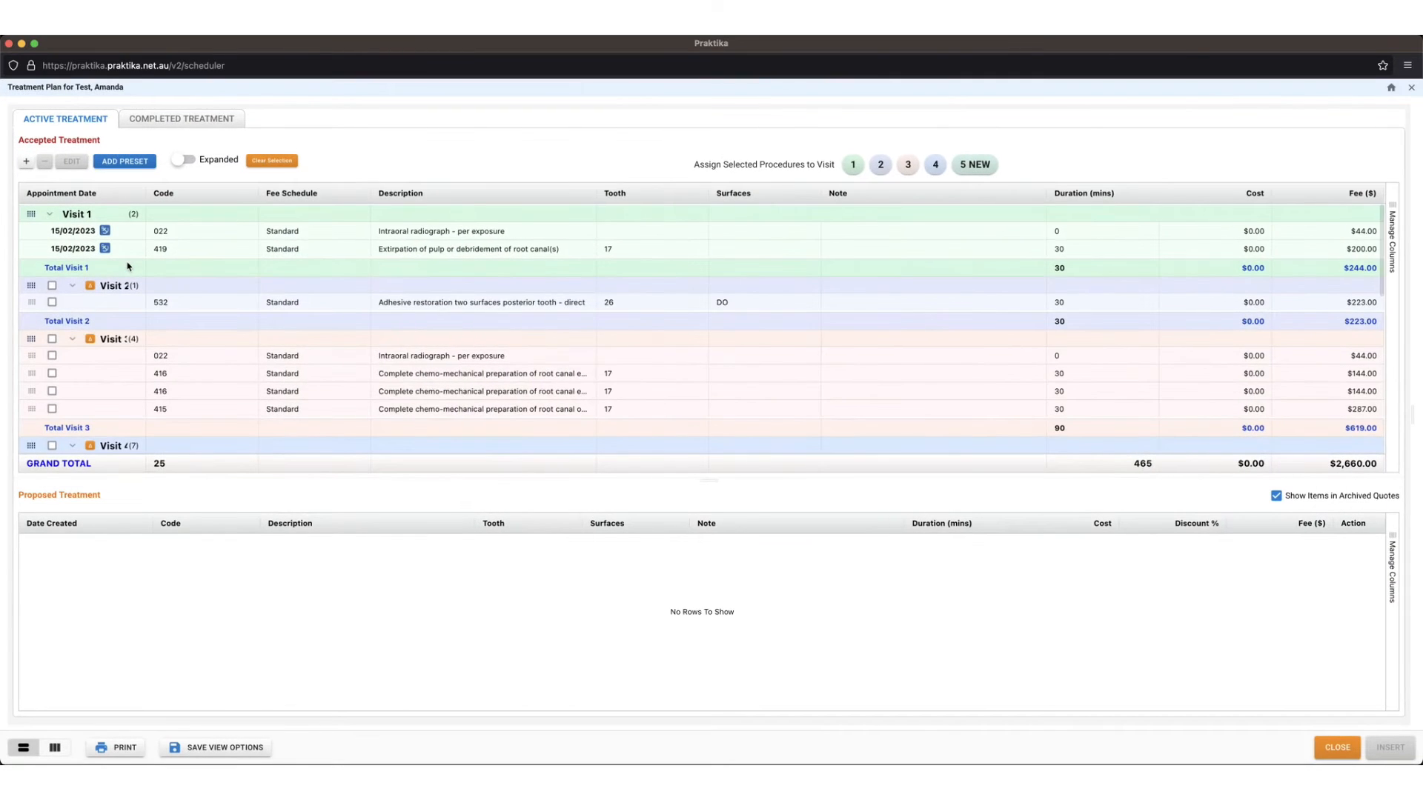
mouse_move(240, 407)
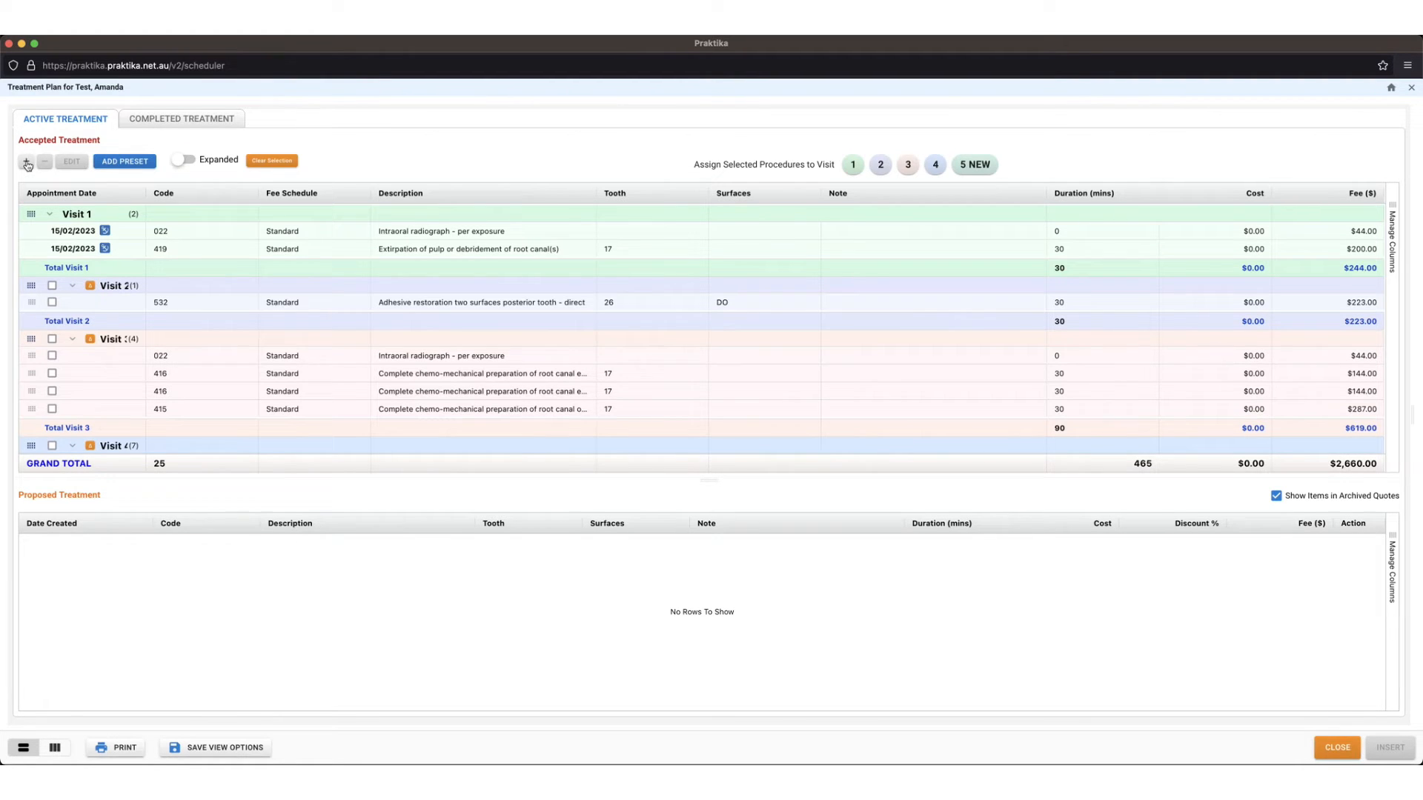
Step: Start a new Treatment Procedure entry under Accepted Treatment
left_click(27, 165)
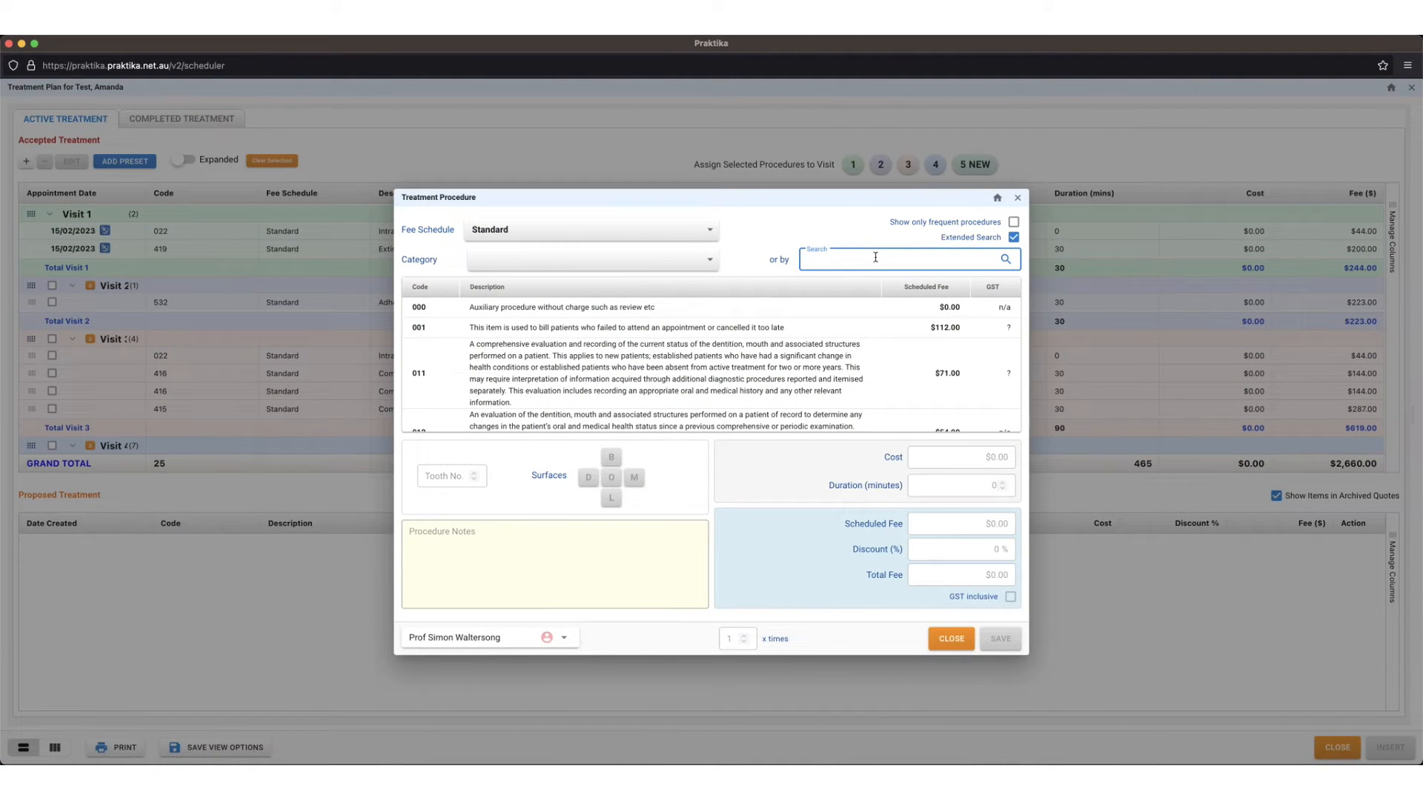
Step: Add procedure 011, comprehensive oral examination at $71.00, to the appointment
type("011")
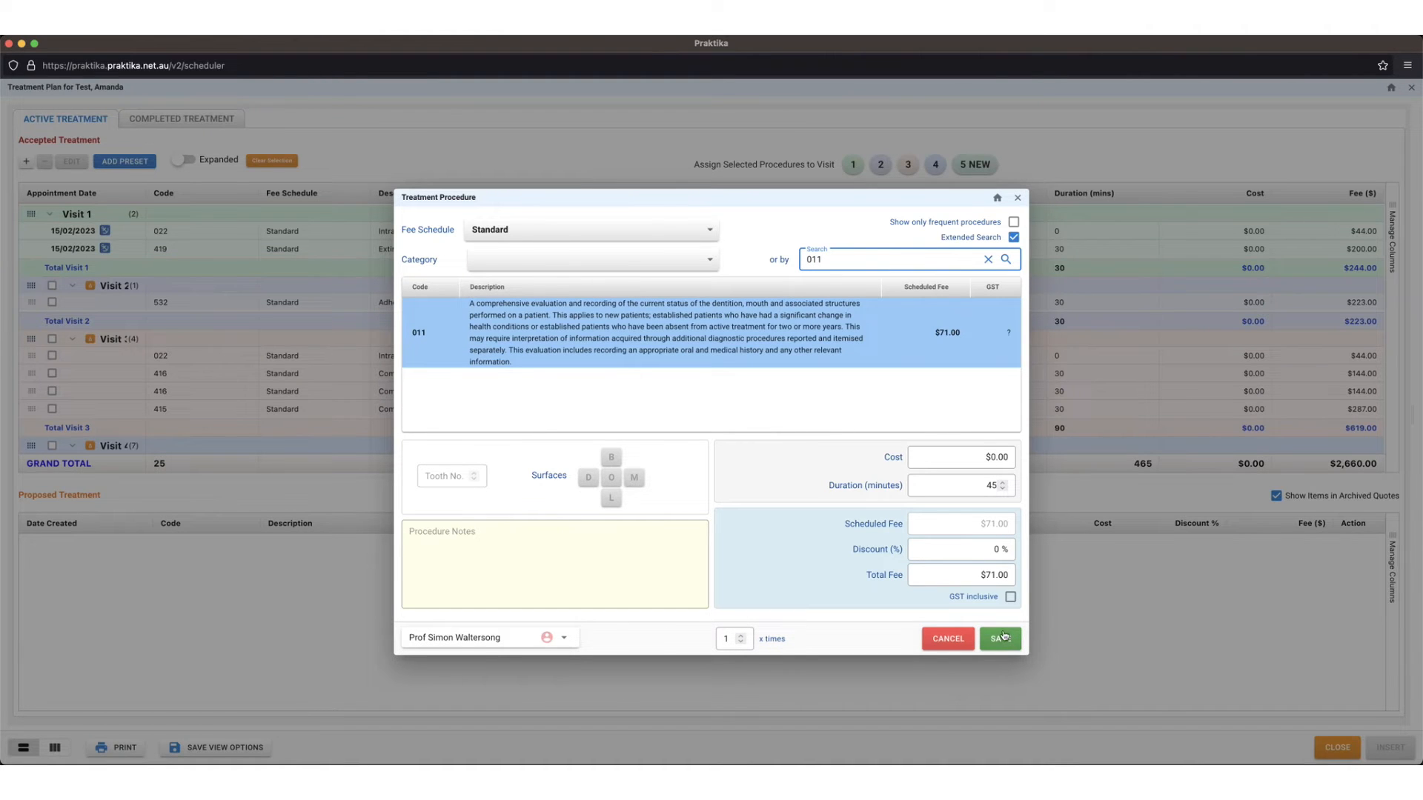
left_click(999, 637)
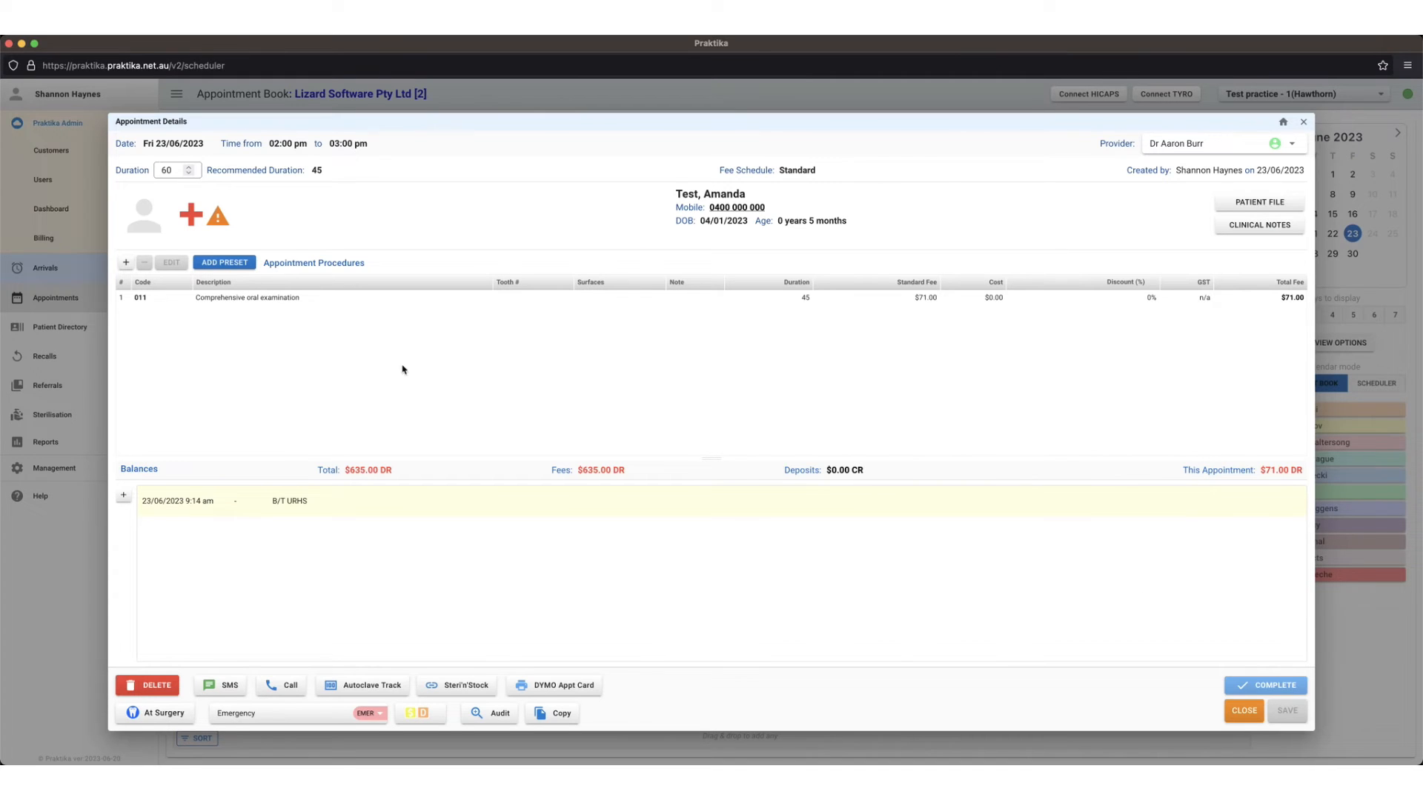
mouse_move(394, 364)
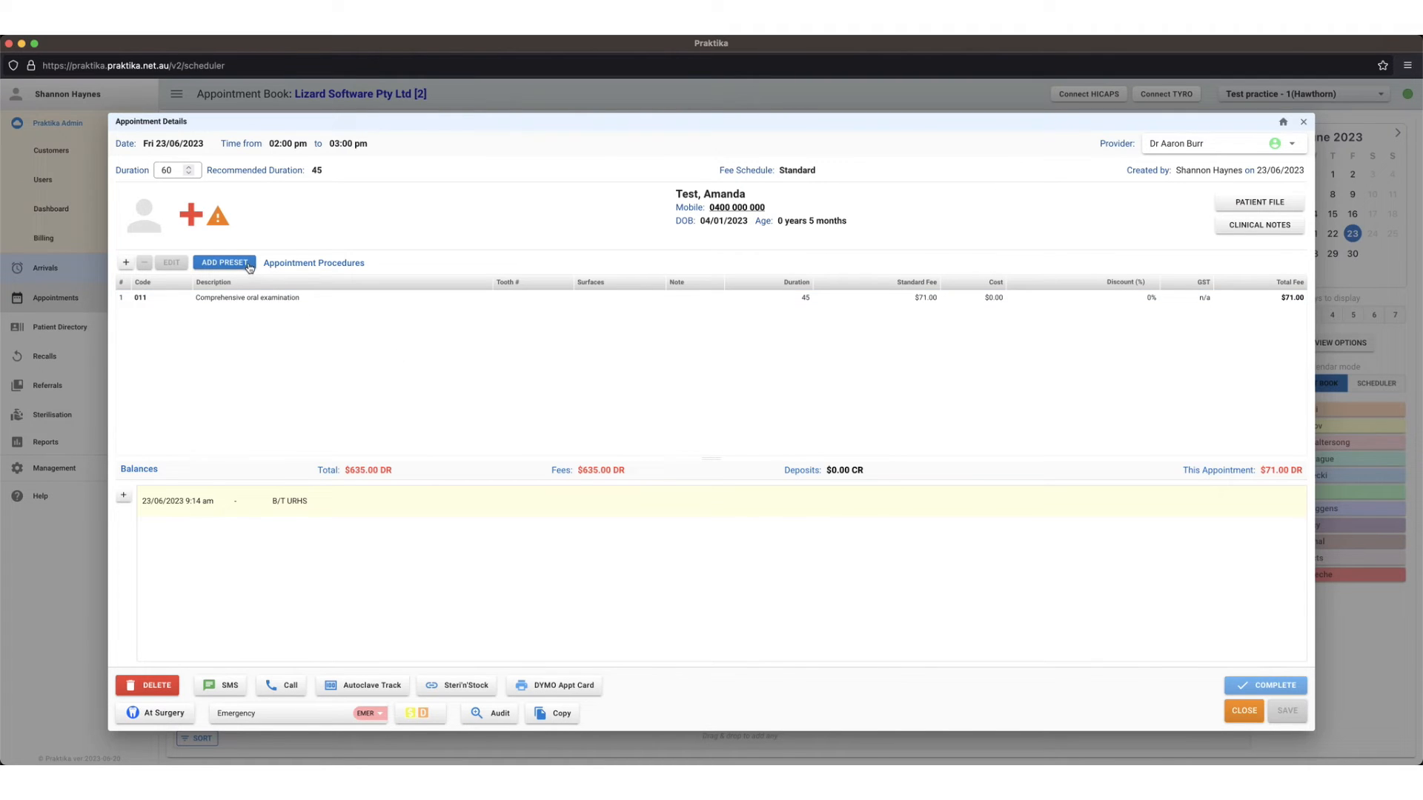
mouse_move(204, 272)
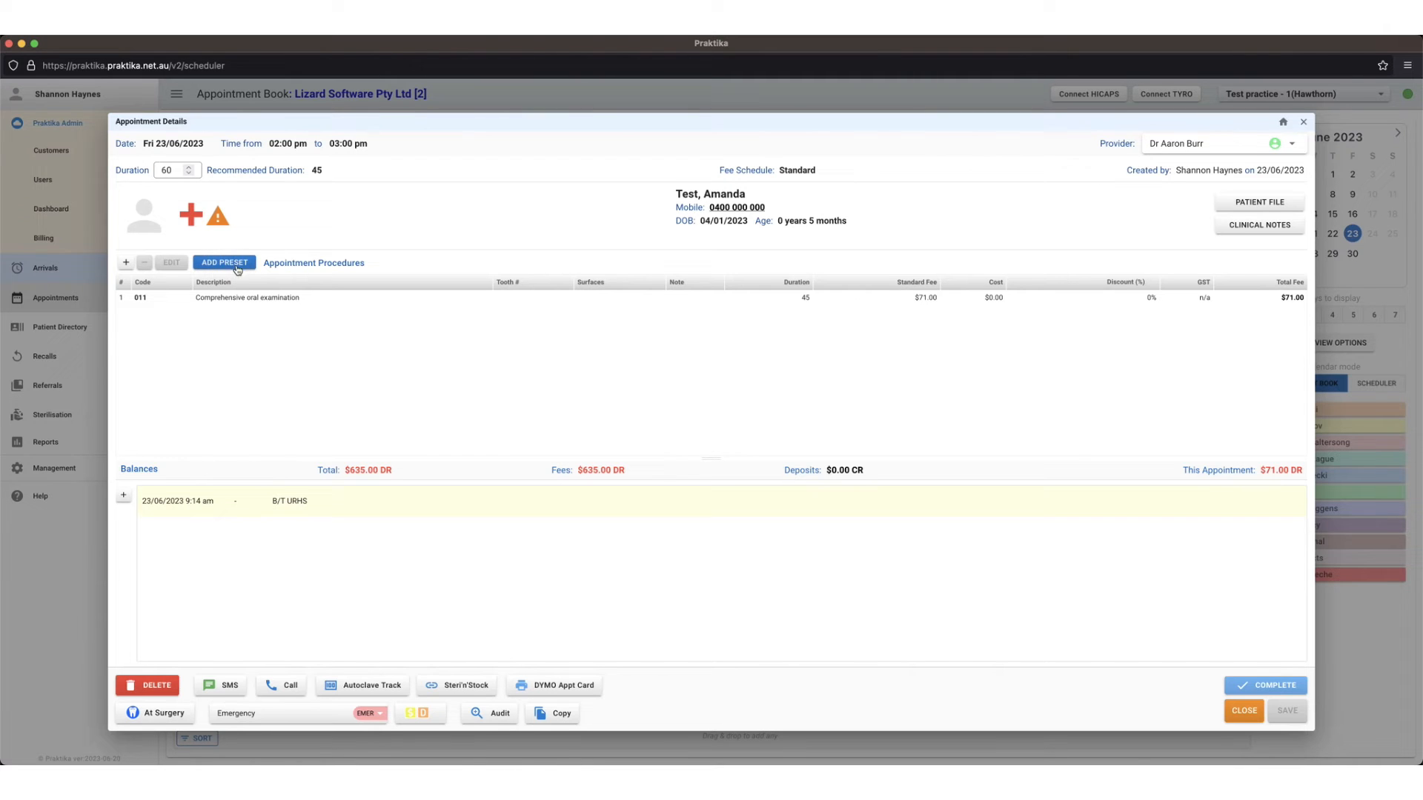
Step: Insert the New Patient Simple preset, adding examination, calculus removal, remineralisation and two radiographs ($408.00)
left_click(224, 262)
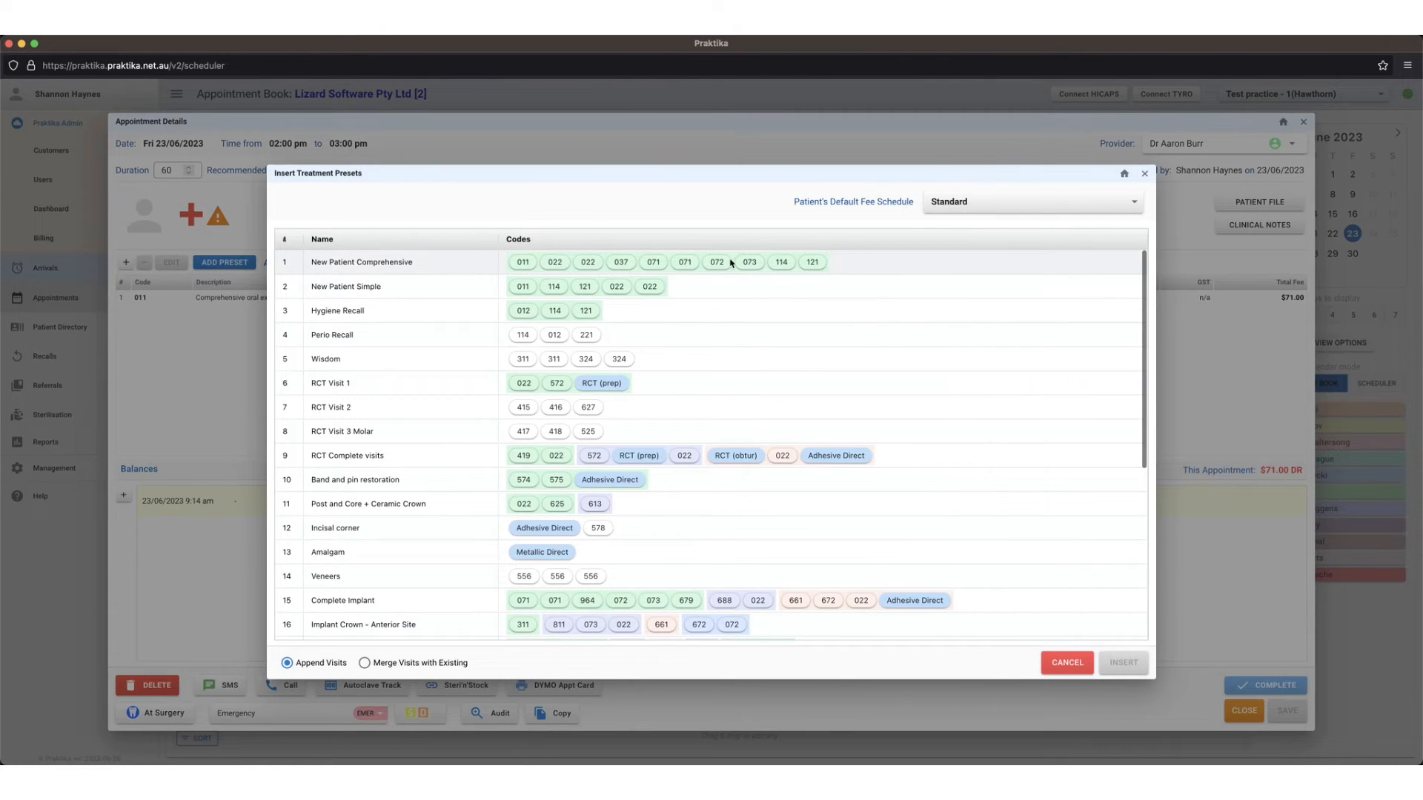
mouse_move(701, 323)
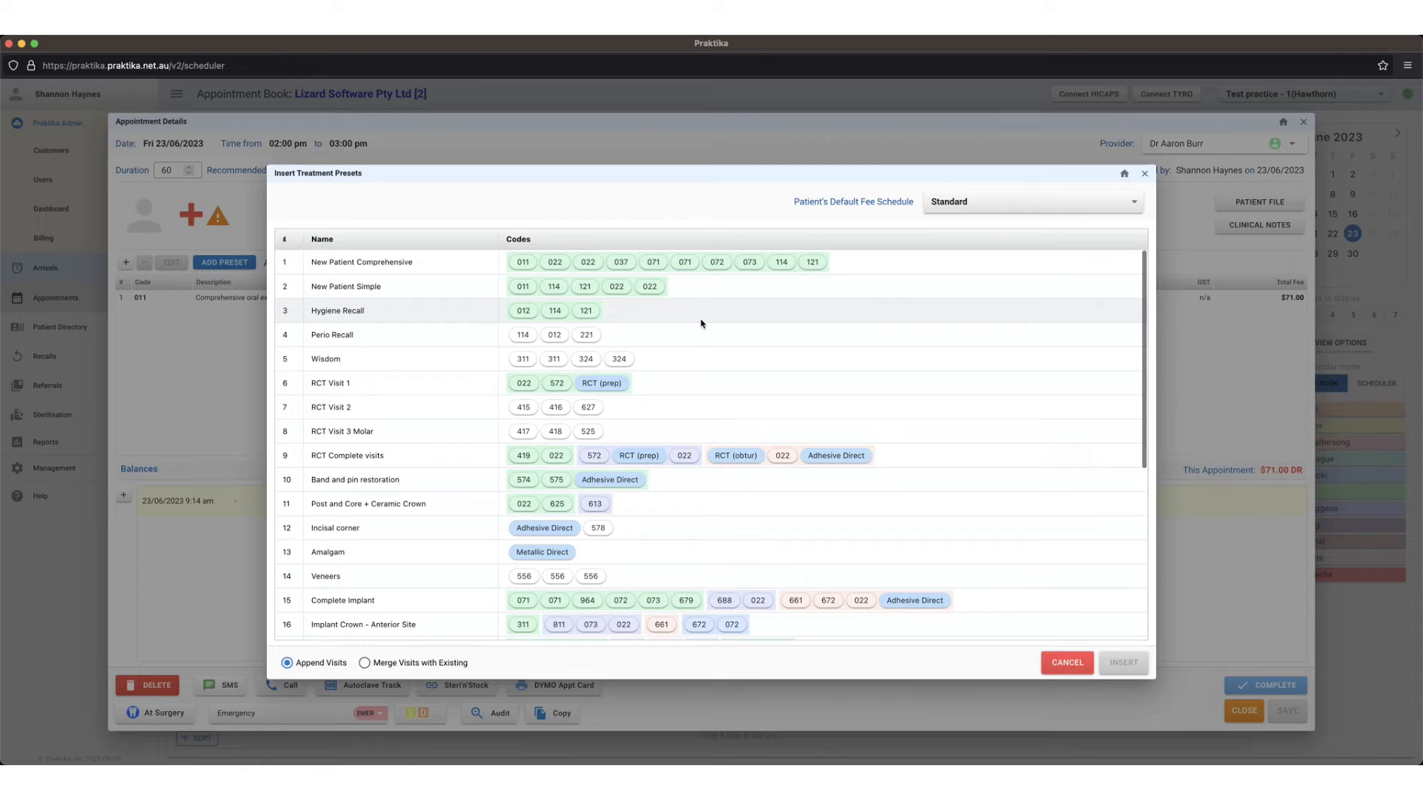
left_click(710, 286)
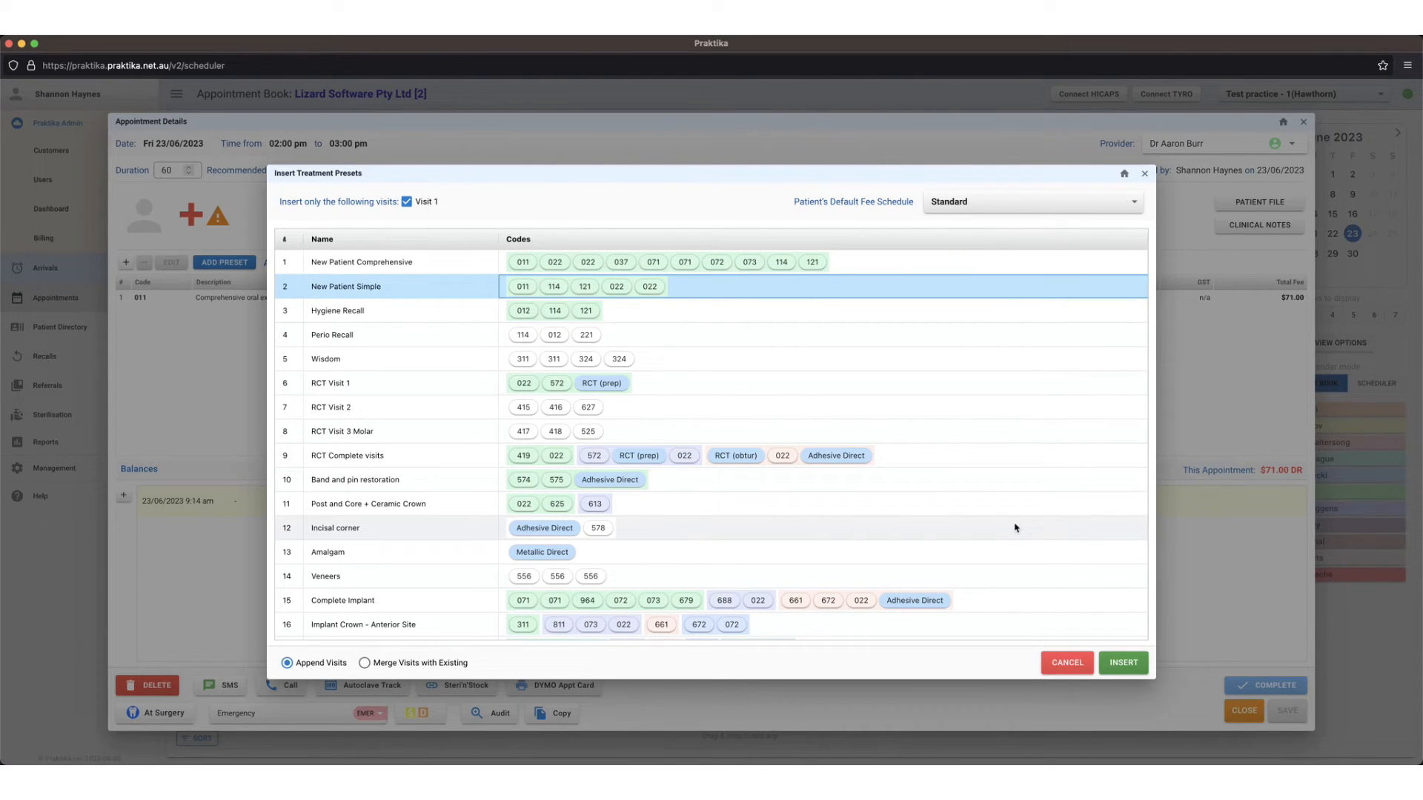
left_click(1122, 663)
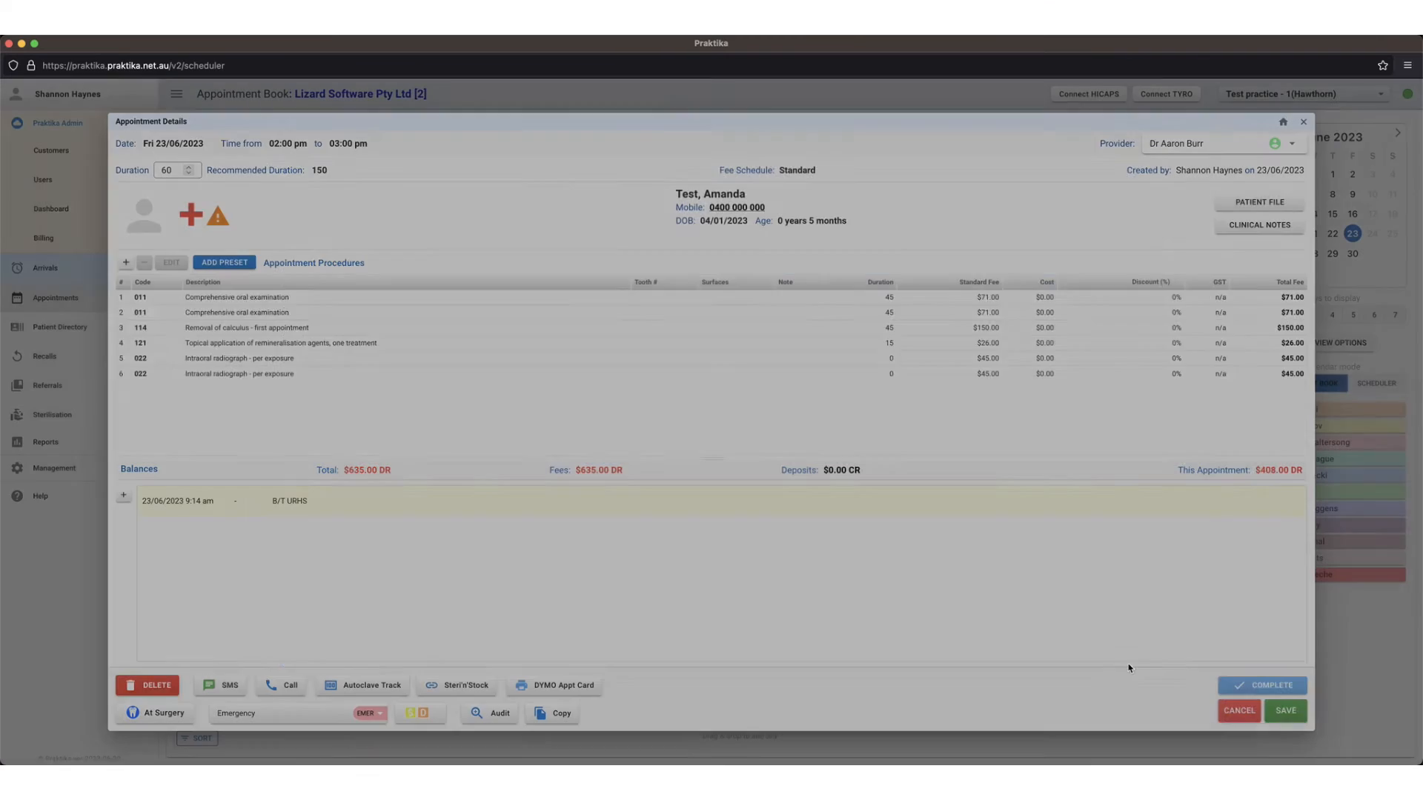
Step: Delete the duplicate 011 comprehensive oral examination, leaving five procedures totalling $337.00
left_click(235, 313)
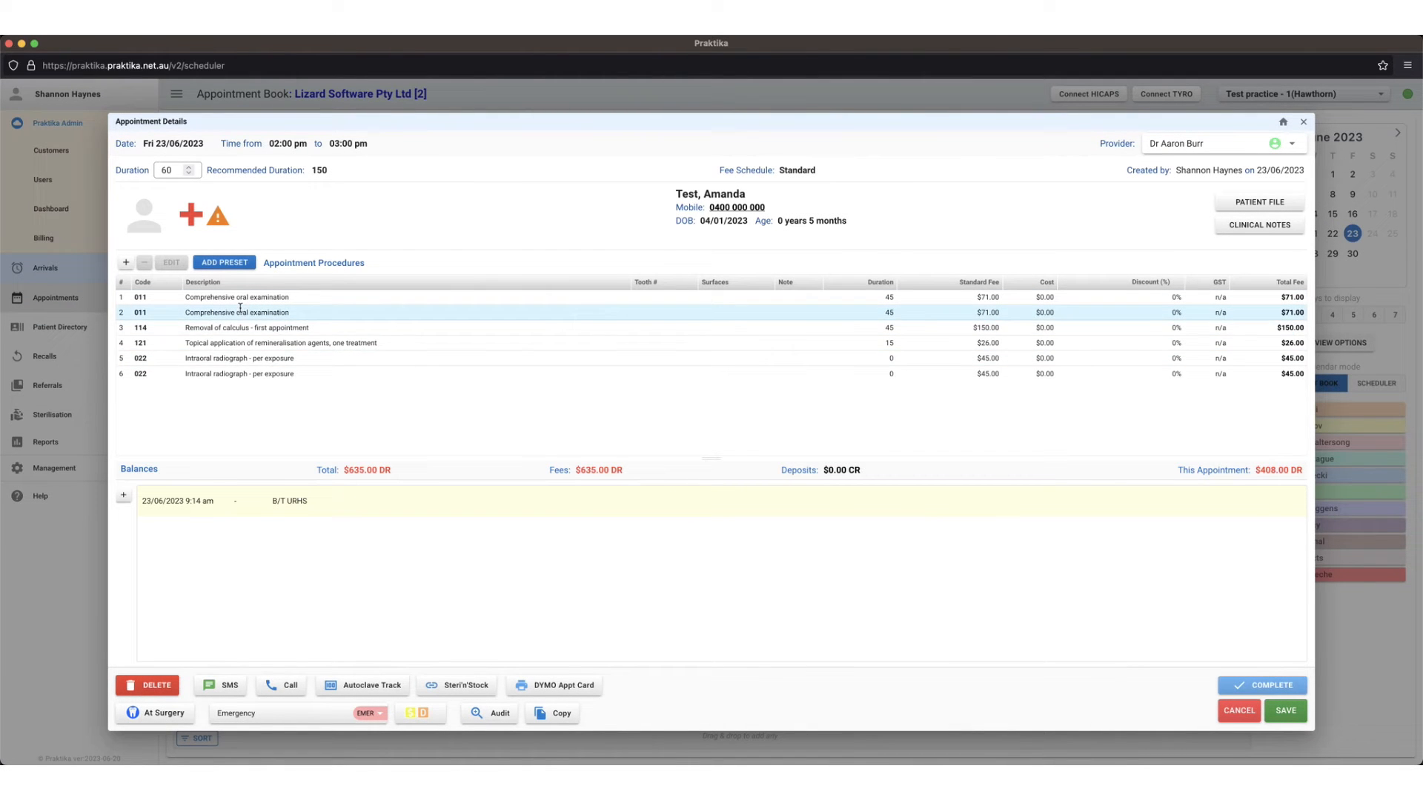
left_click(238, 374)
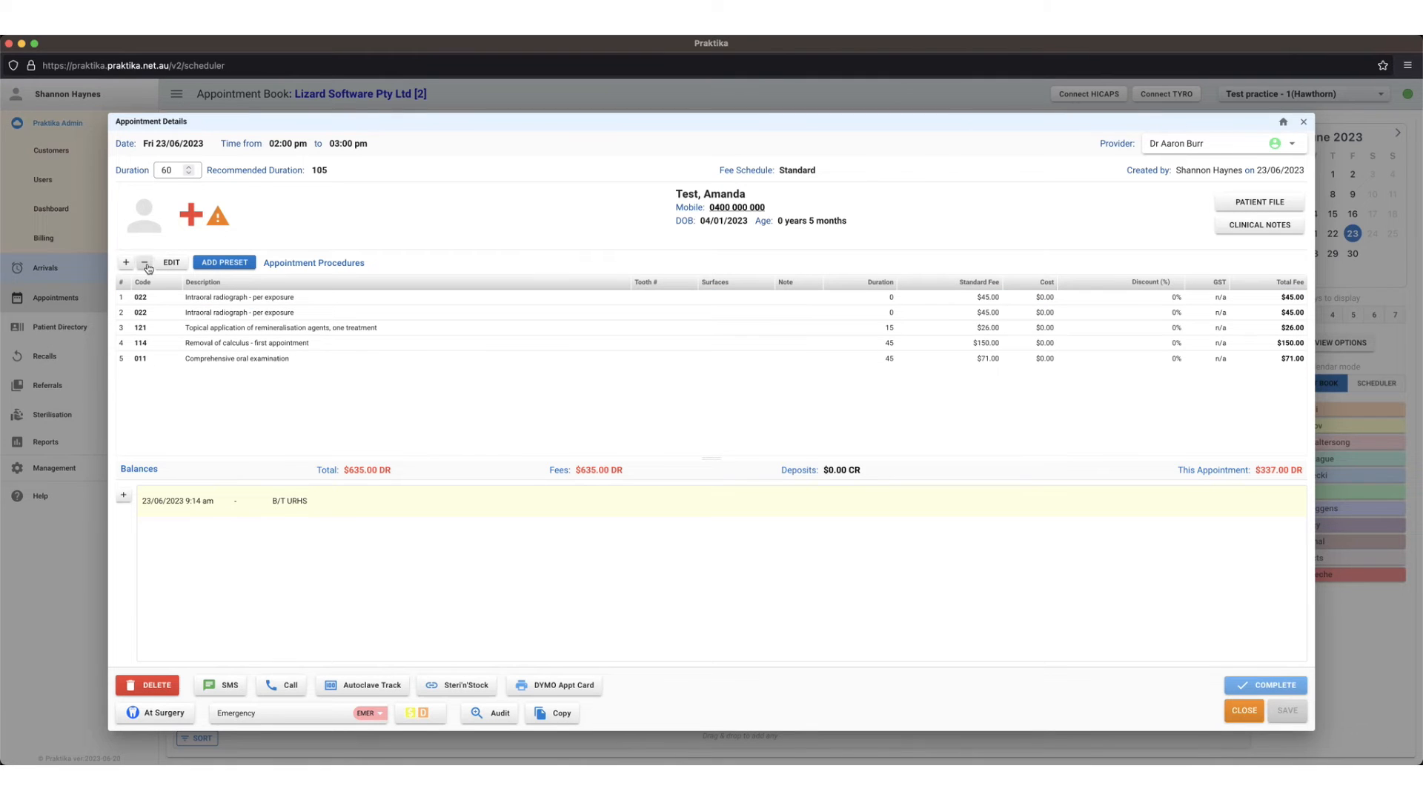
left_click(218, 357)
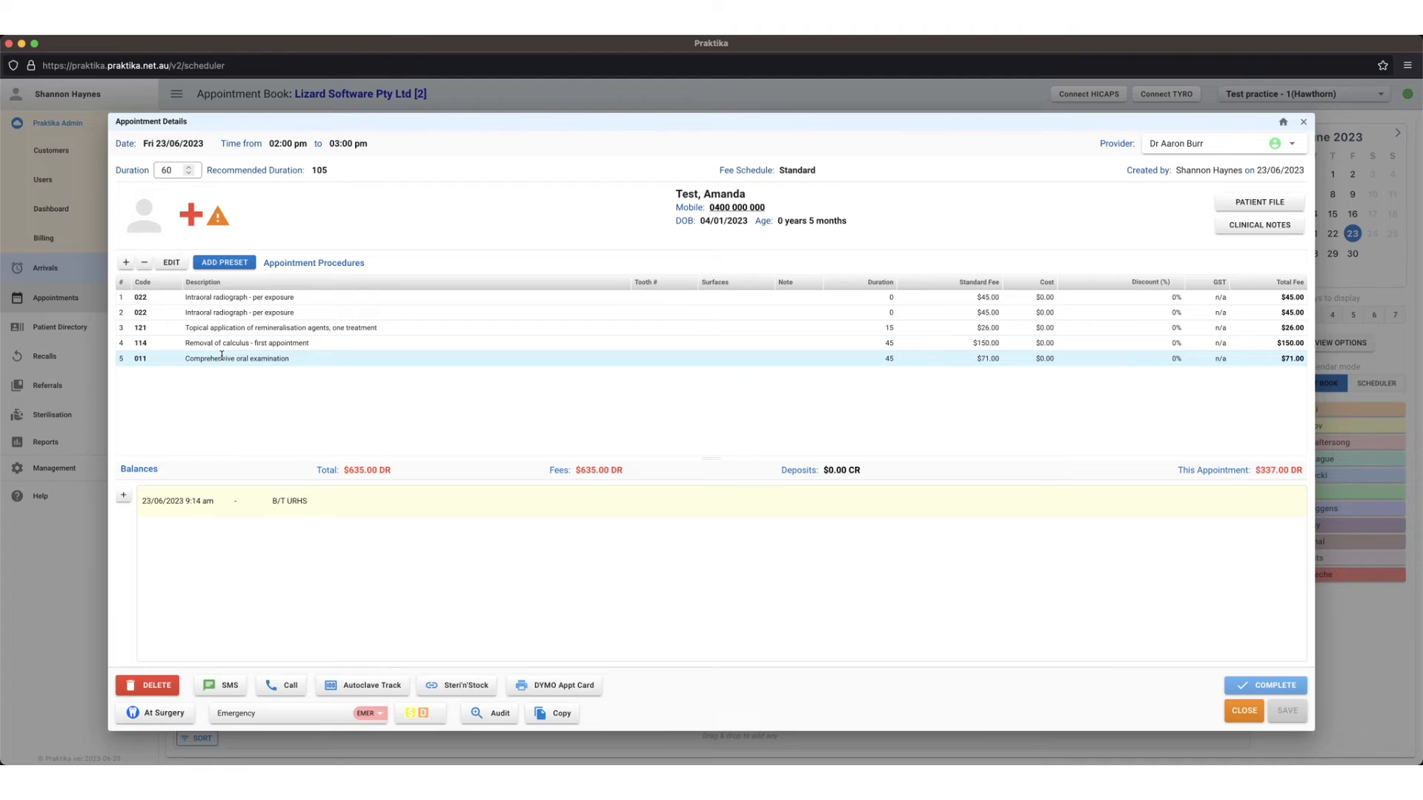
left_click(264, 359)
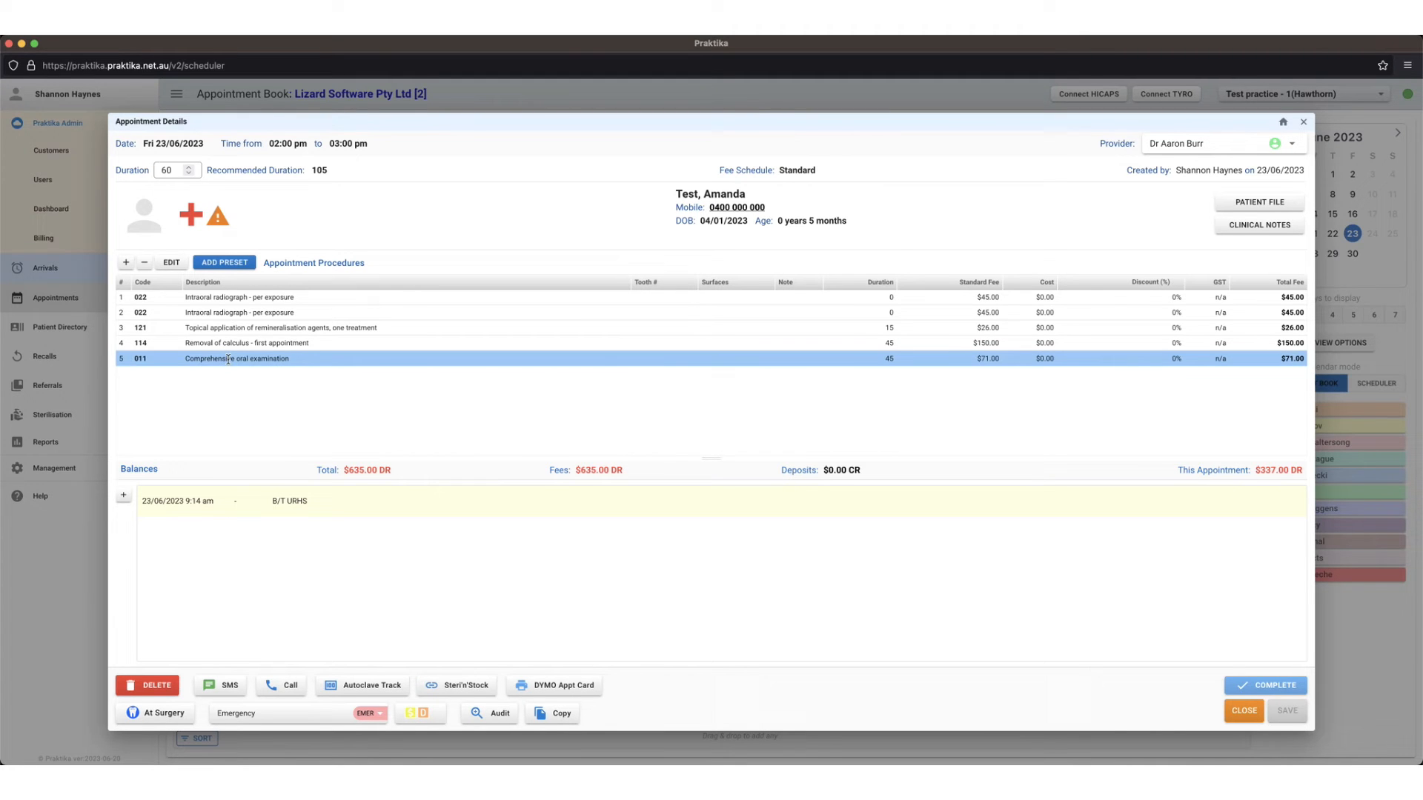
Step: Set the comprehensive oral examination's total fee to $50.00 and save, bringing the appointment to $316.00
left_click(171, 263)
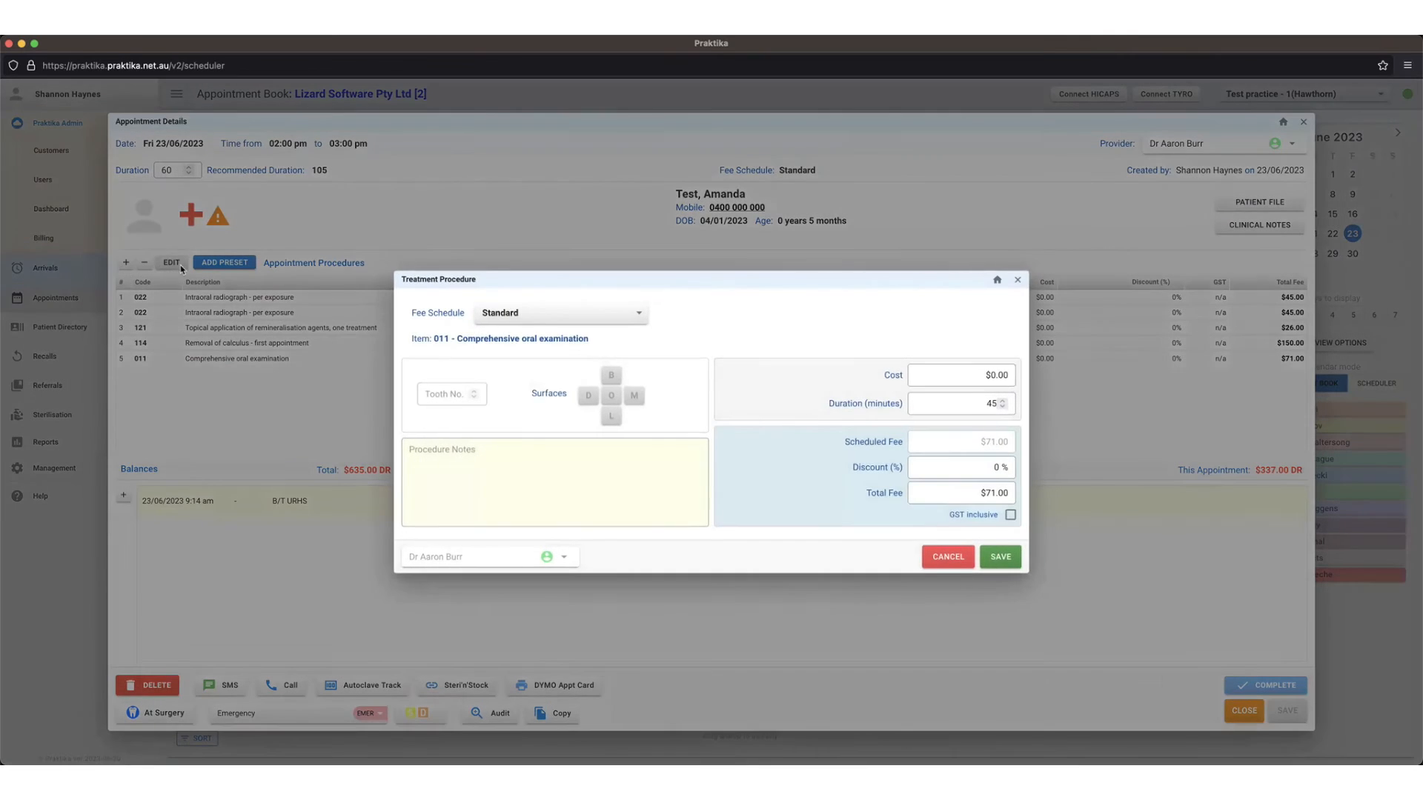
left_click(961, 492)
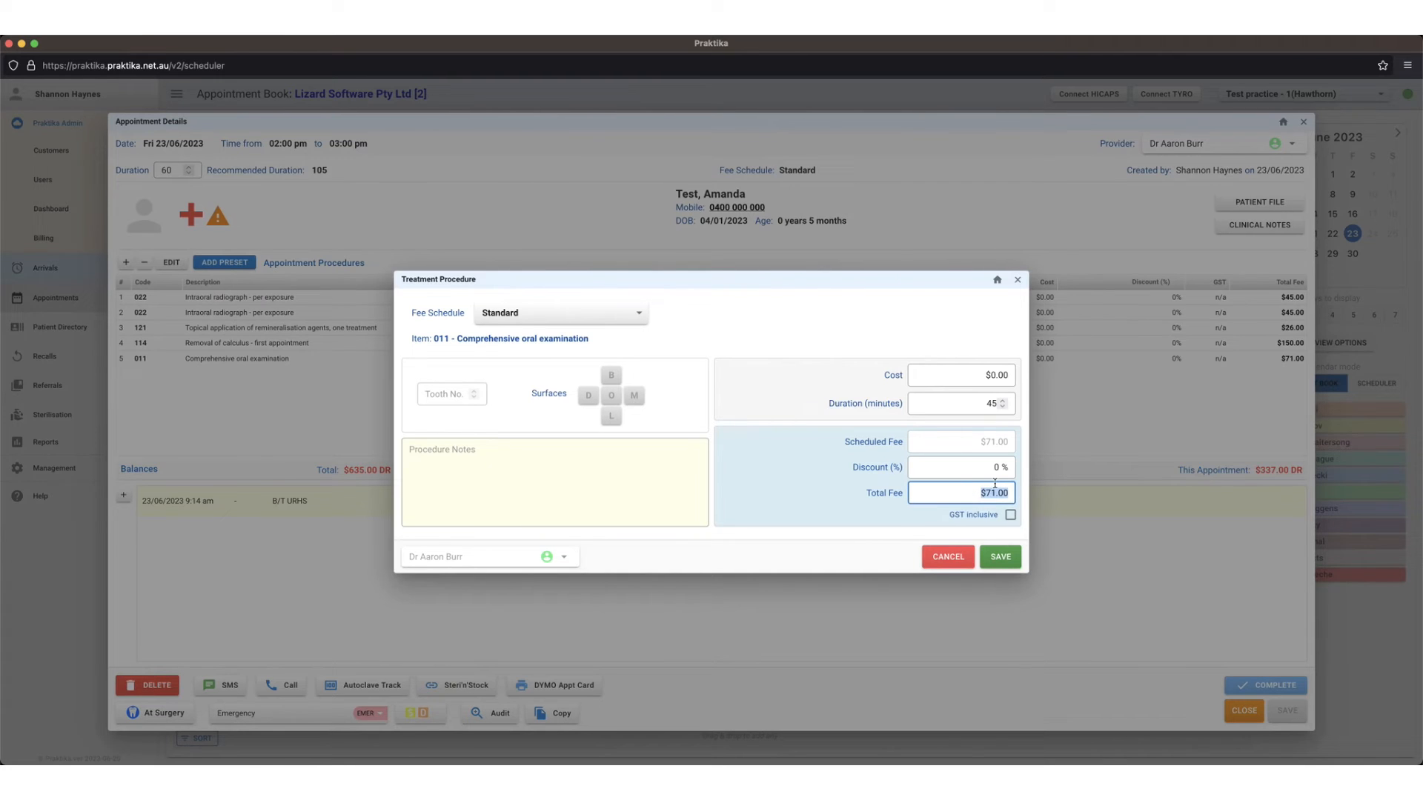
mouse_move(1024, 478)
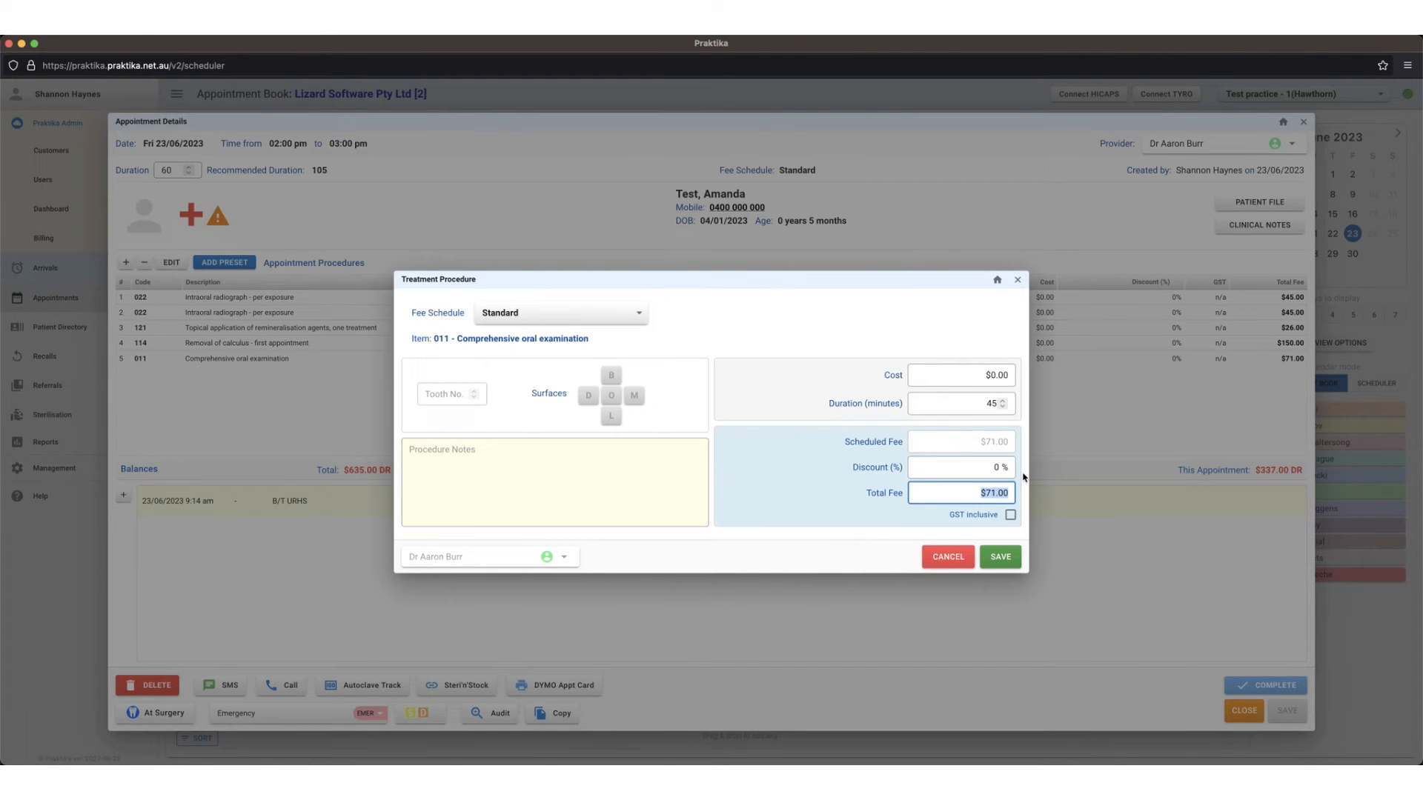
type("50.00")
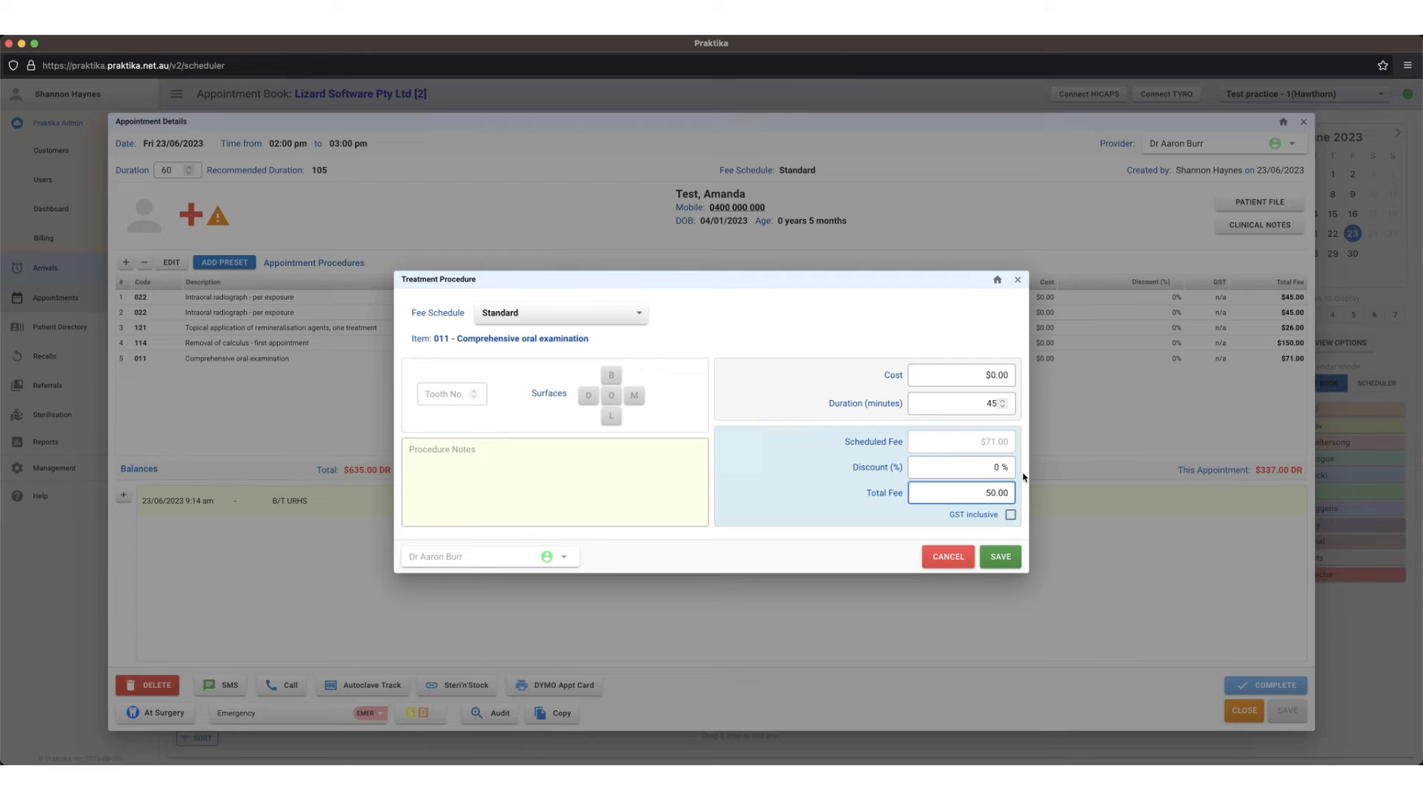
left_click(999, 556)
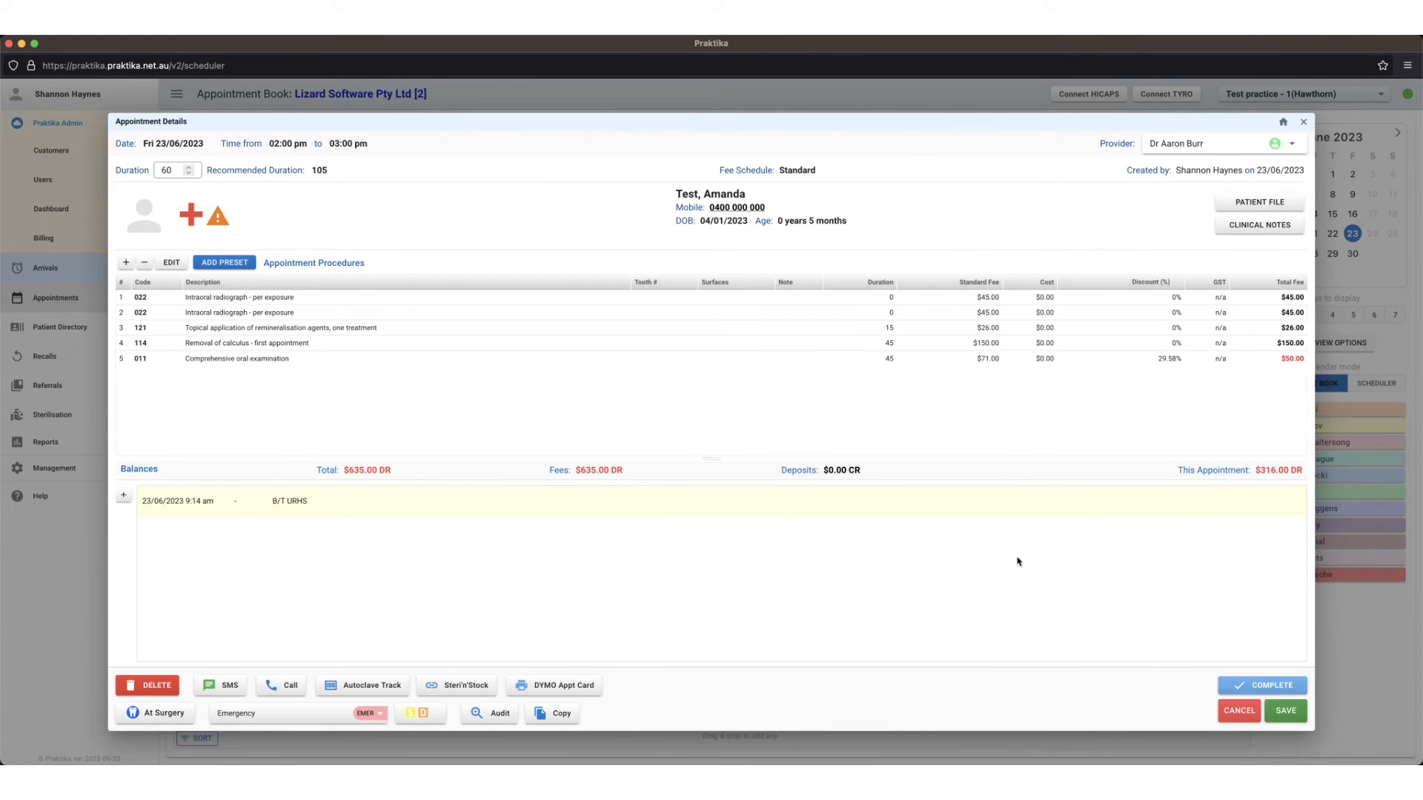
mouse_move(1006, 563)
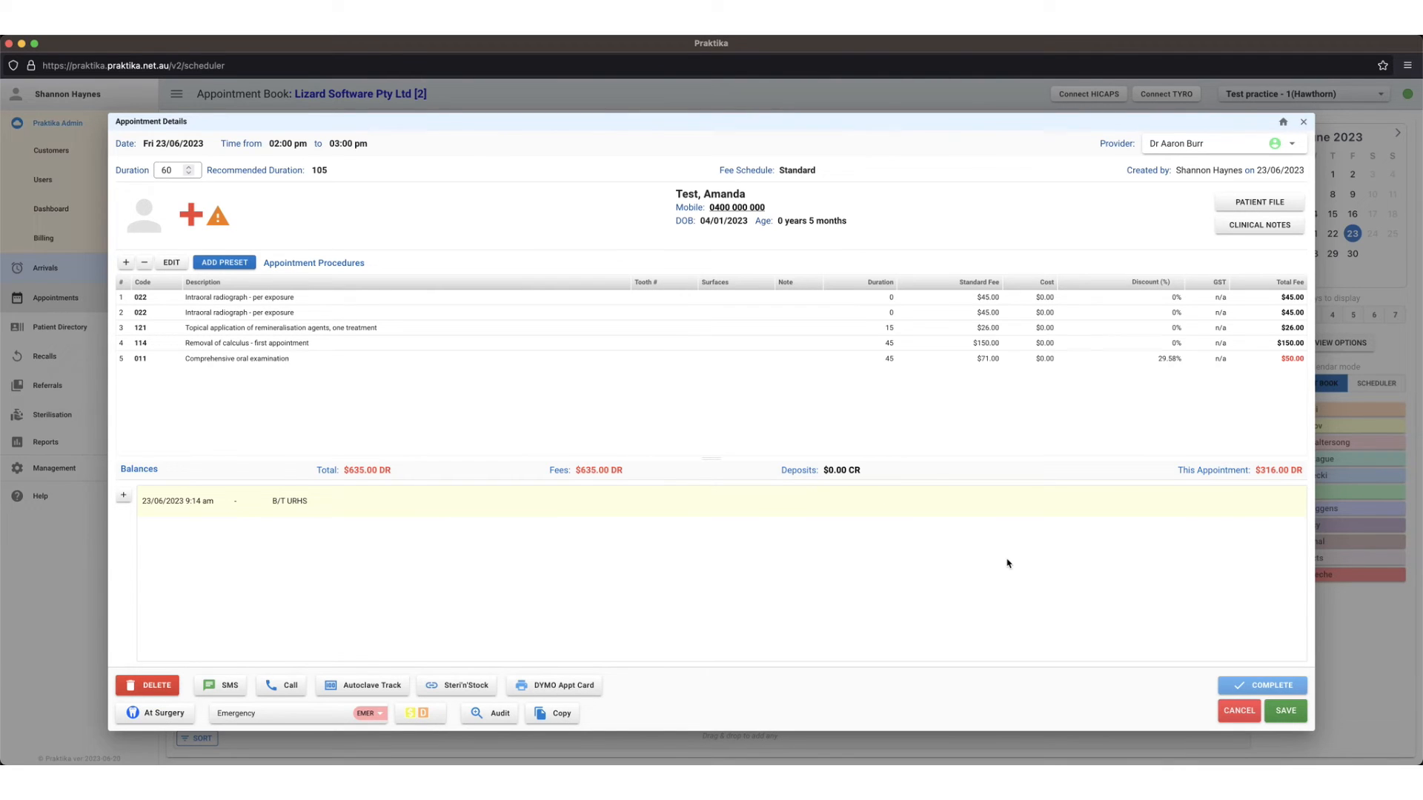
mouse_move(1003, 565)
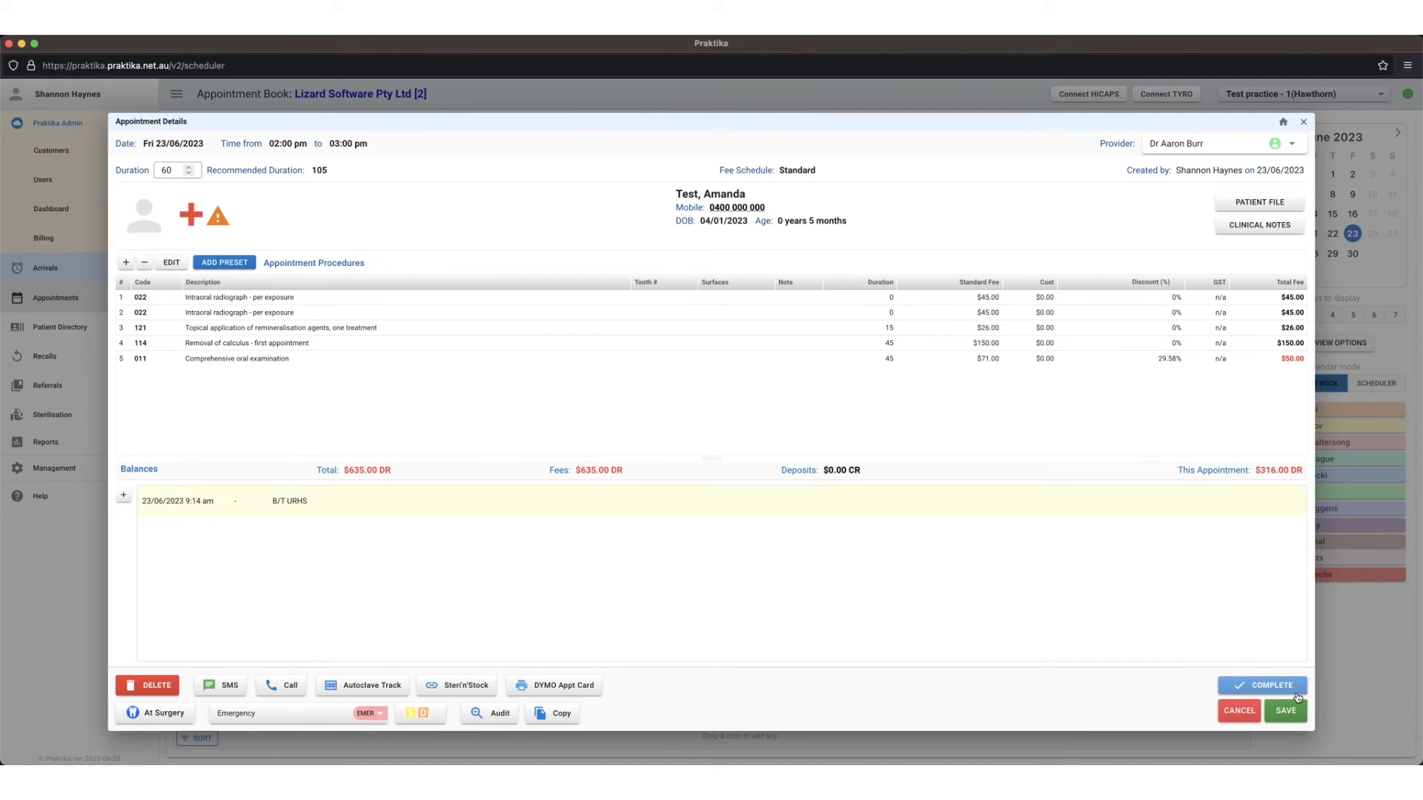
Step: Complete the appointment, confirming and closing the clinical notes
left_click(1263, 684)
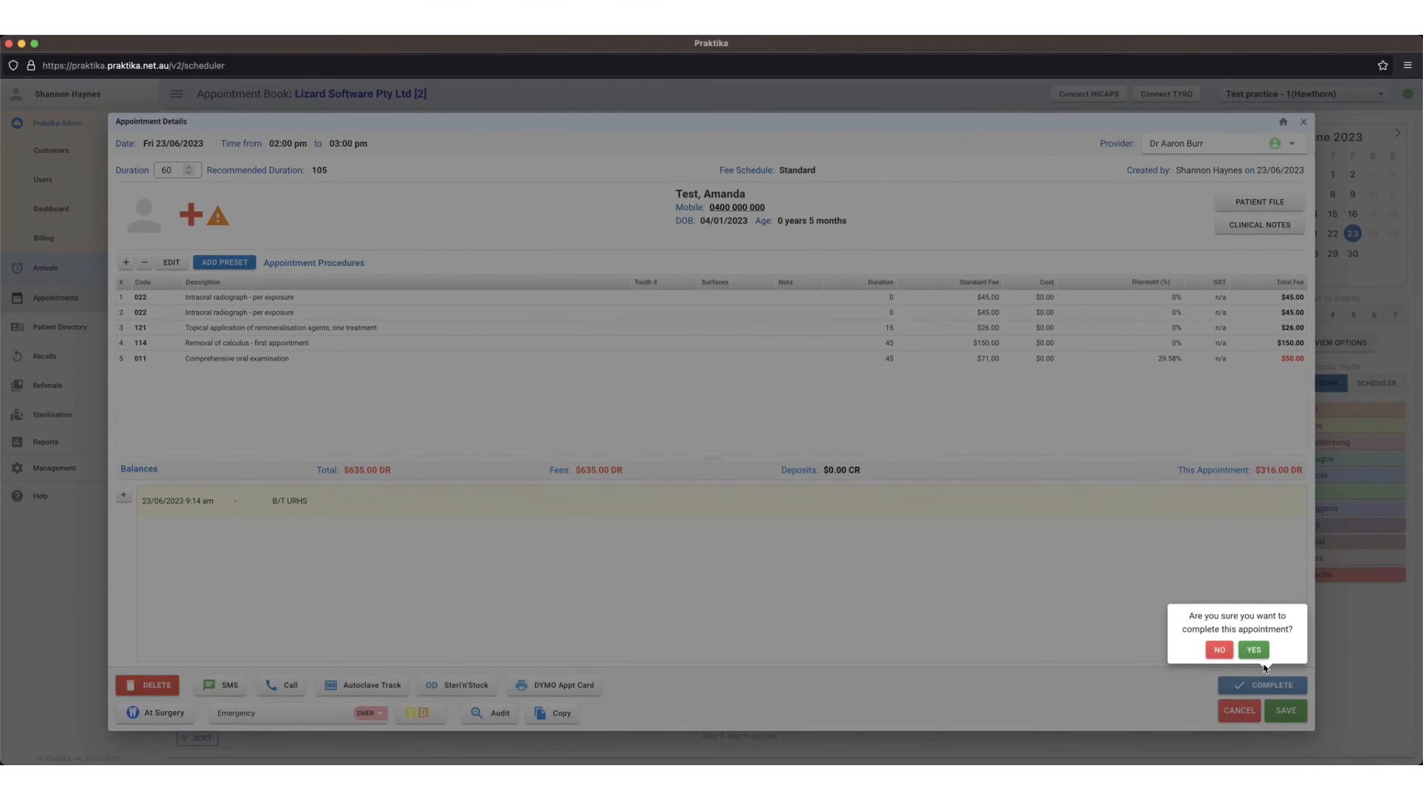
left_click(1252, 650)
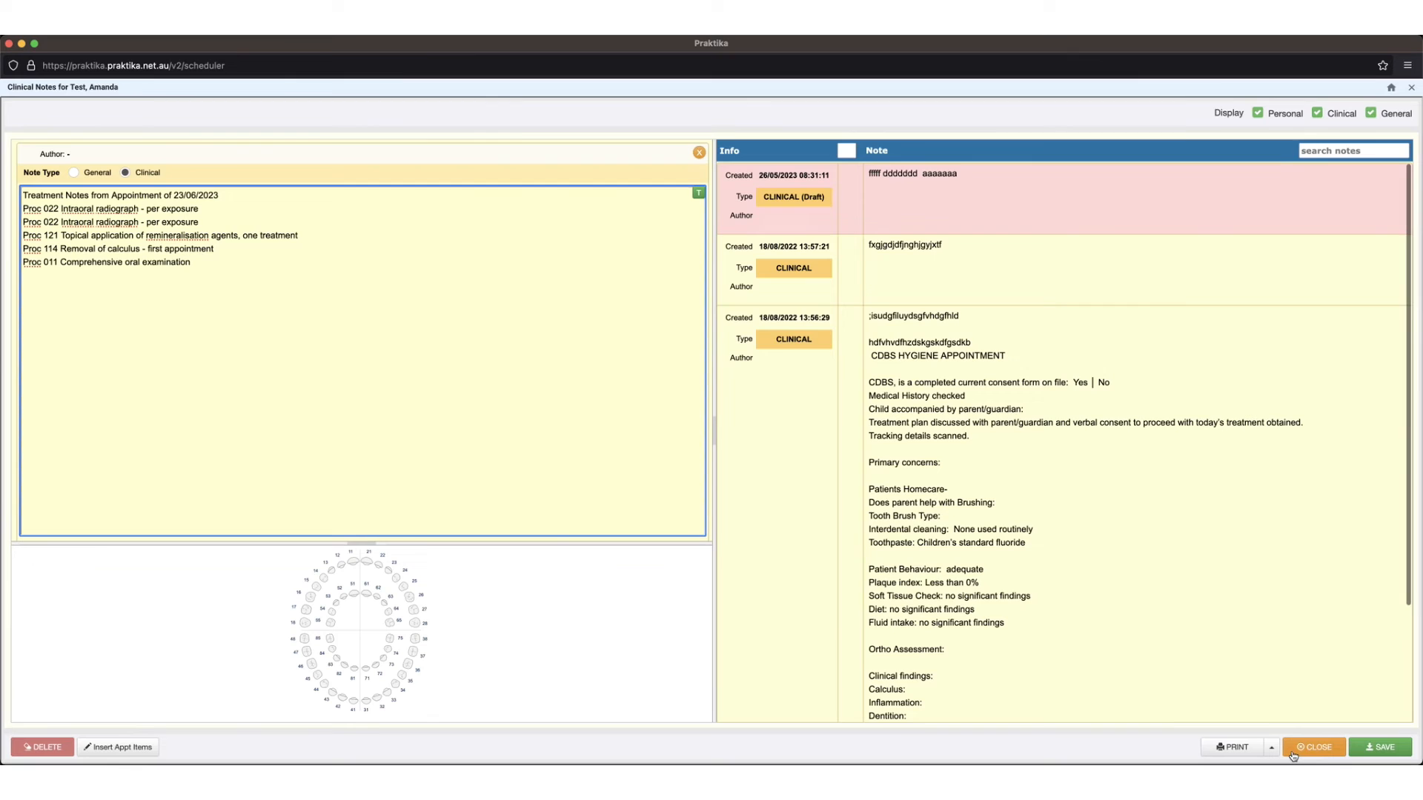
left_click(1313, 747)
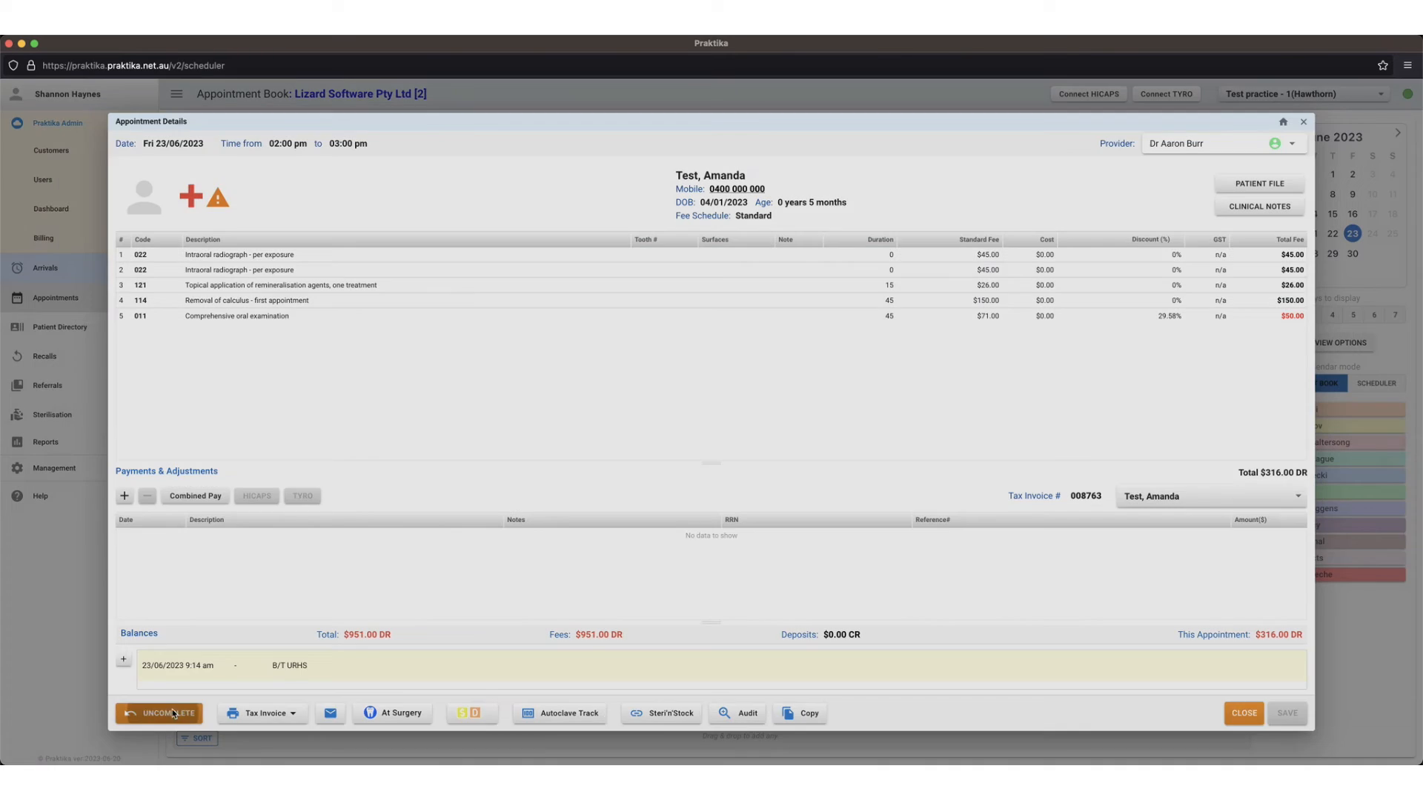
Step: Re-edit and complete the appointment again, discarding the clinical note changes to generate invoice 008763
left_click(158, 713)
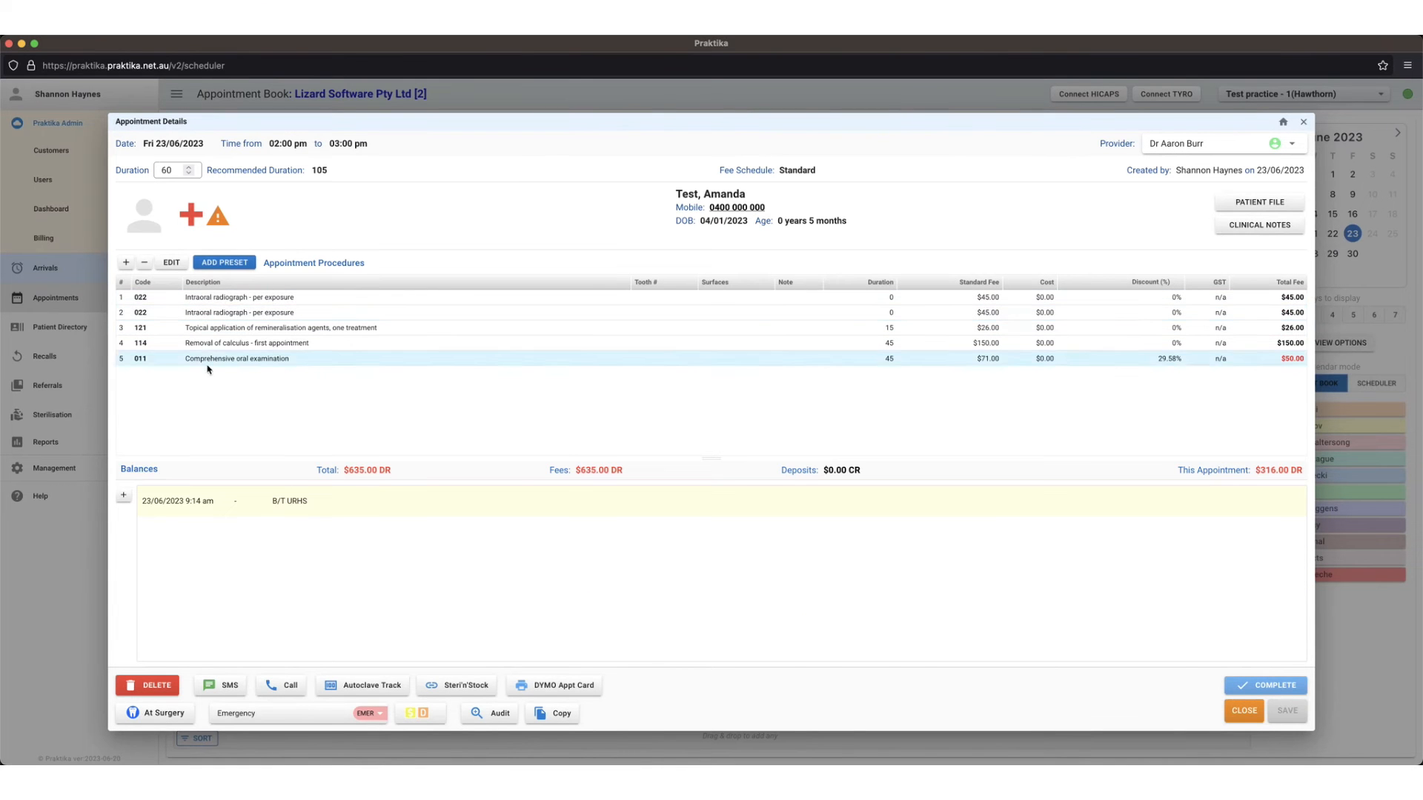
left_click(1264, 685)
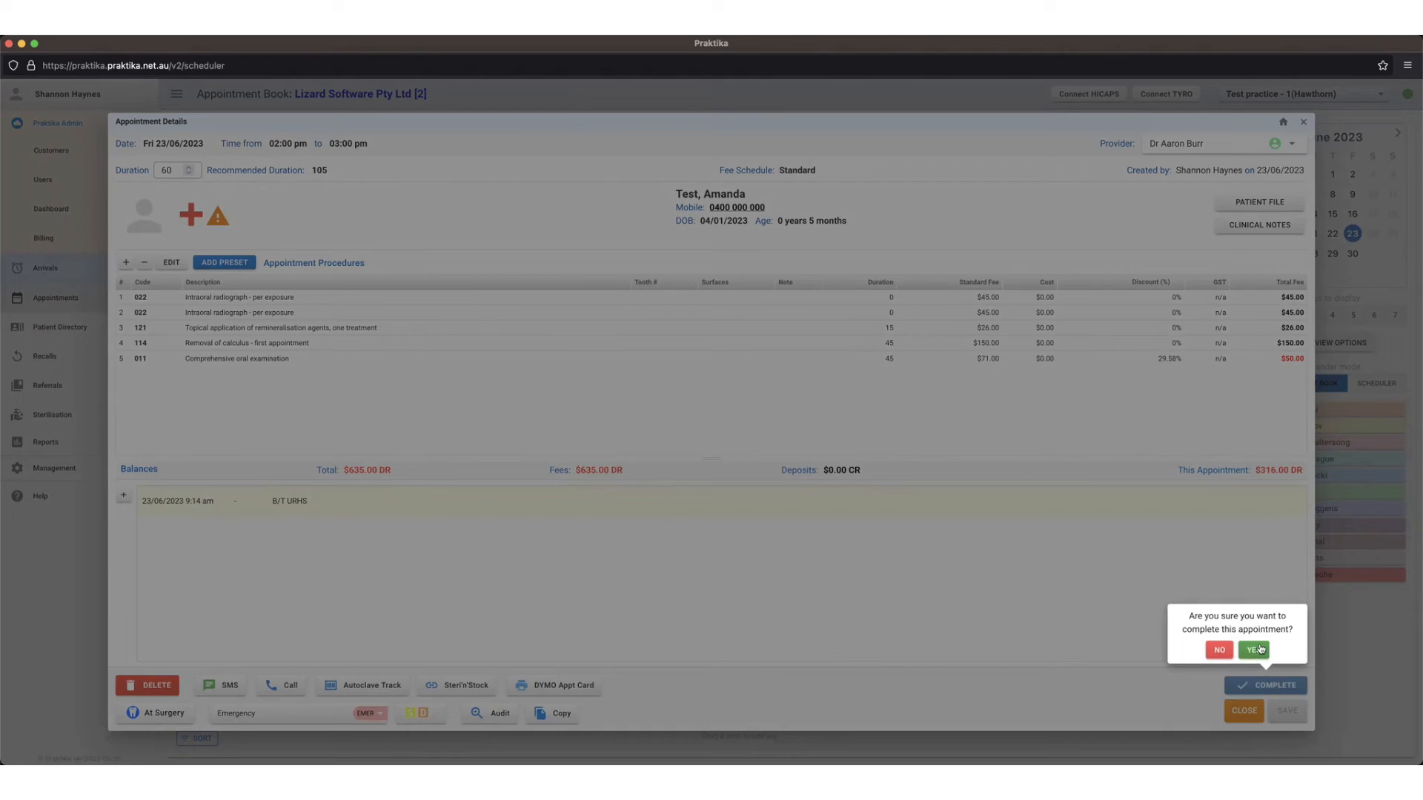
left_click(1255, 649)
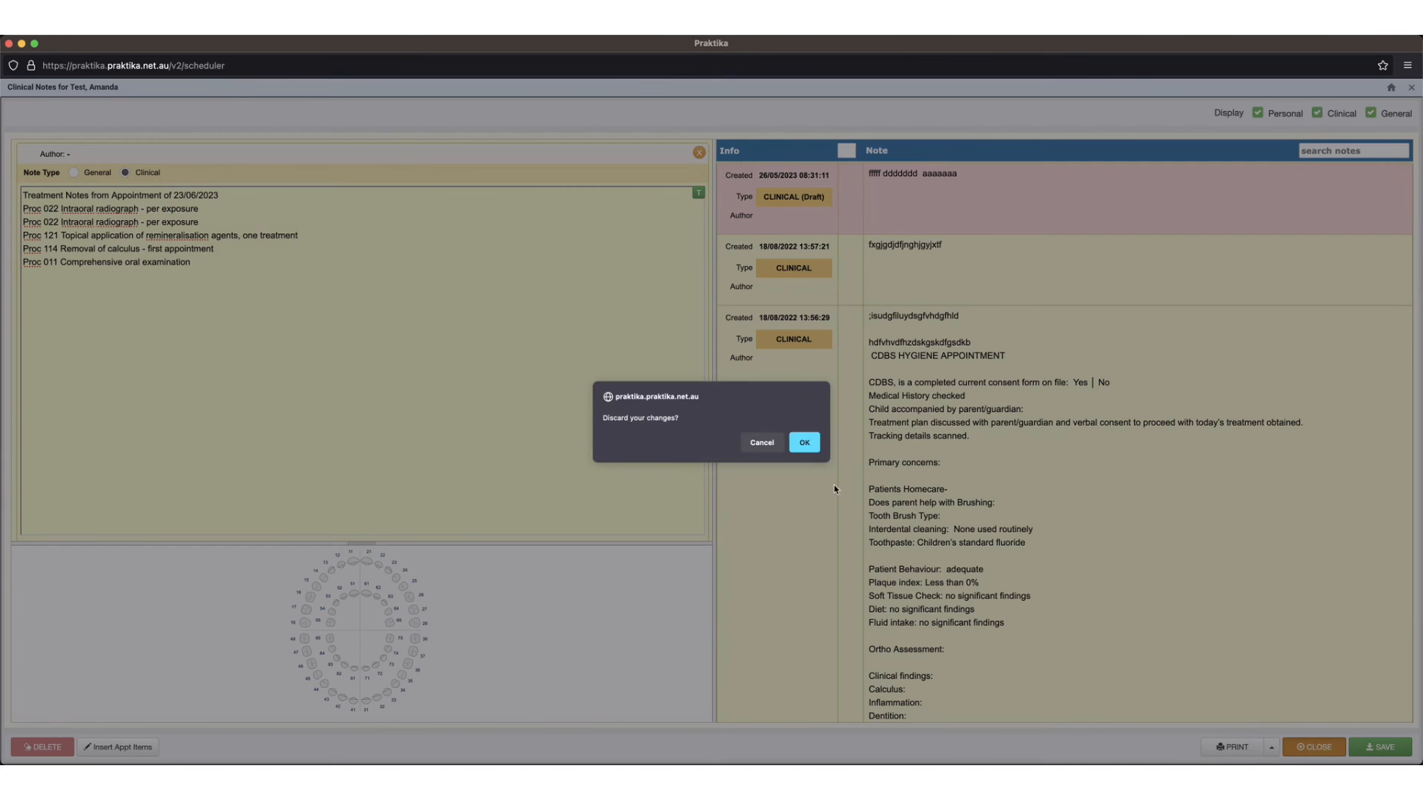
left_click(802, 442)
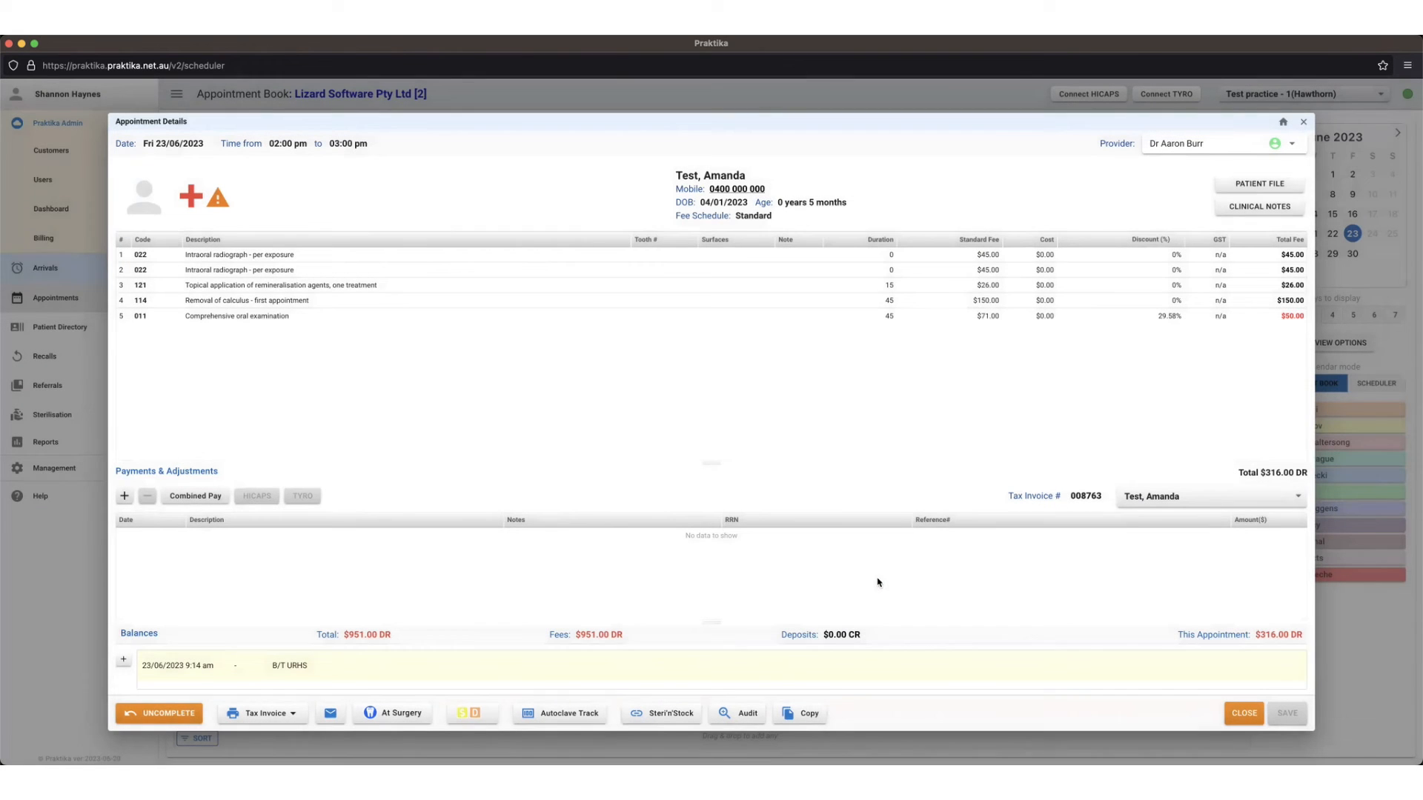
mouse_move(179, 551)
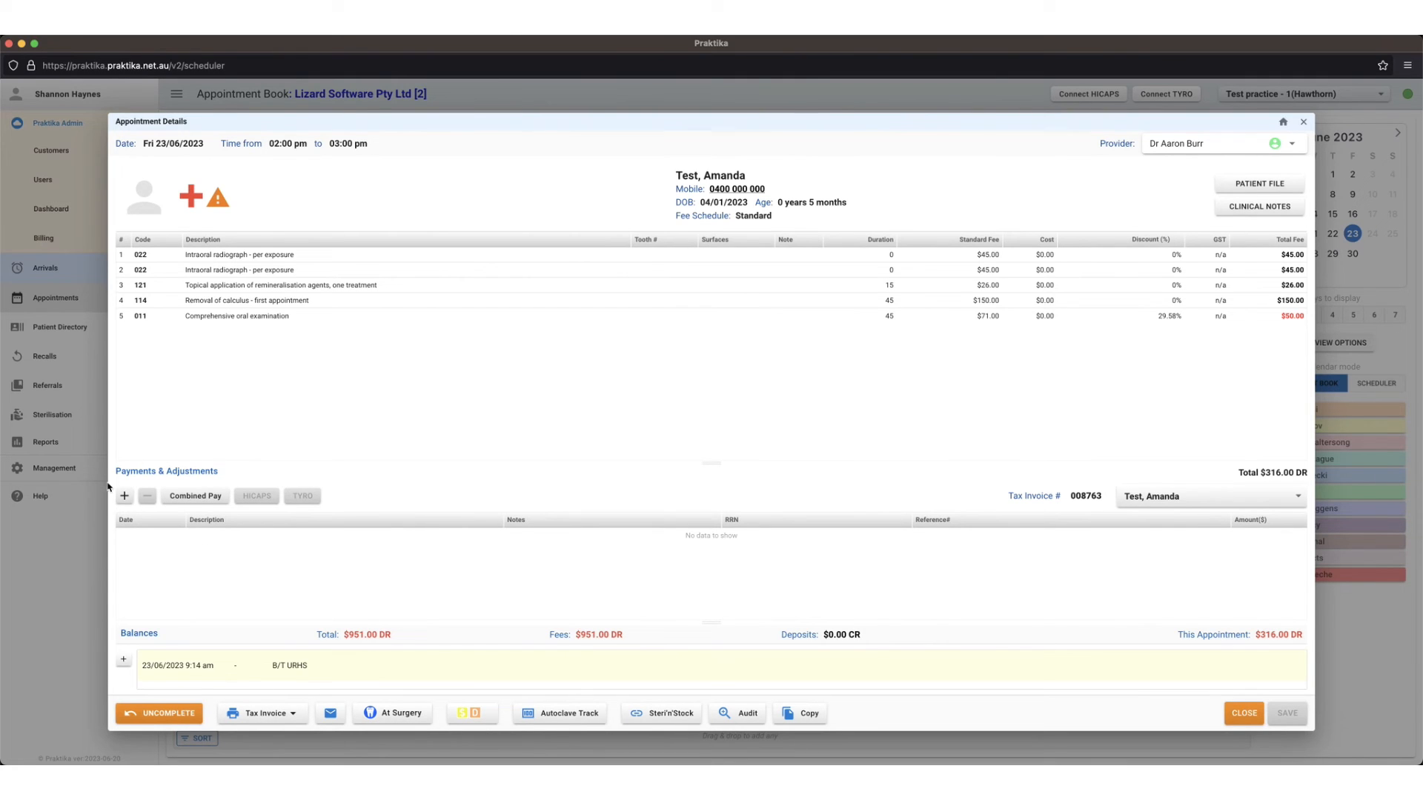
mouse_move(162, 563)
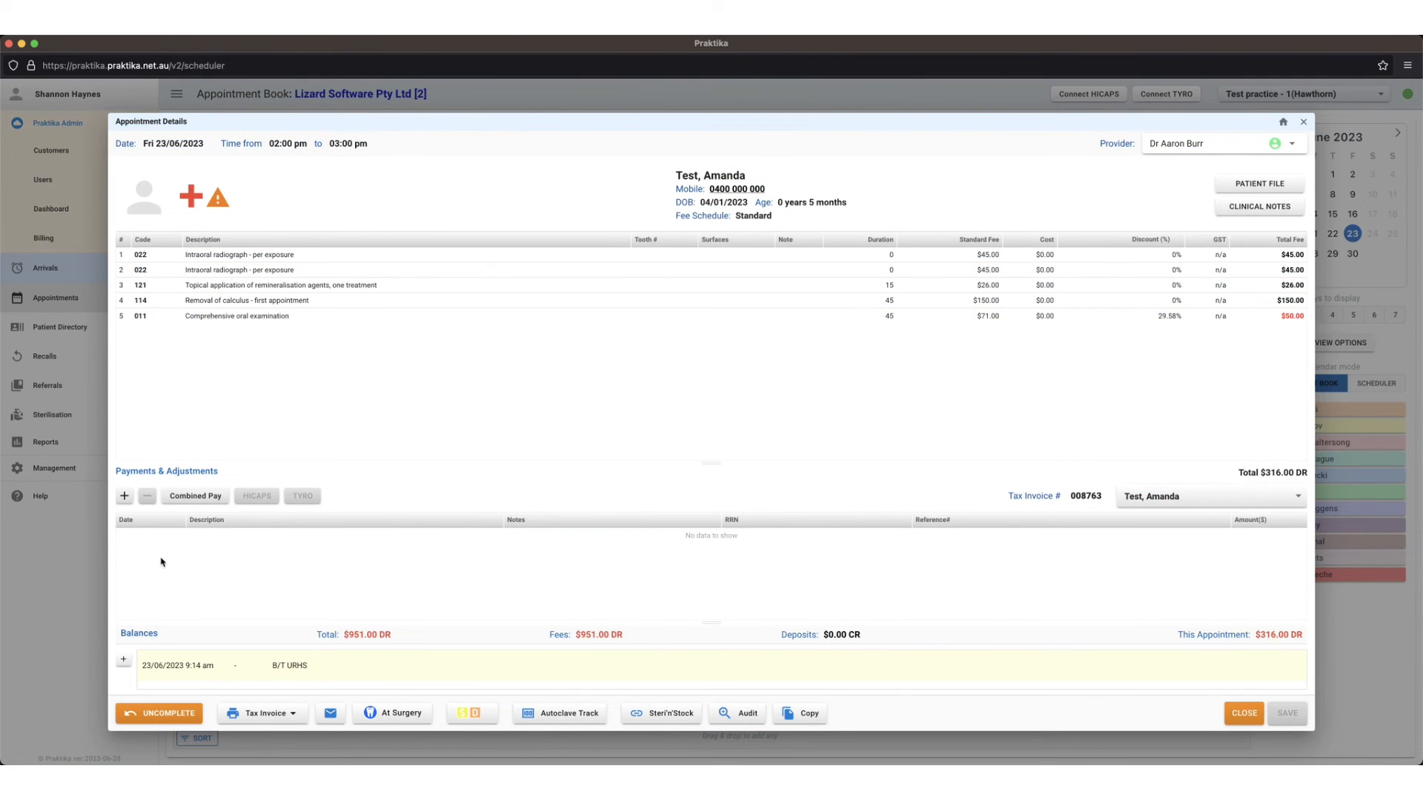
mouse_move(1276, 498)
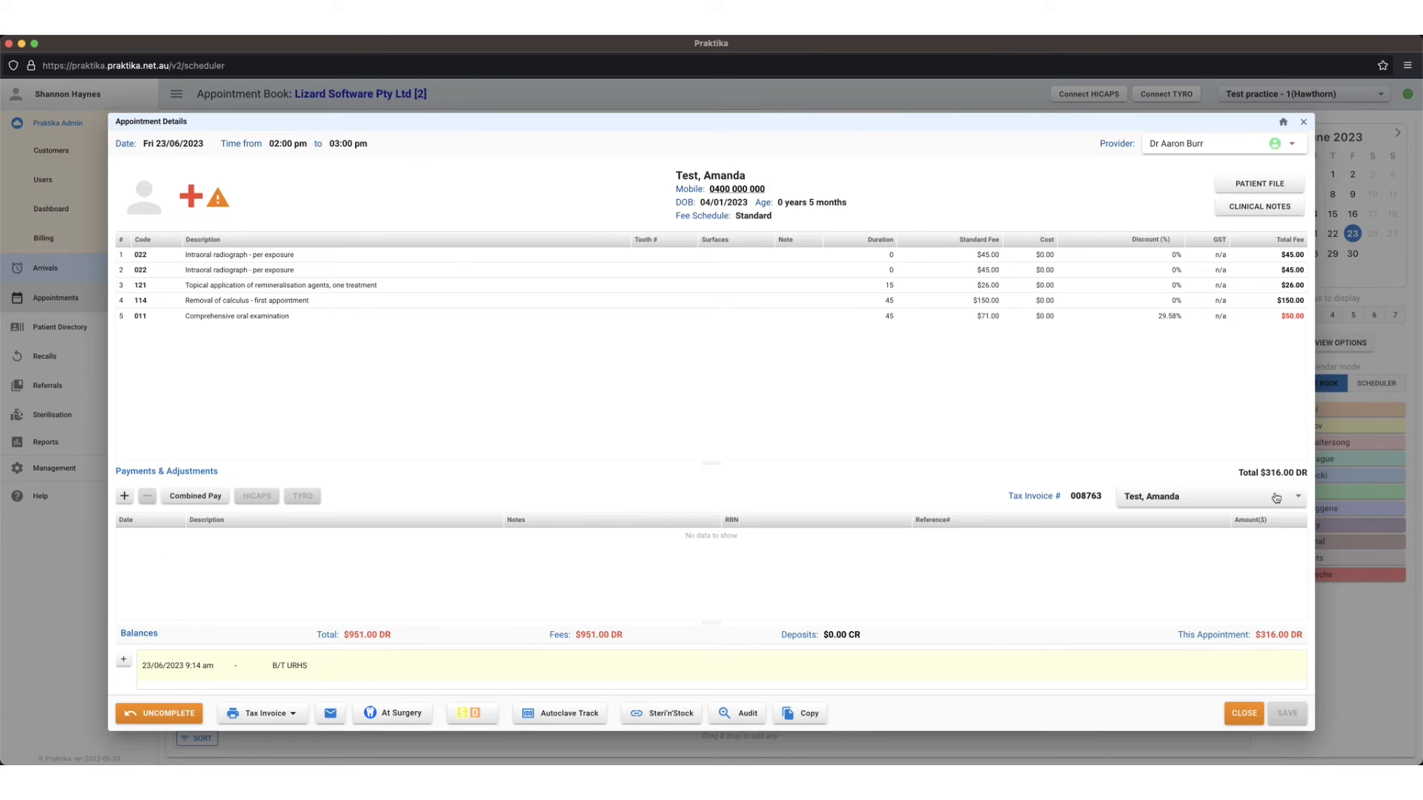
mouse_move(1291, 464)
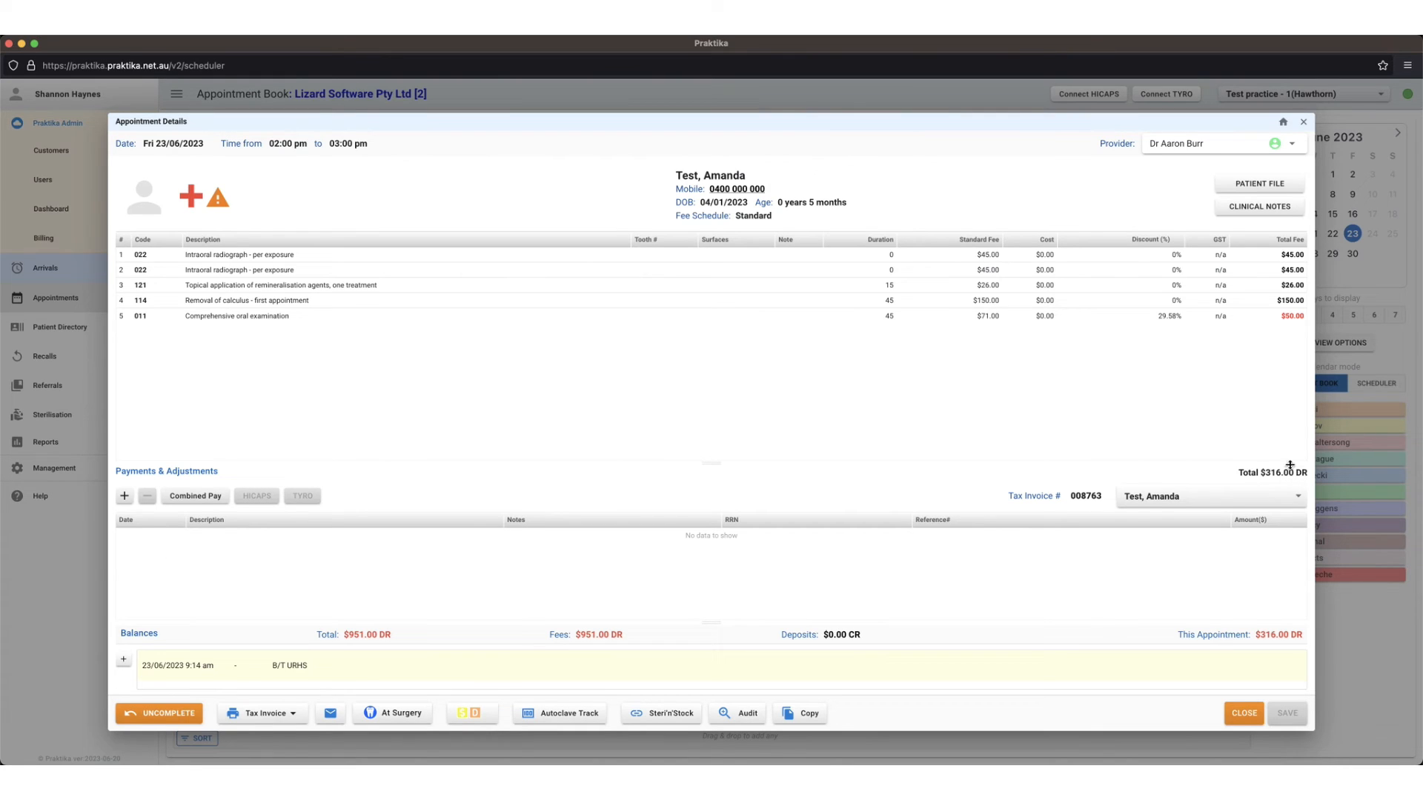
mouse_move(1294, 488)
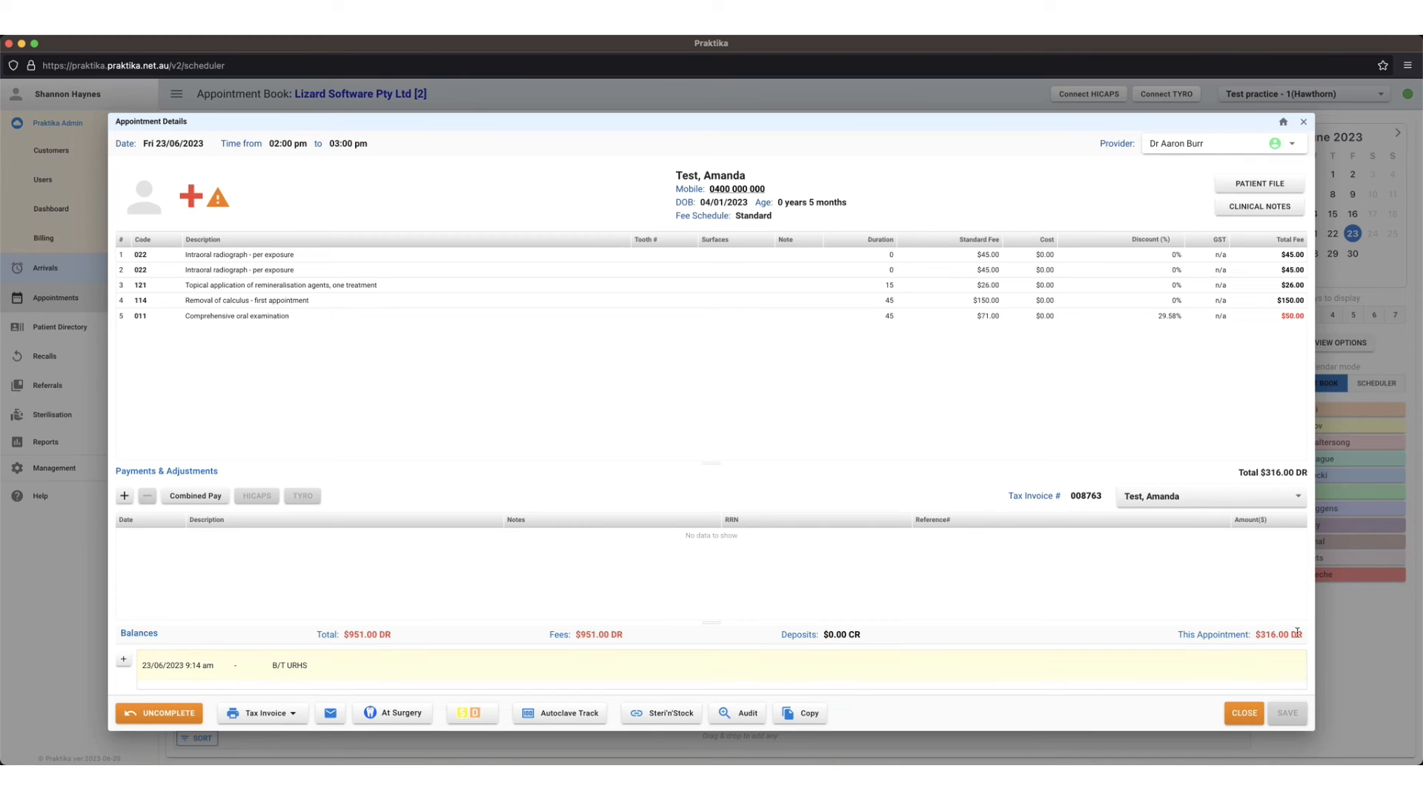
mouse_move(1076, 571)
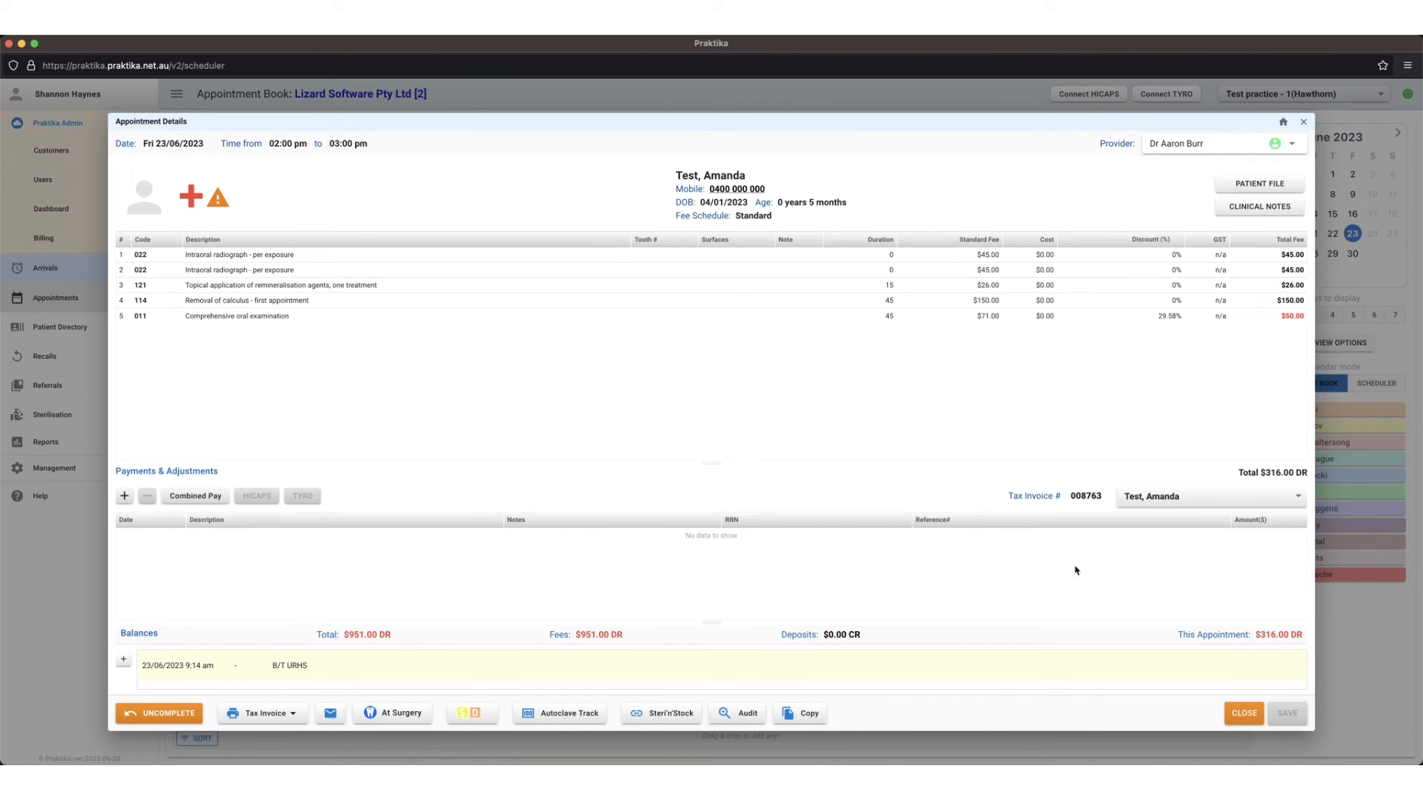
mouse_move(769, 571)
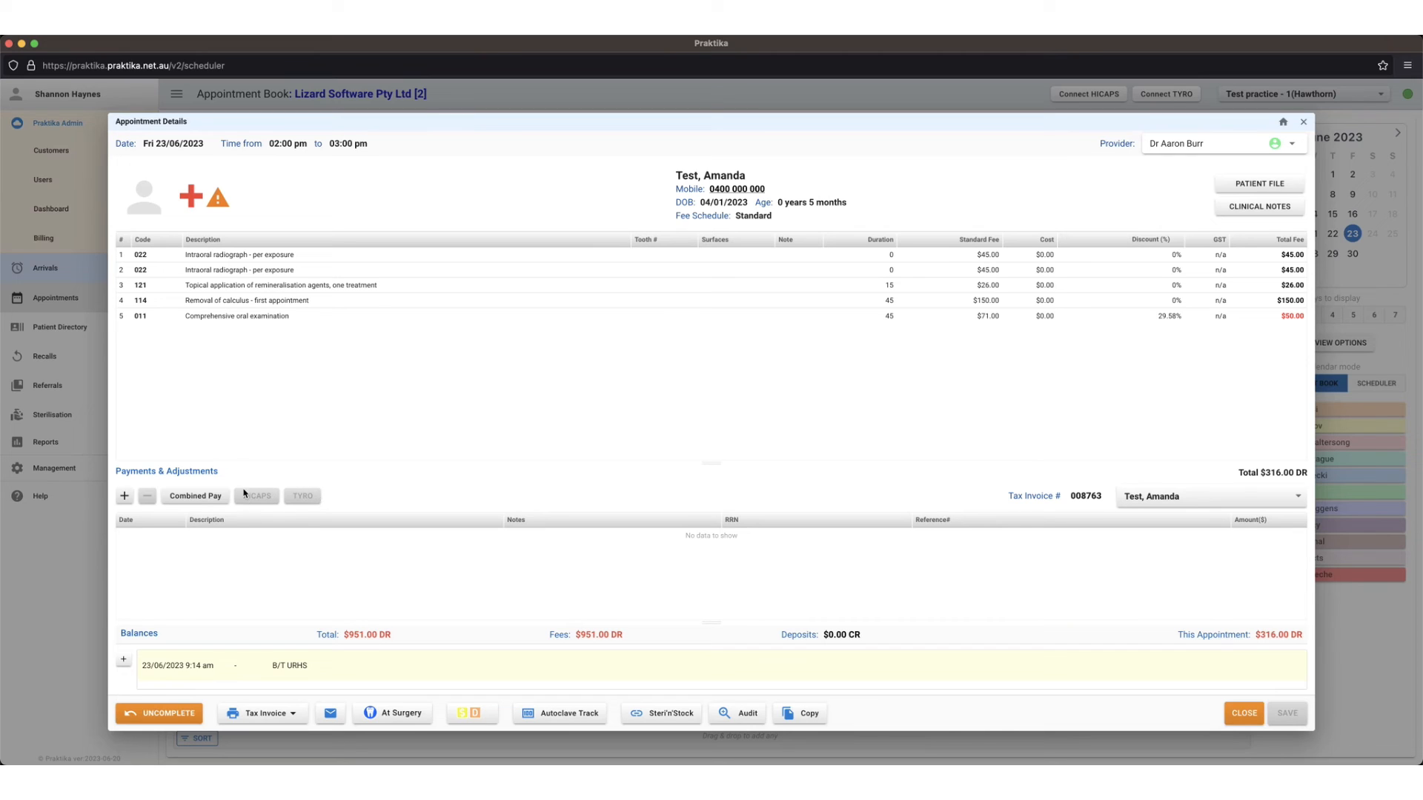
mouse_move(314, 504)
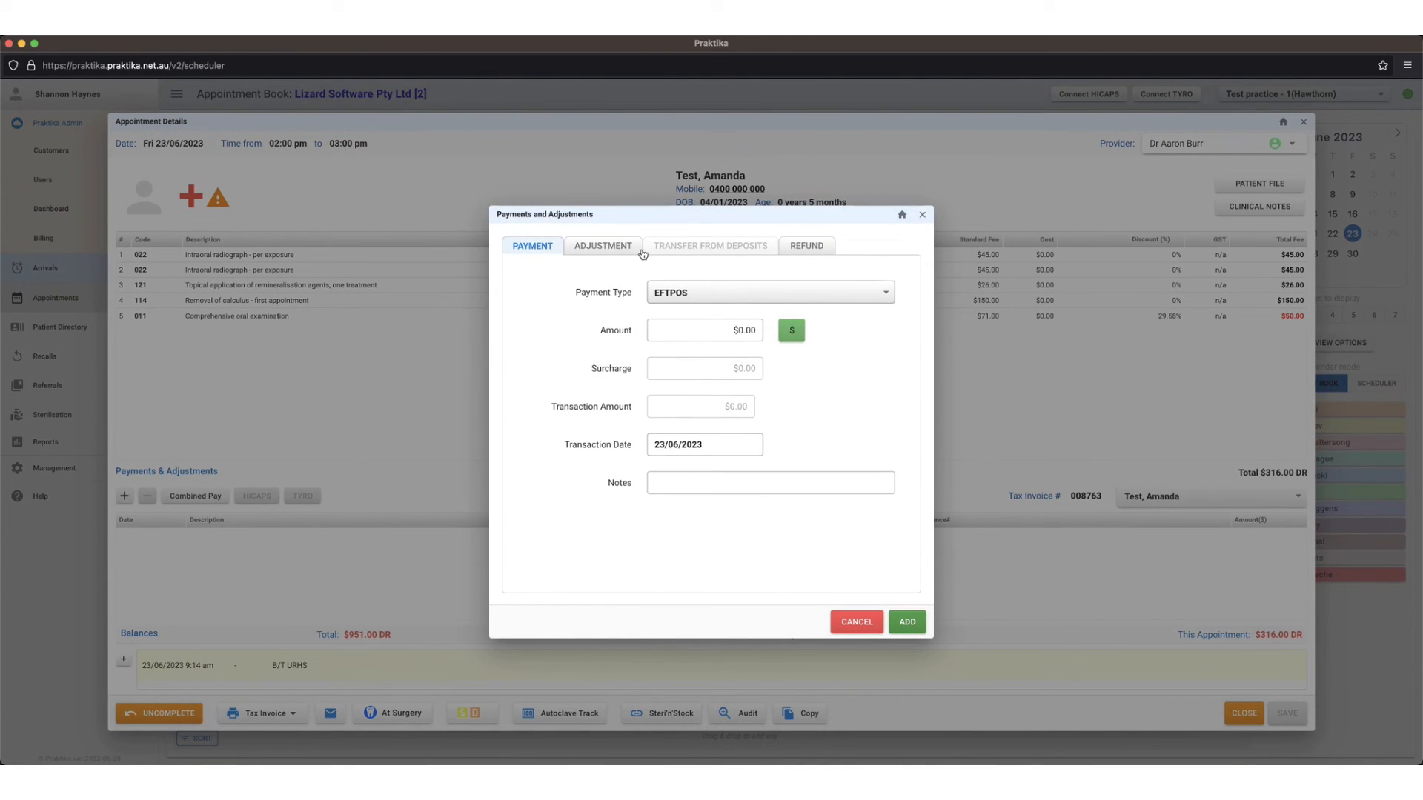
Step: Add a $50.00 Health Fund Claim payment, leaving $266.00 owing, and start another payment
left_click(767, 292)
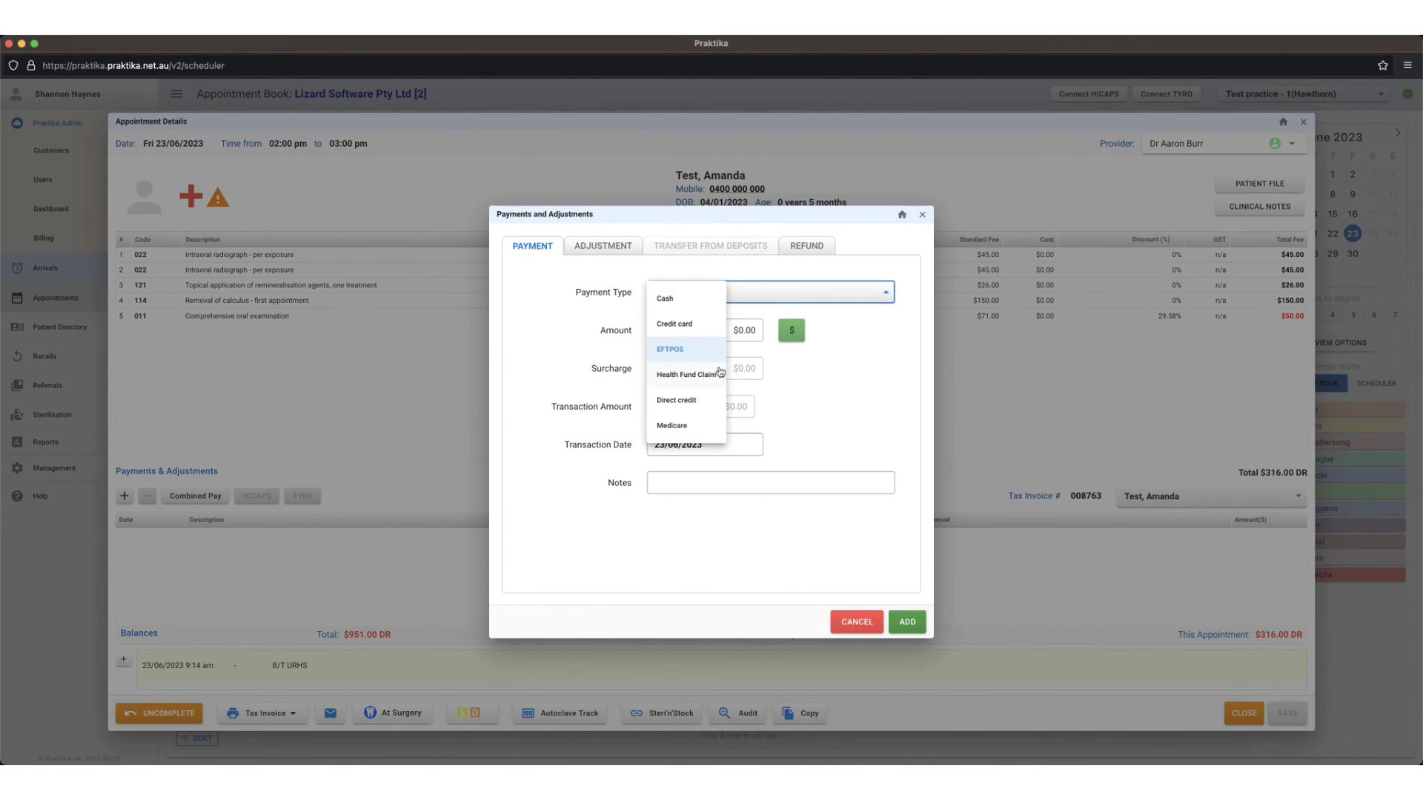
left_click(690, 373)
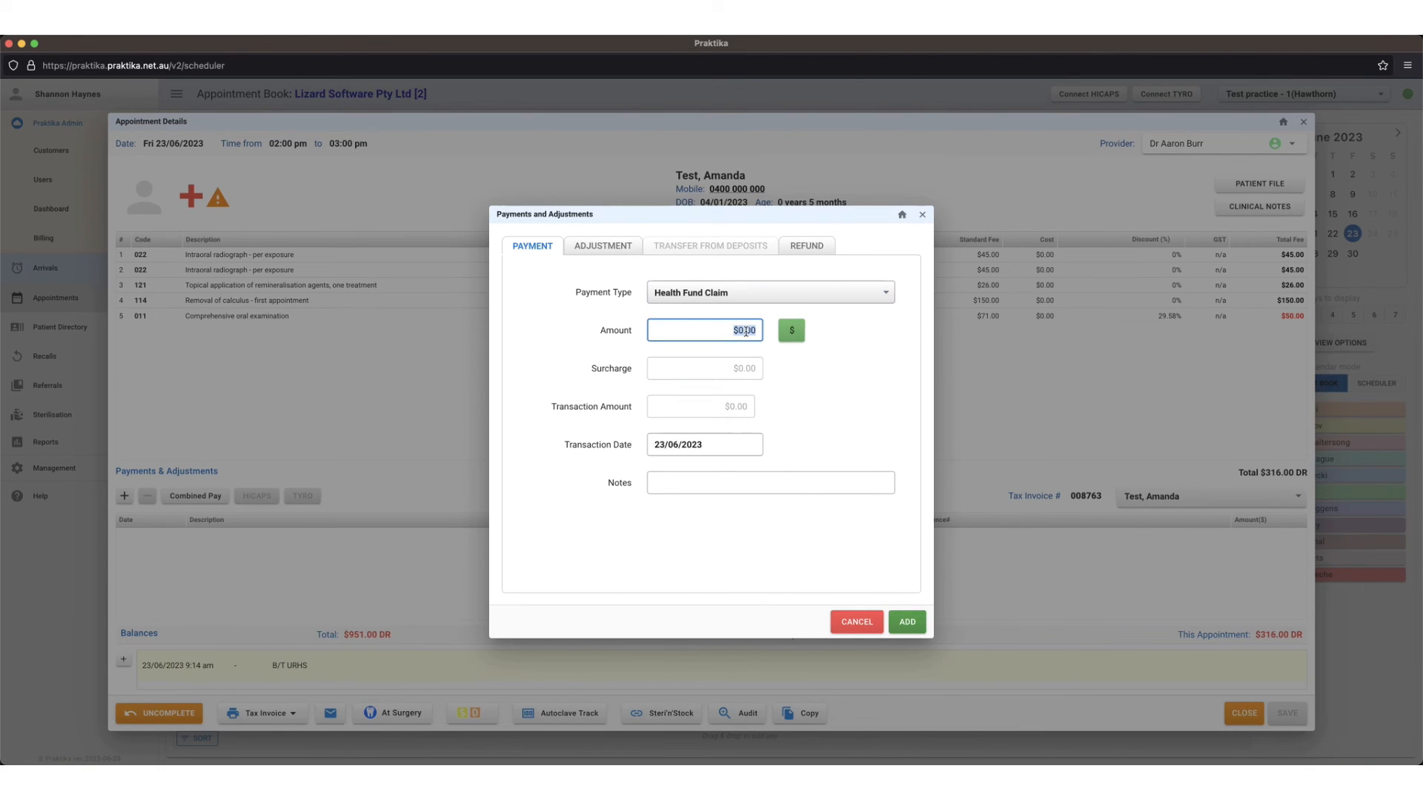
type("50.00")
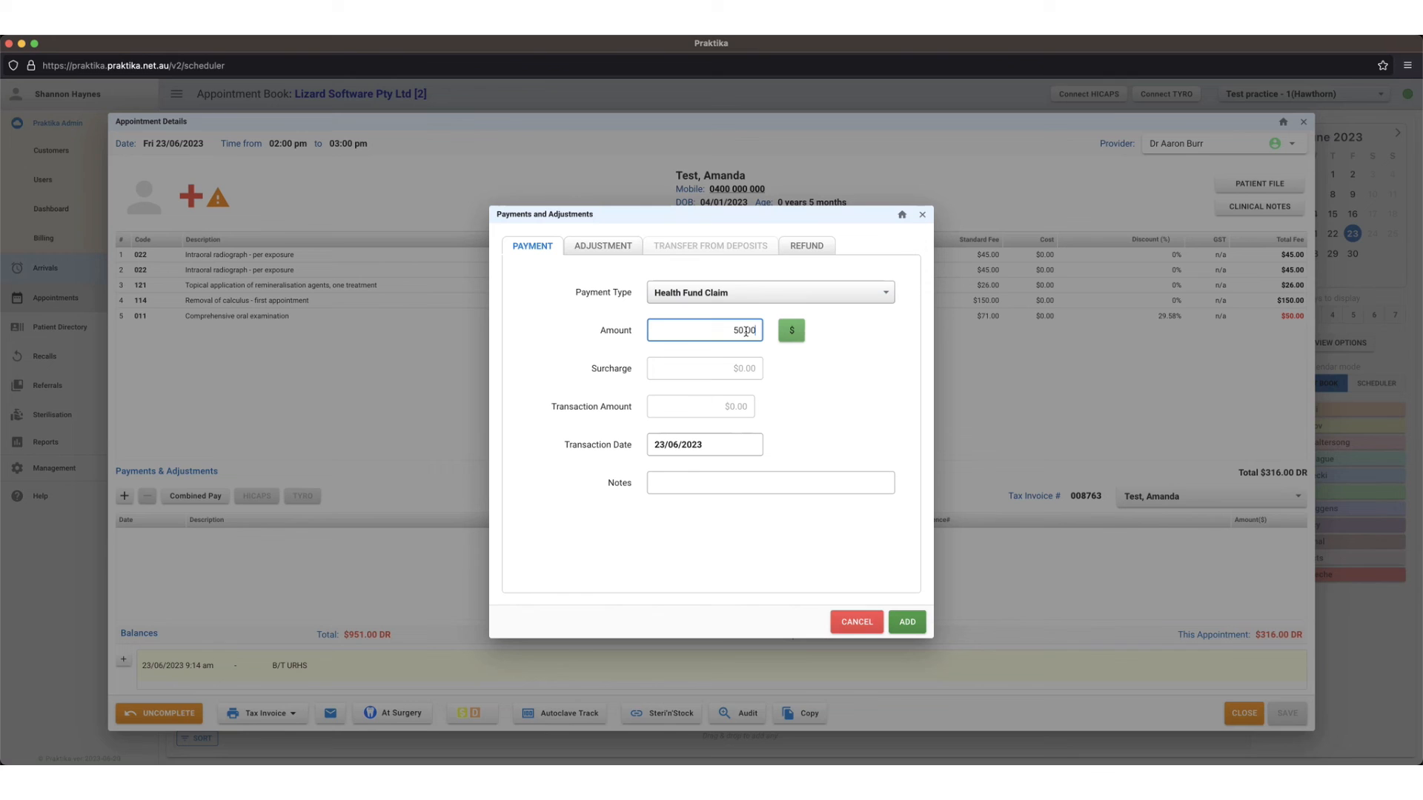
left_click(906, 621)
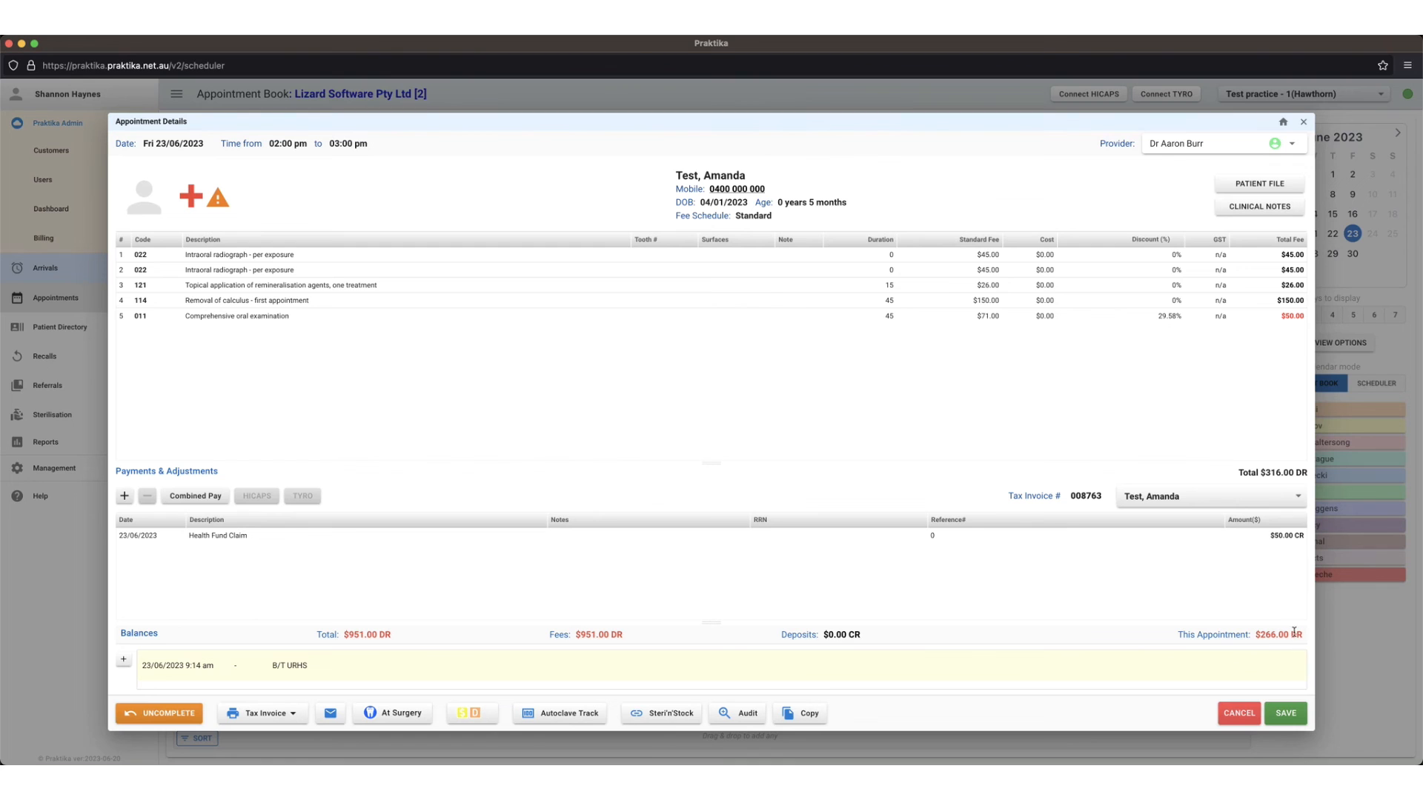
left_click(125, 495)
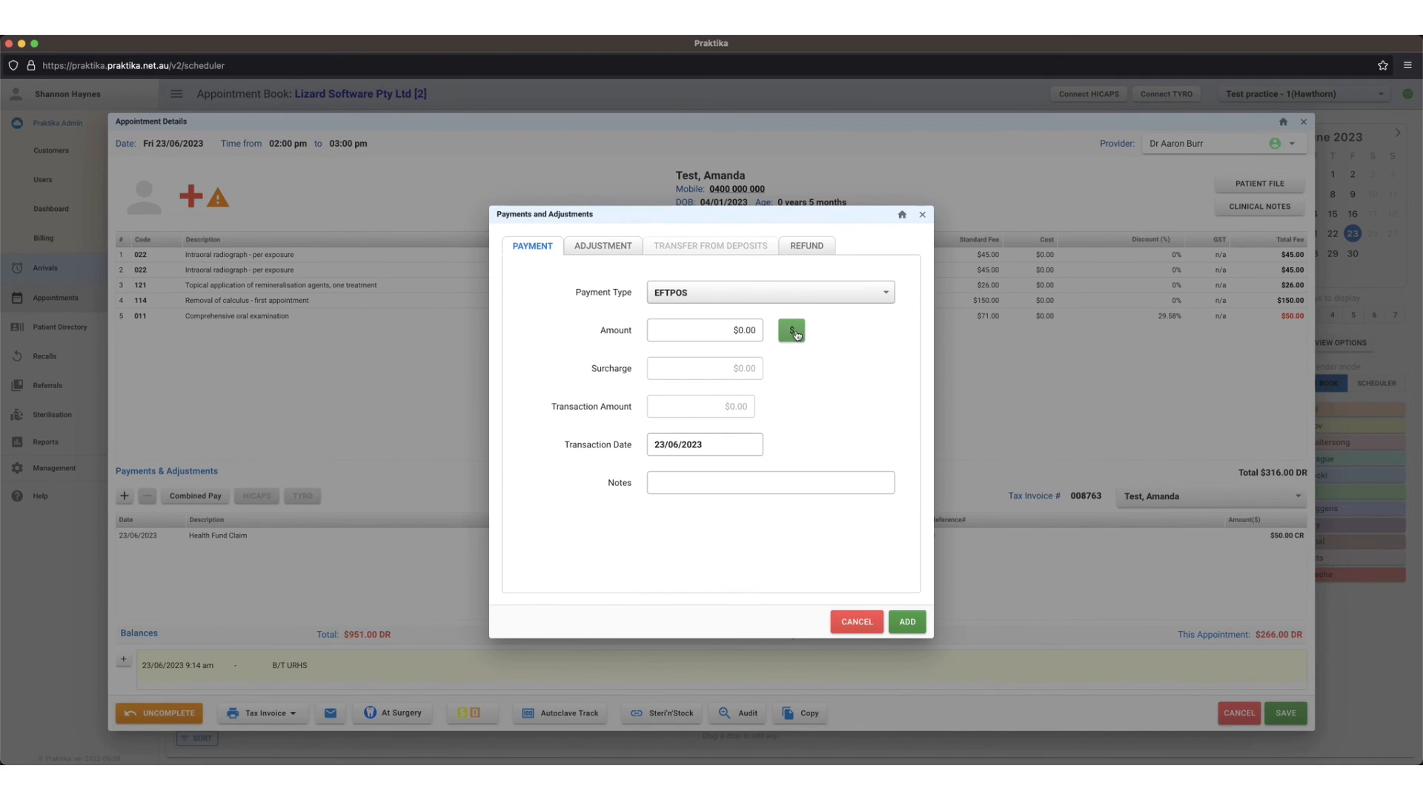
Step: Add an EFTPOS payment of the full $266.00 balance, clearing invoice 008763 to $0.00
left_click(791, 329)
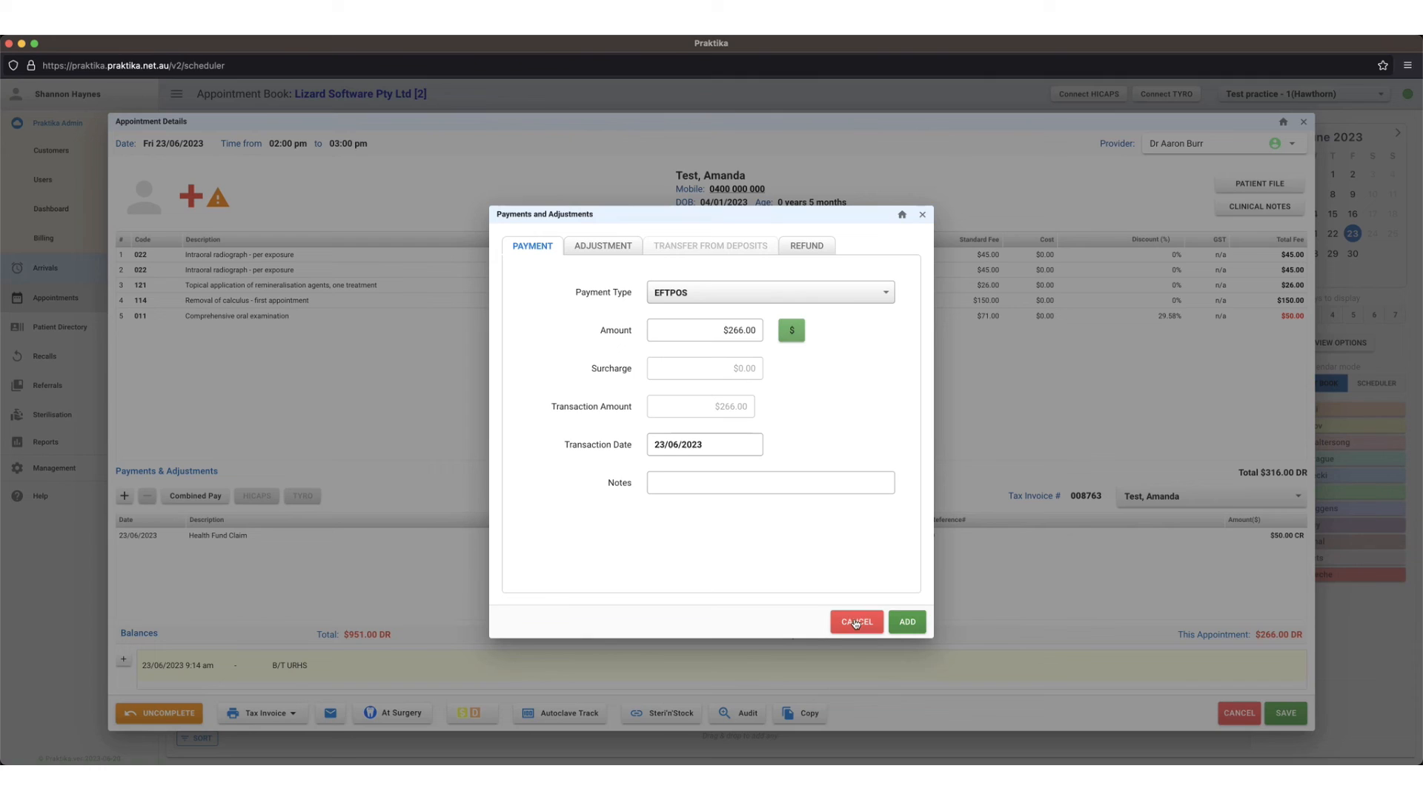
left_click(904, 621)
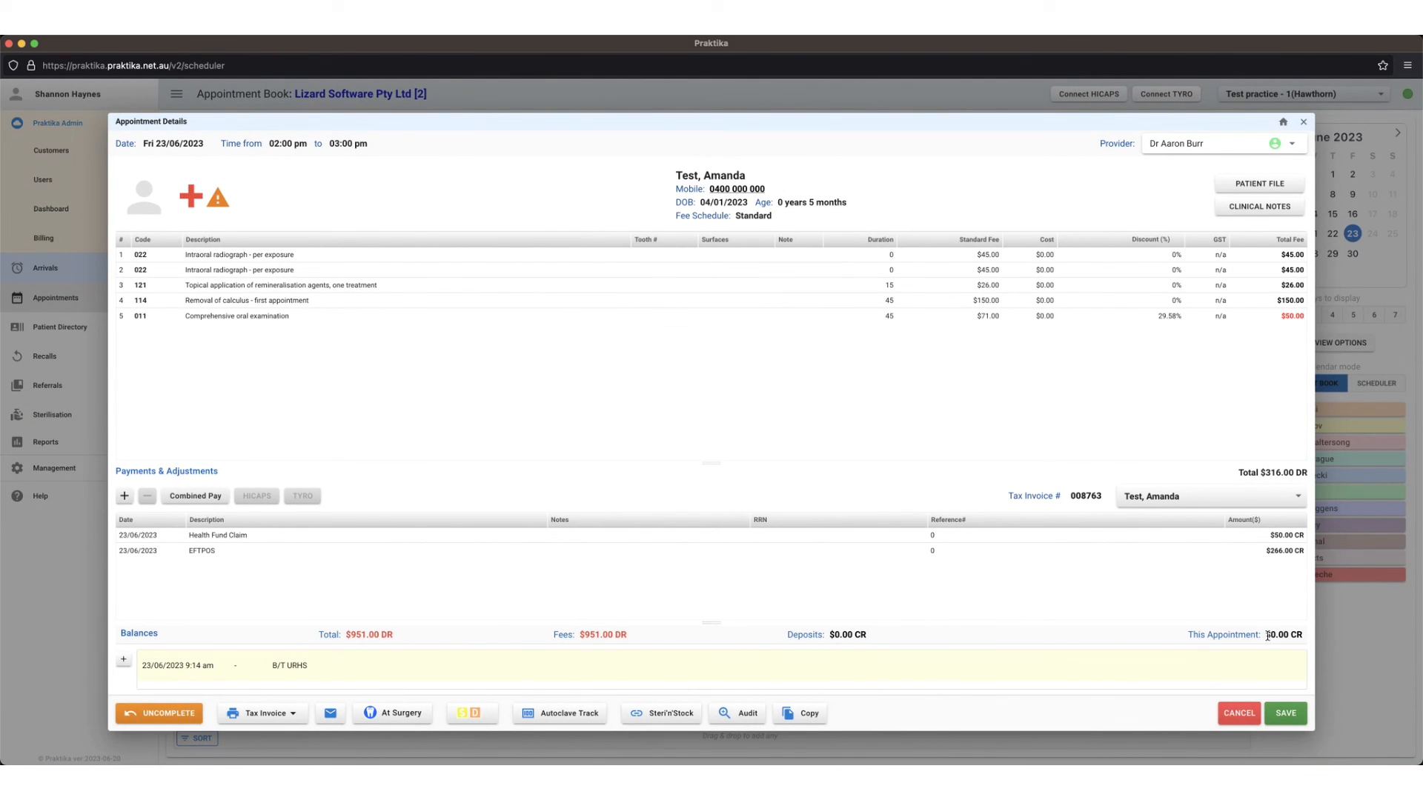
mouse_move(1297, 645)
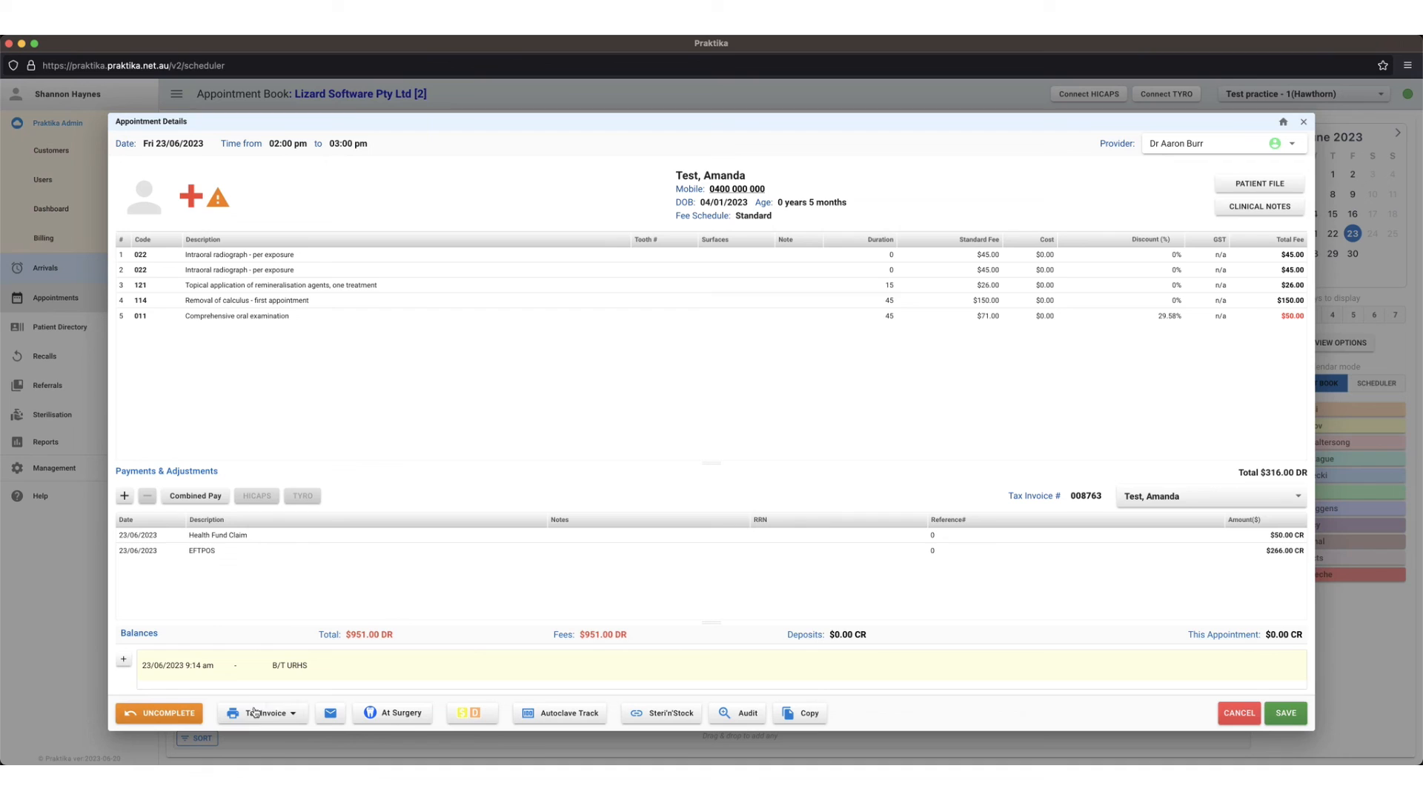
Step: Show the Tax Invoice output options: print, download, email or save to patient comms
left_click(264, 713)
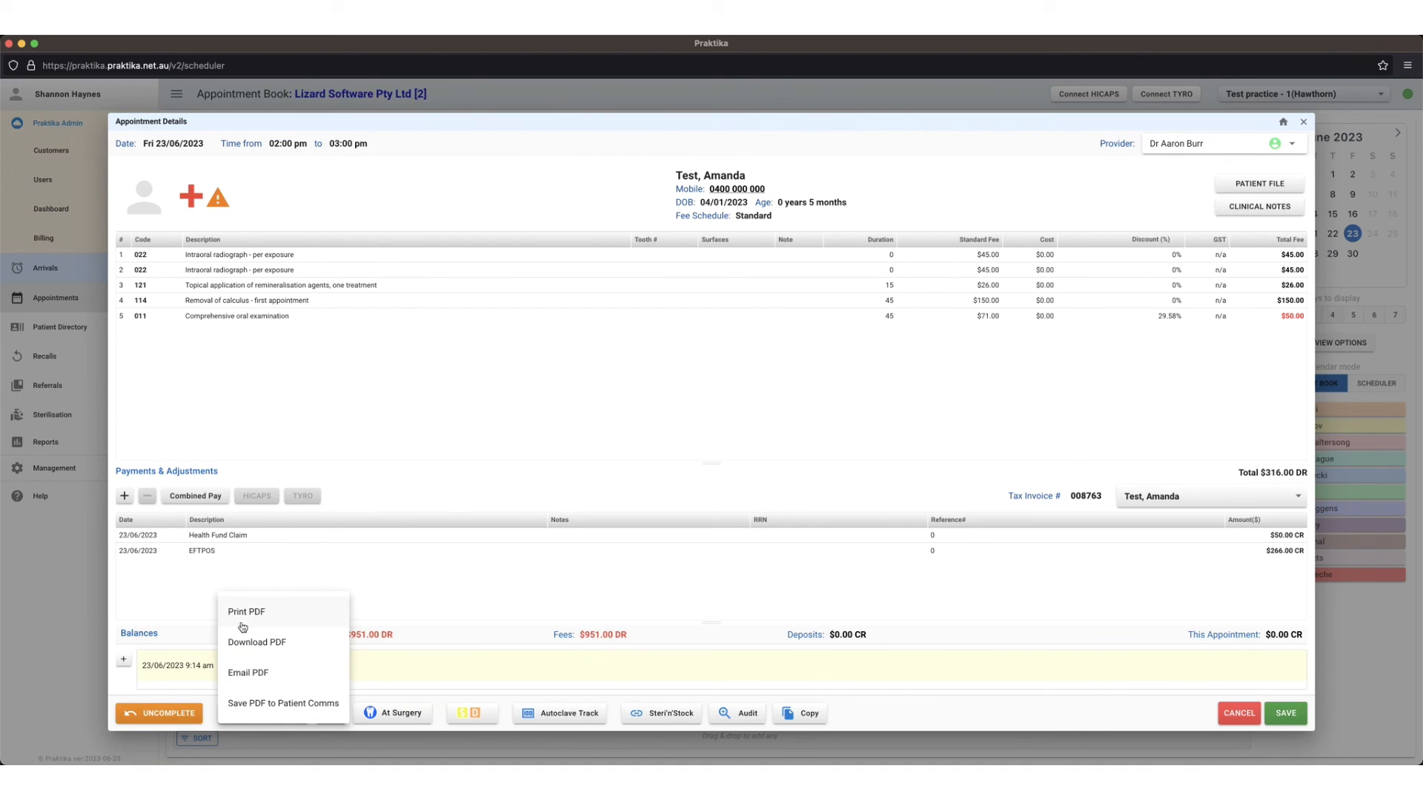
mouse_move(264, 681)
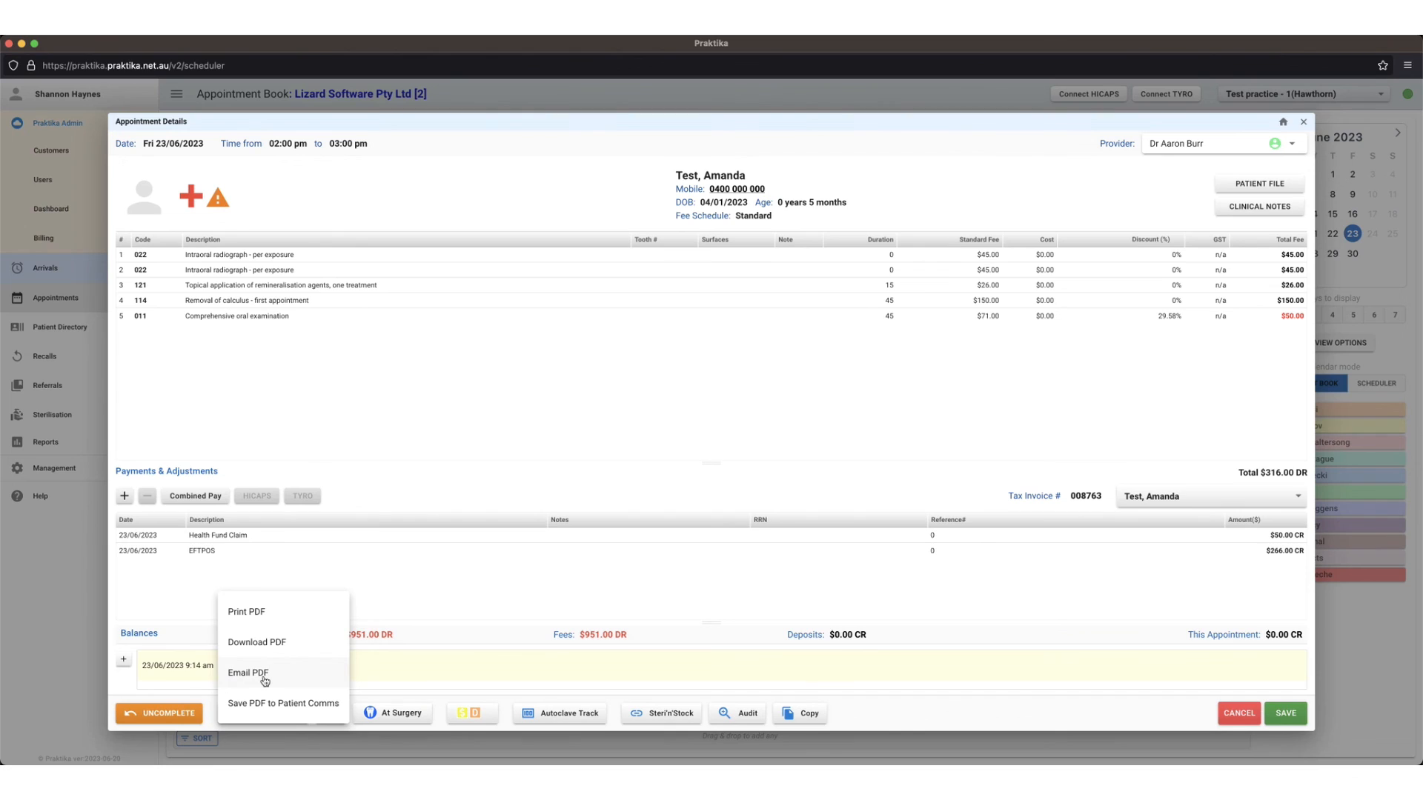